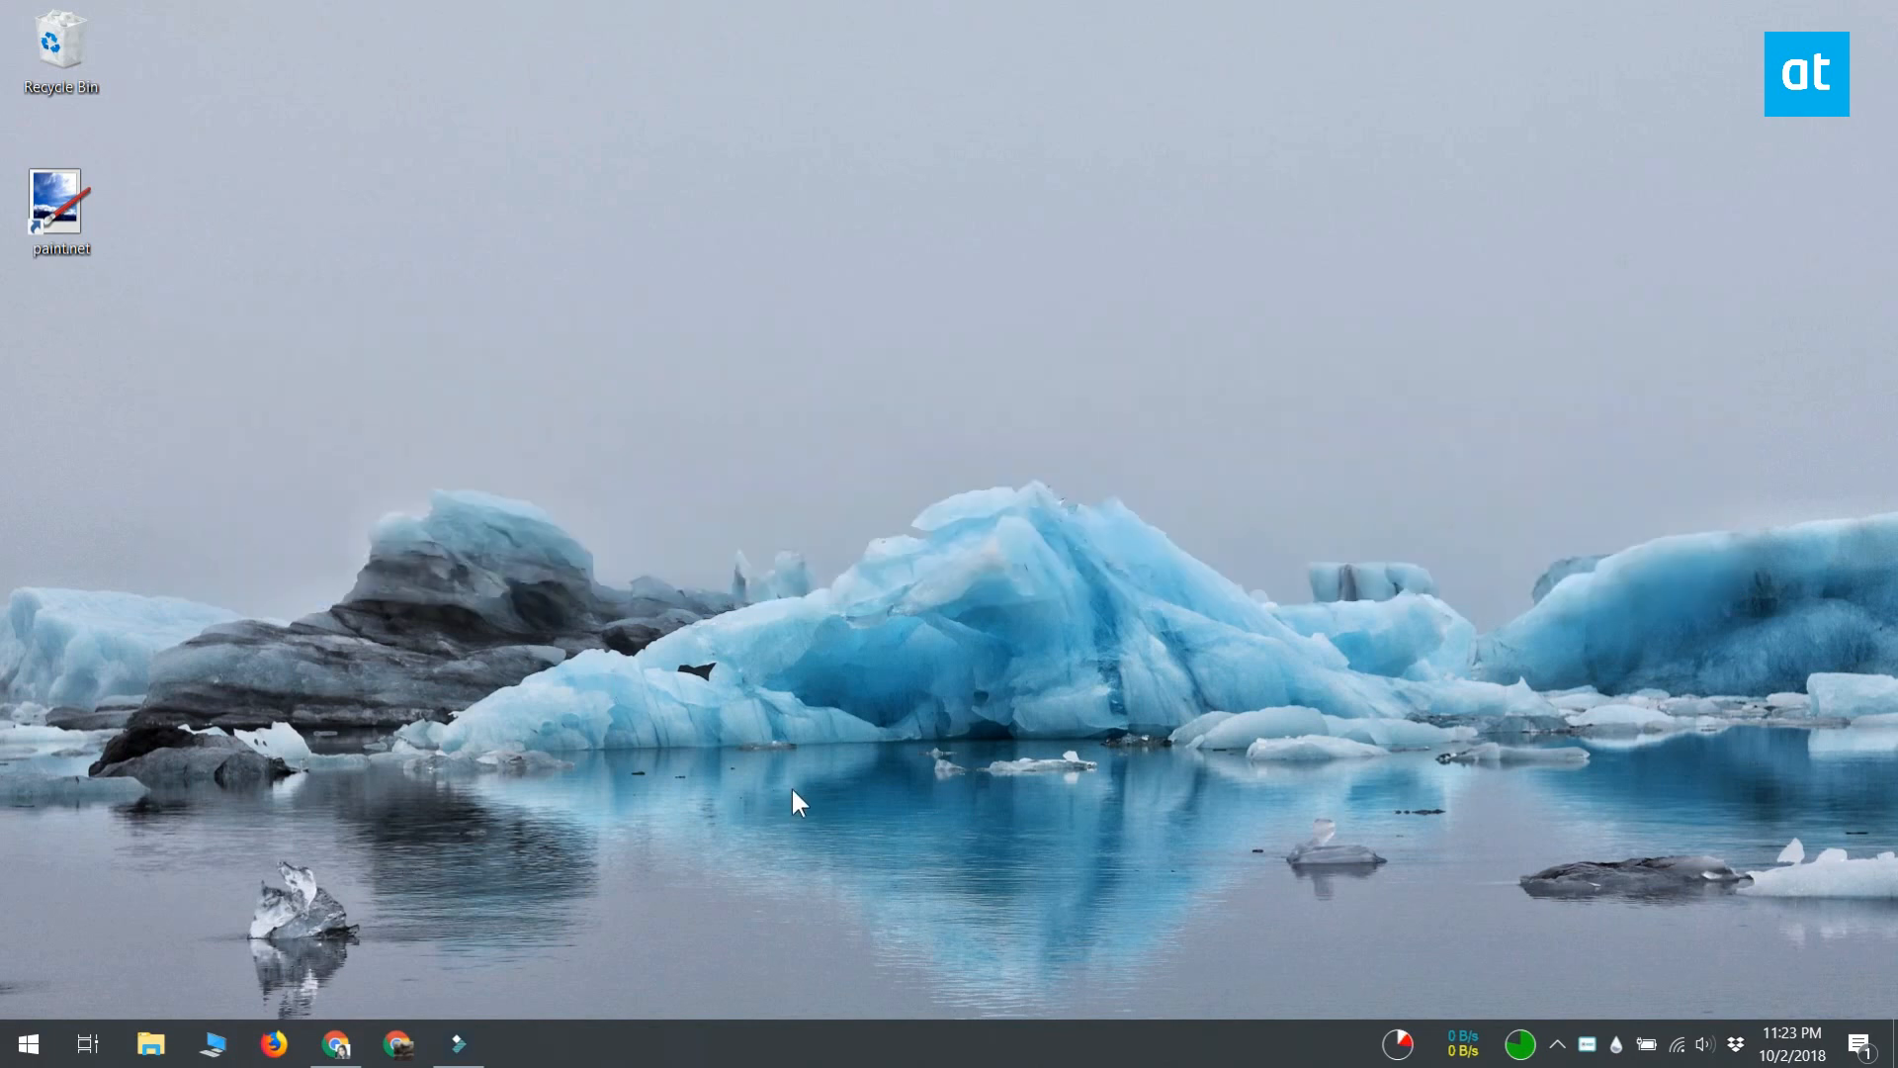
mouse_move(1523, 257)
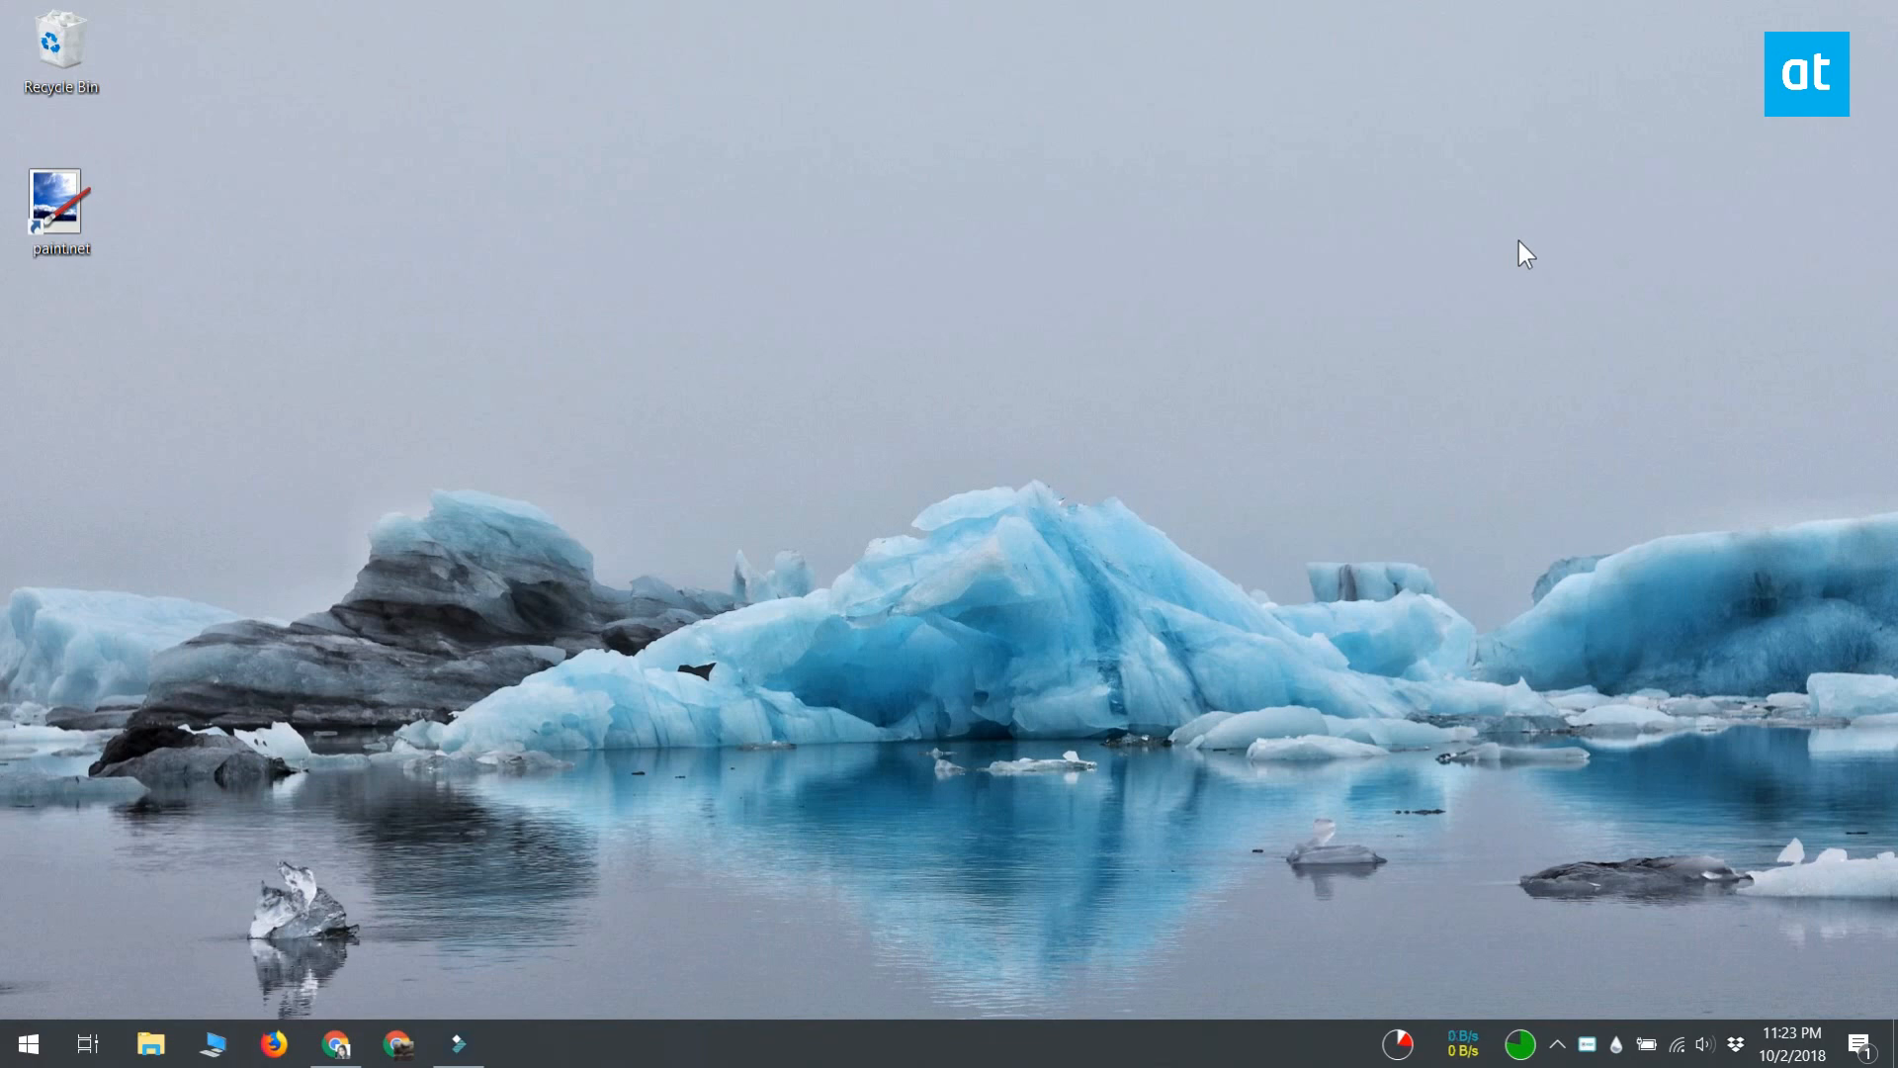
mouse_move(1079, 360)
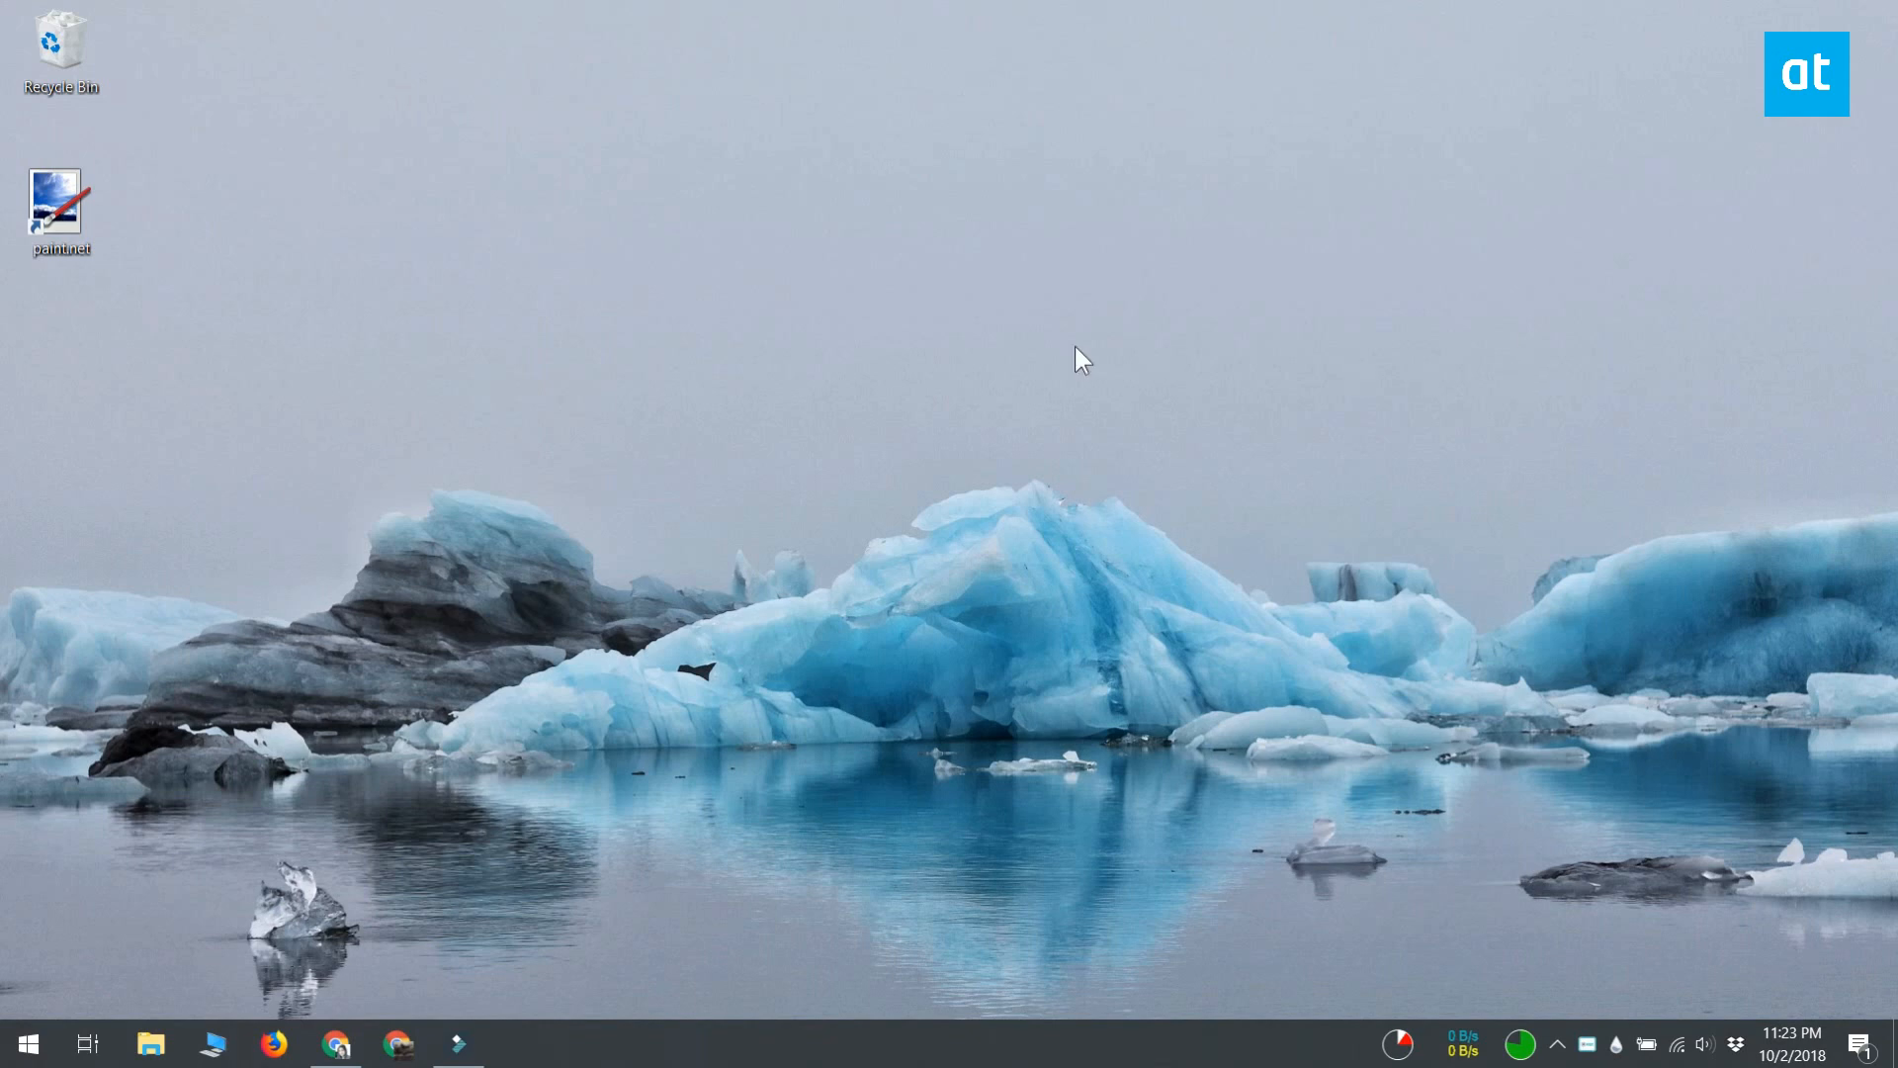
mouse_move(676, 369)
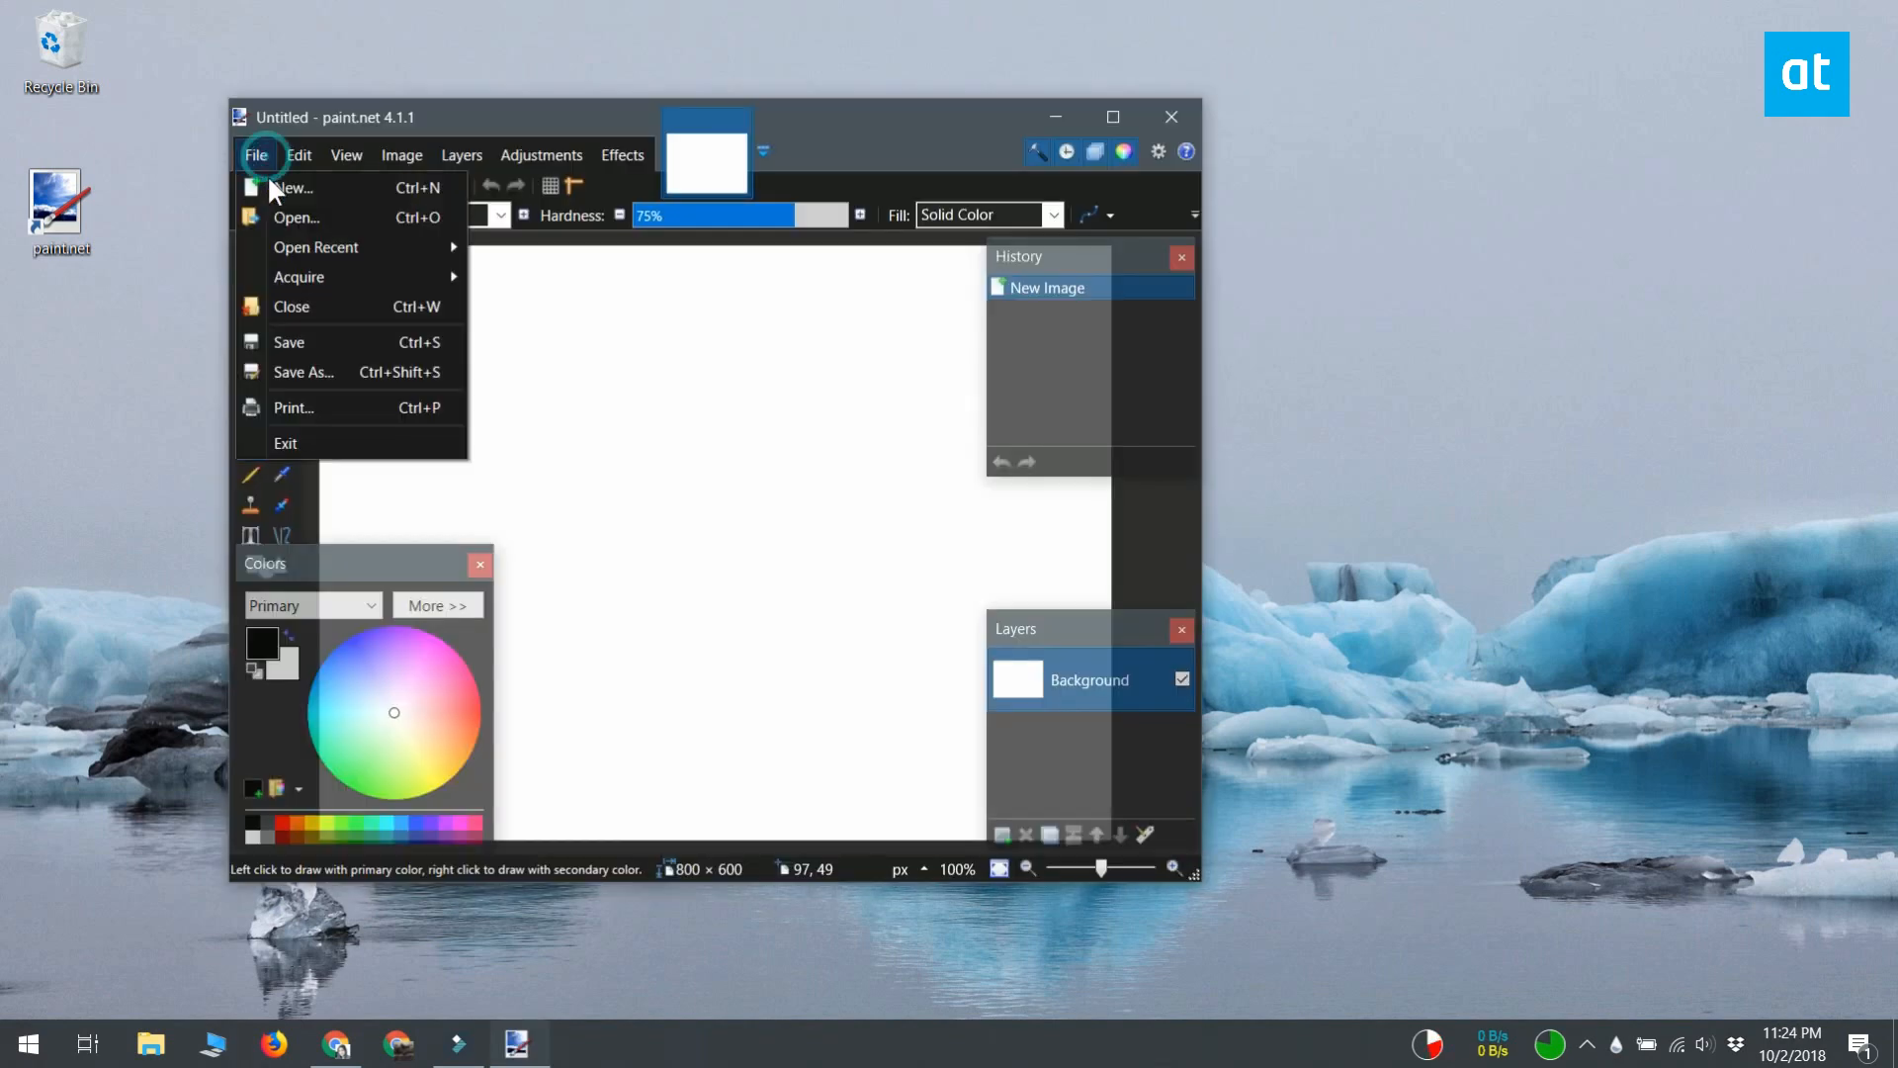
- Create a new image with width 22 and height 22 pixels
left_click(293, 188)
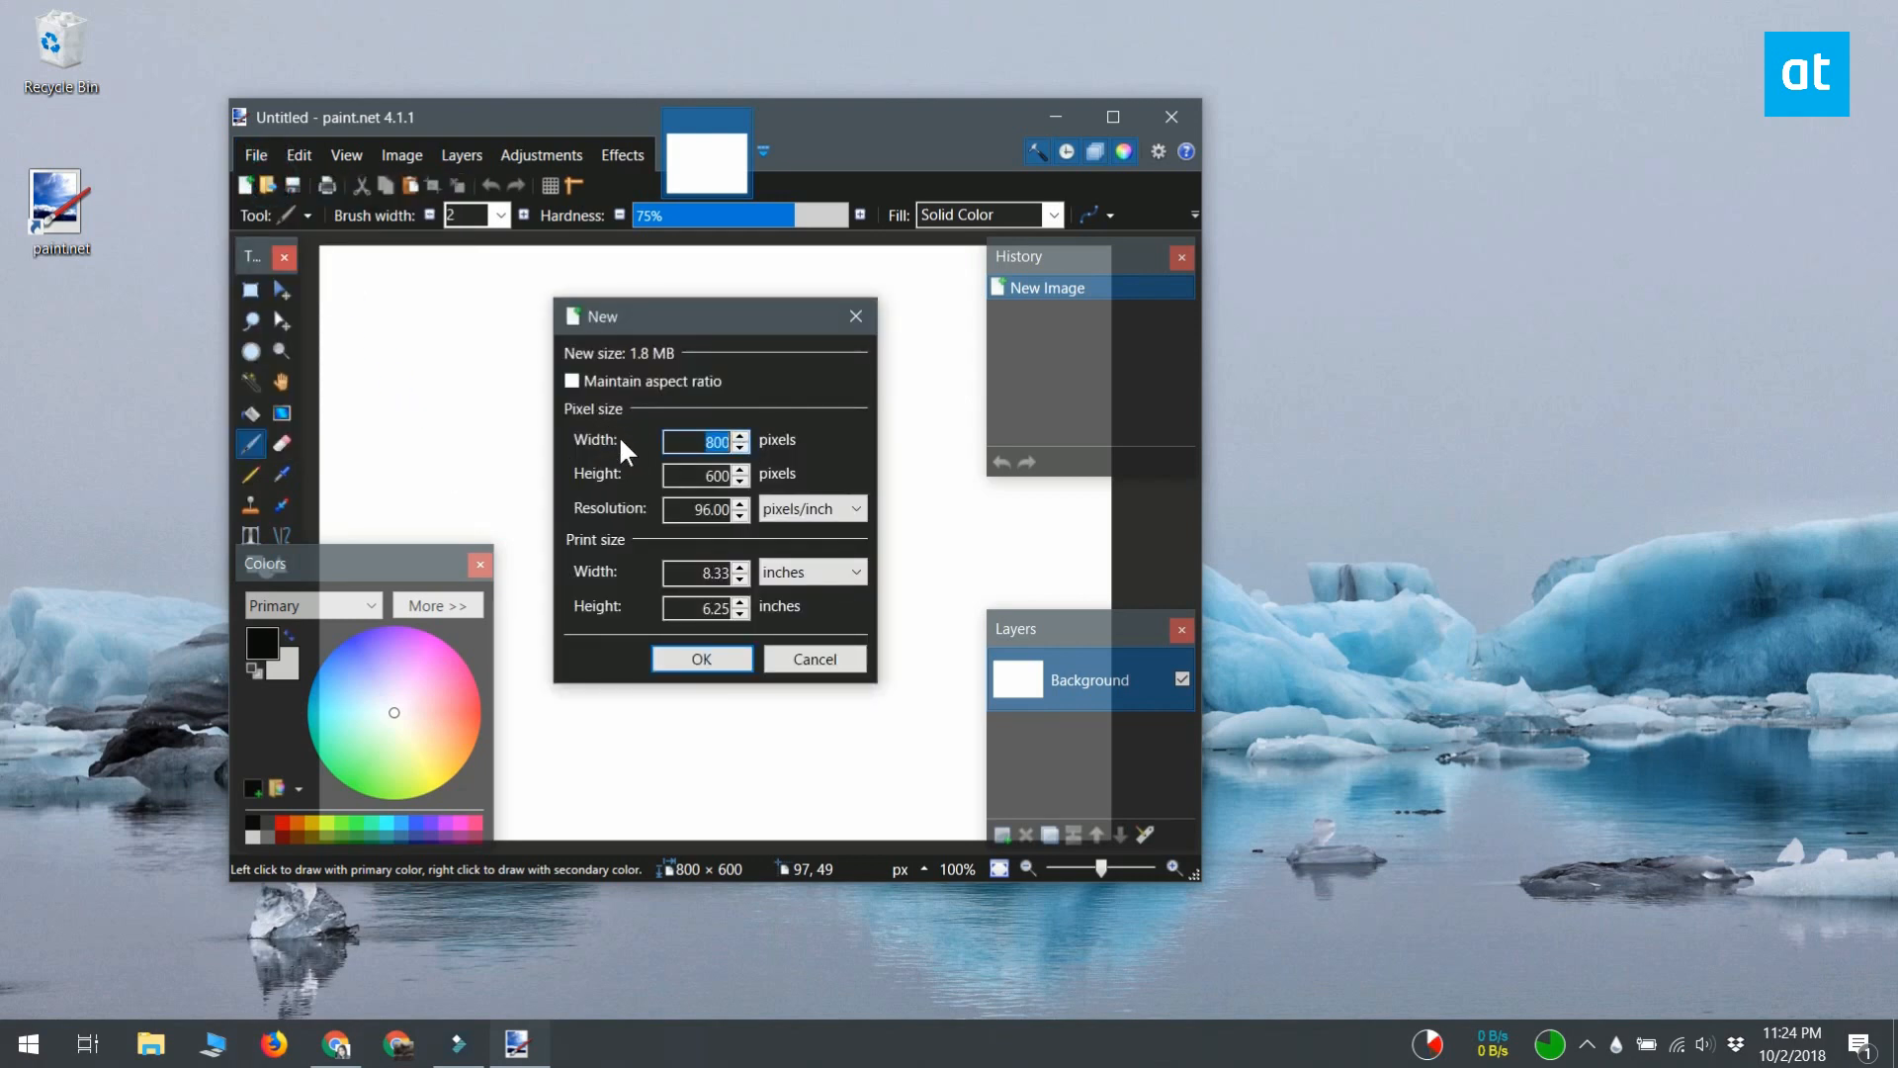
type("22")
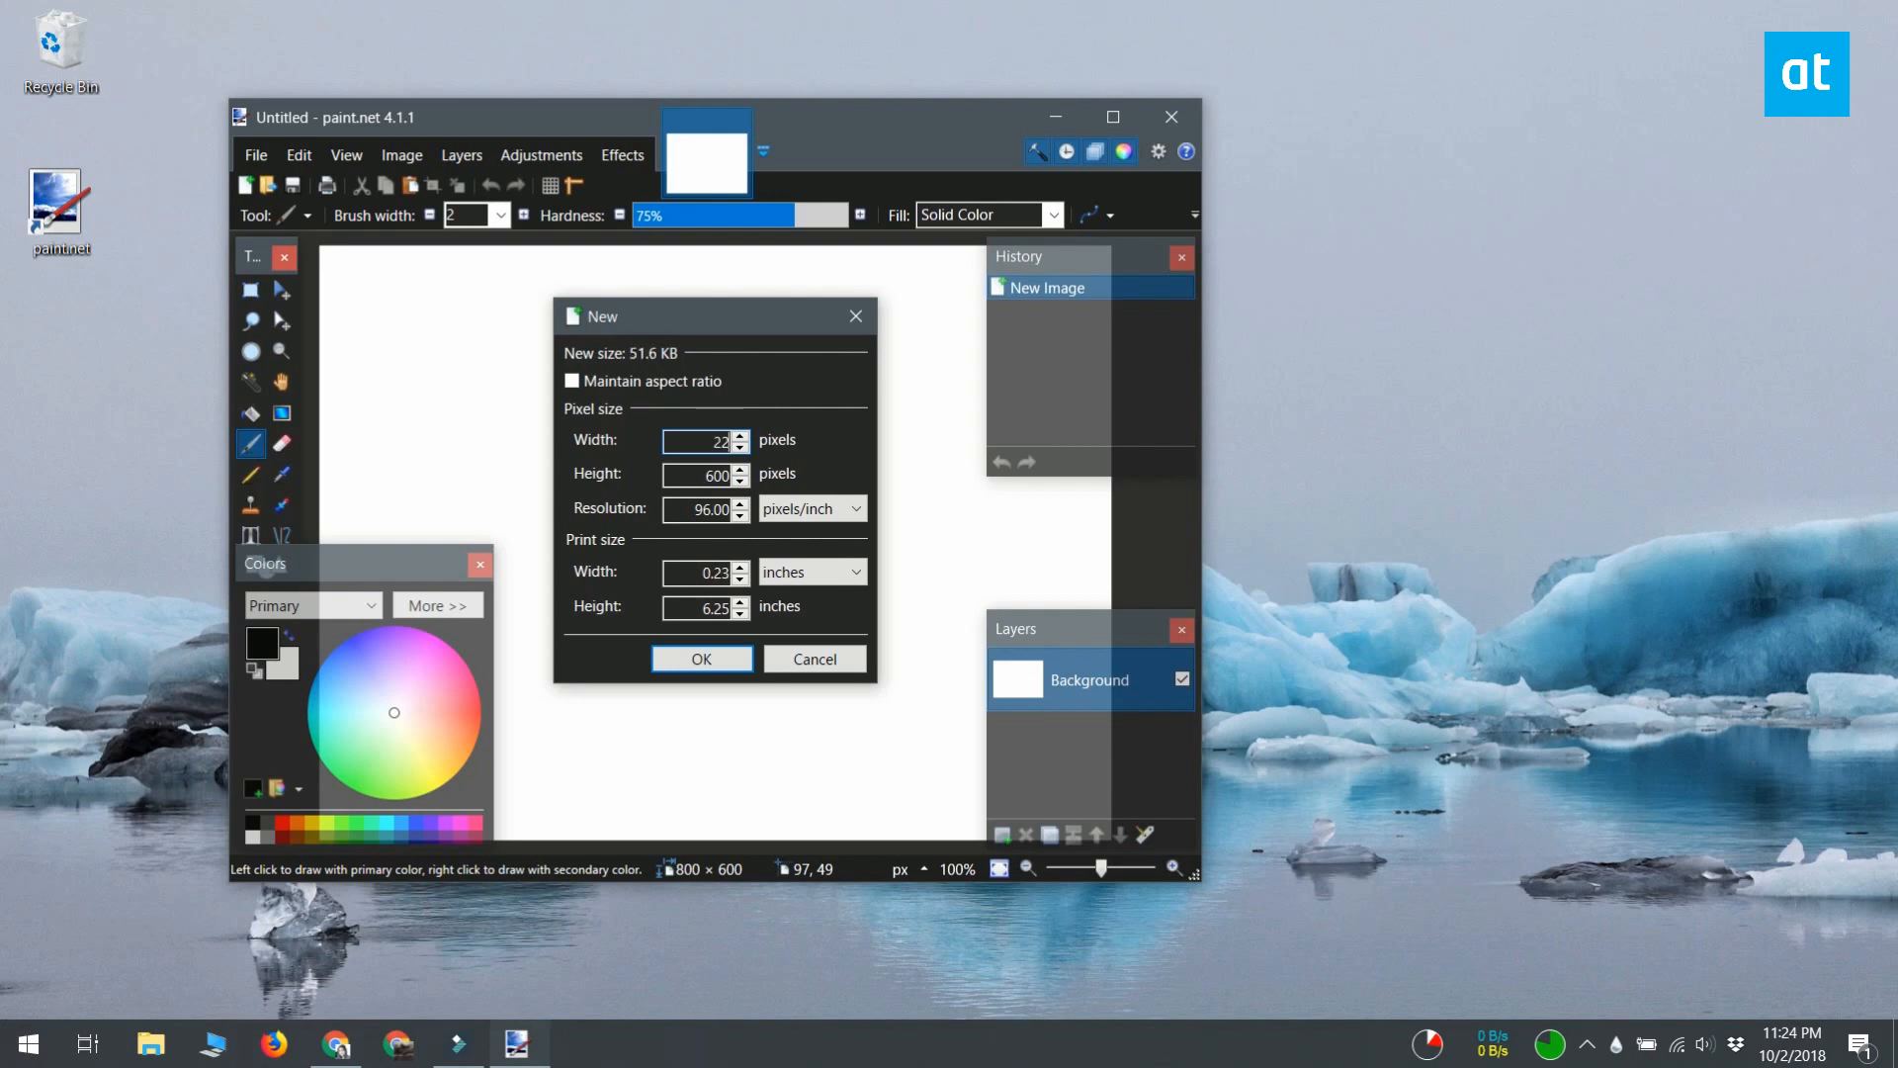
left_click(706, 472)
type("22")
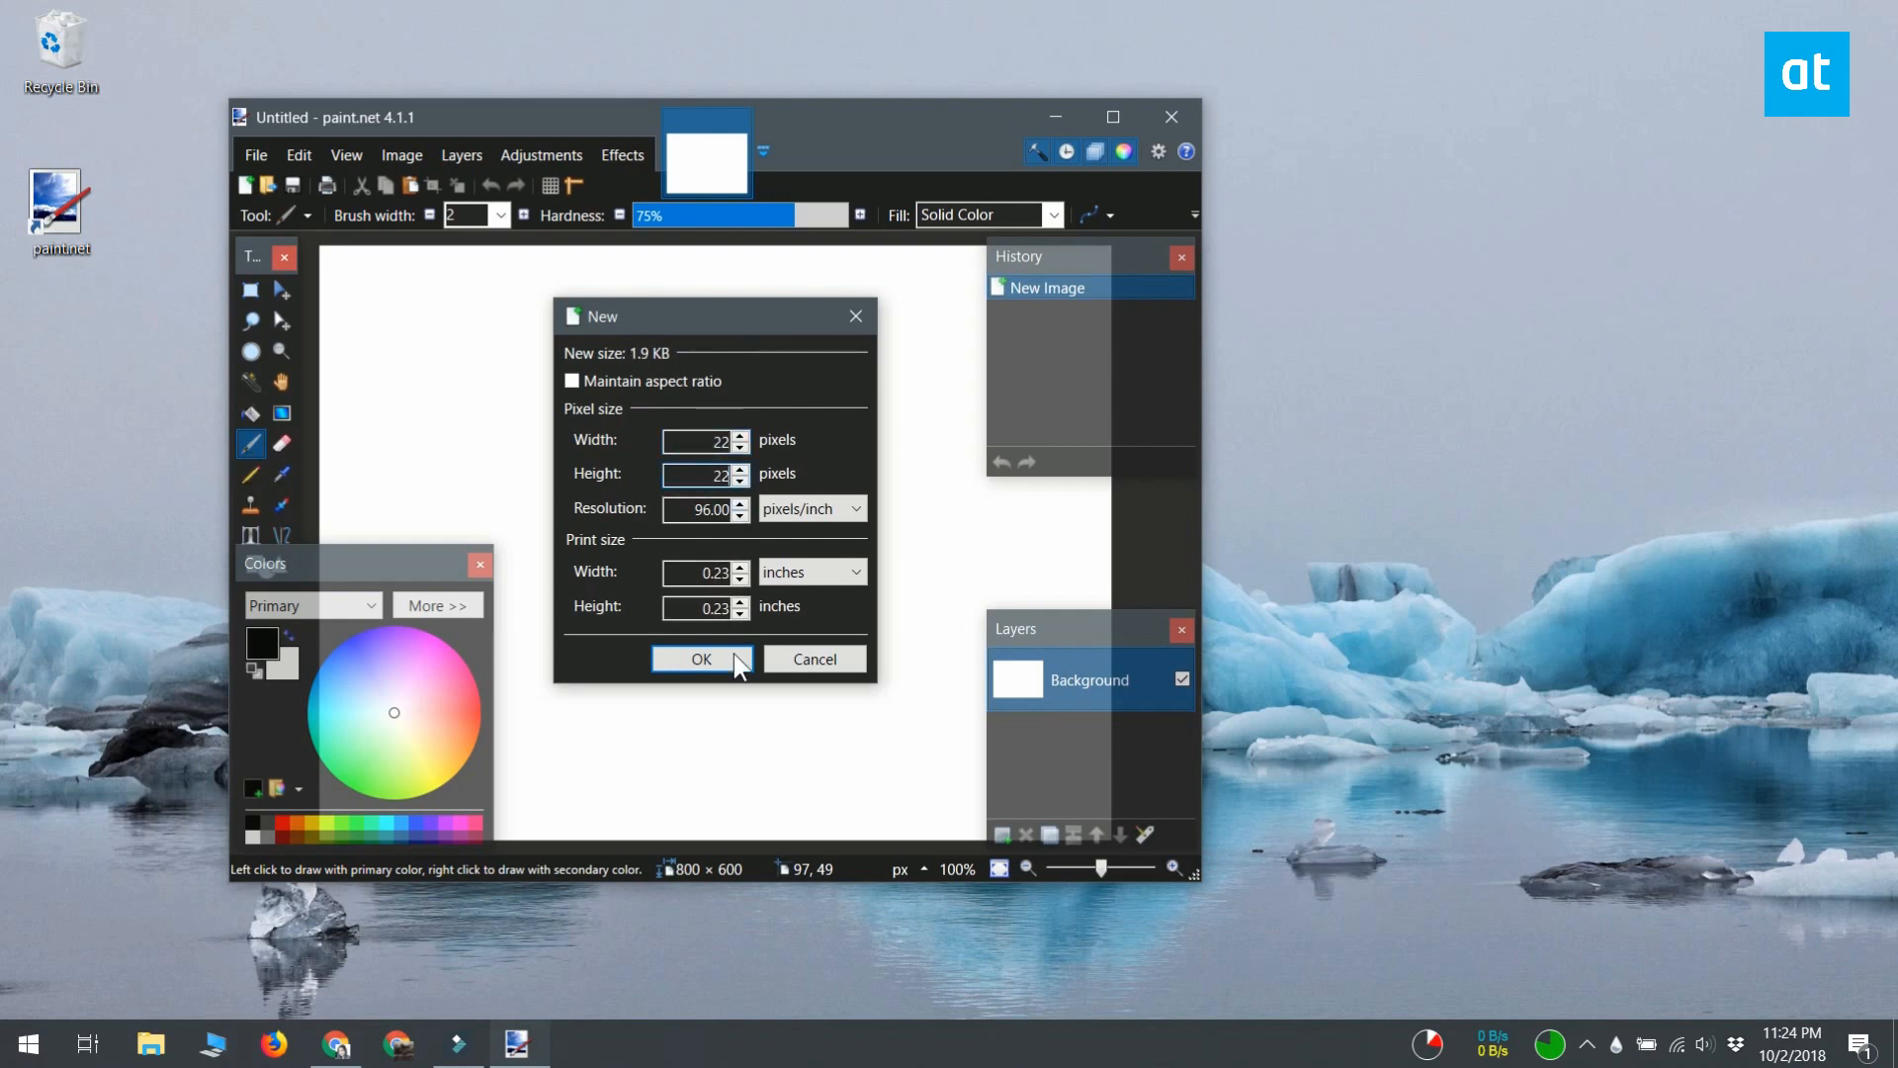
left_click(700, 659)
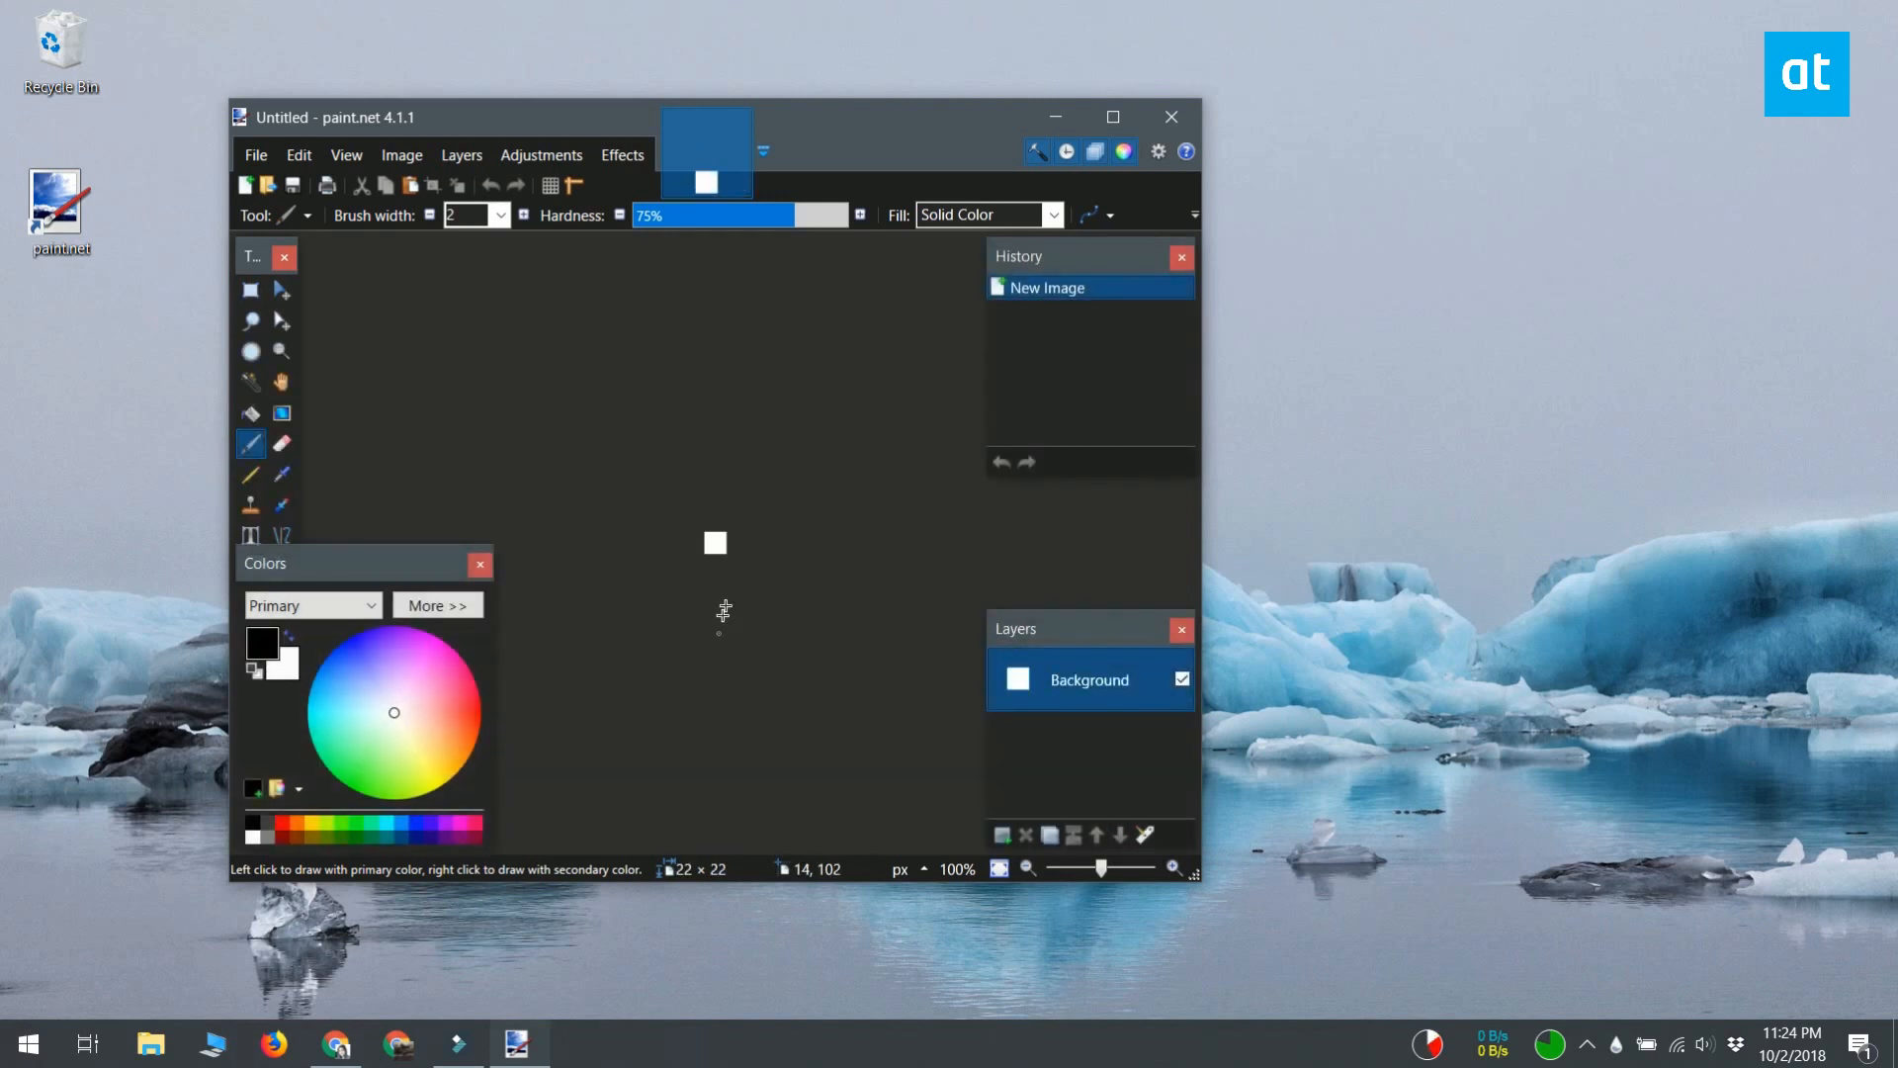
mouse_move(467, 321)
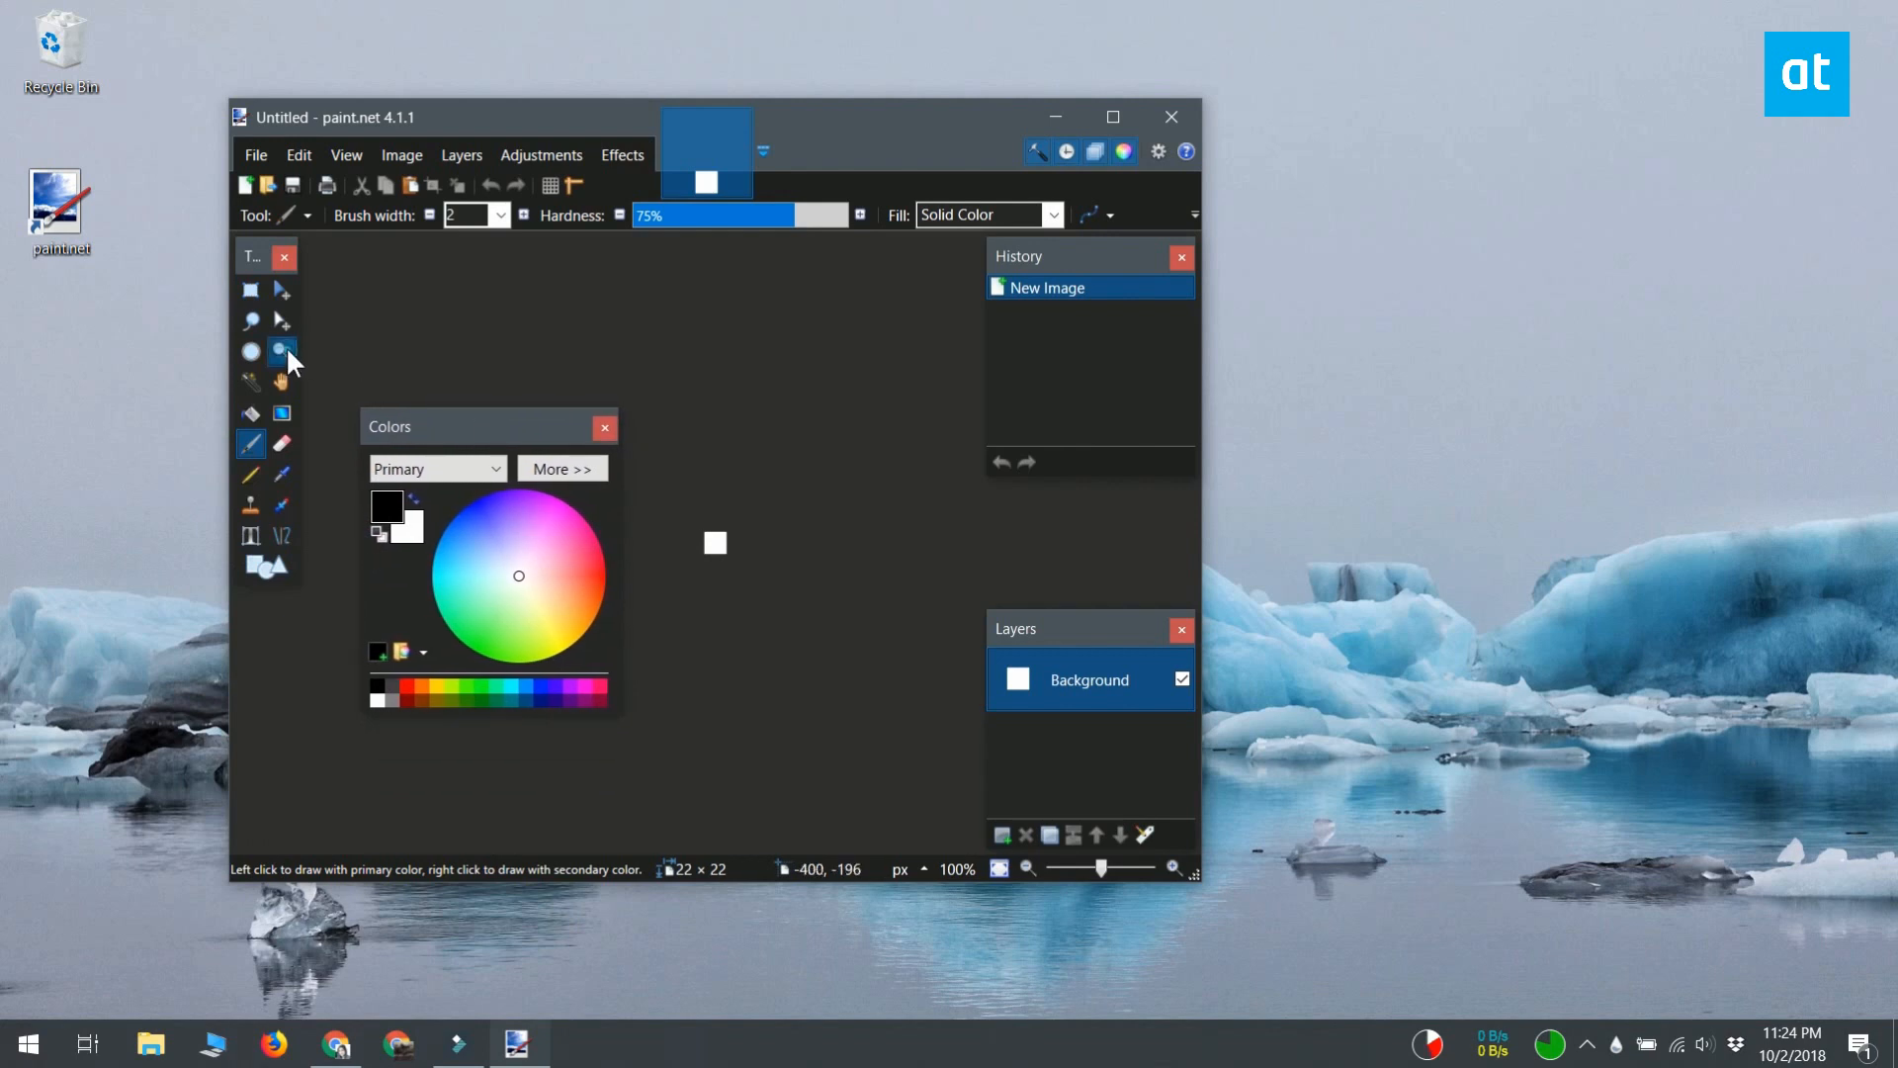
- Zoom into the tiny canvas, erase it to transparency with Ctrl+A and Delete, and set white for shapes
left_click(281, 350)
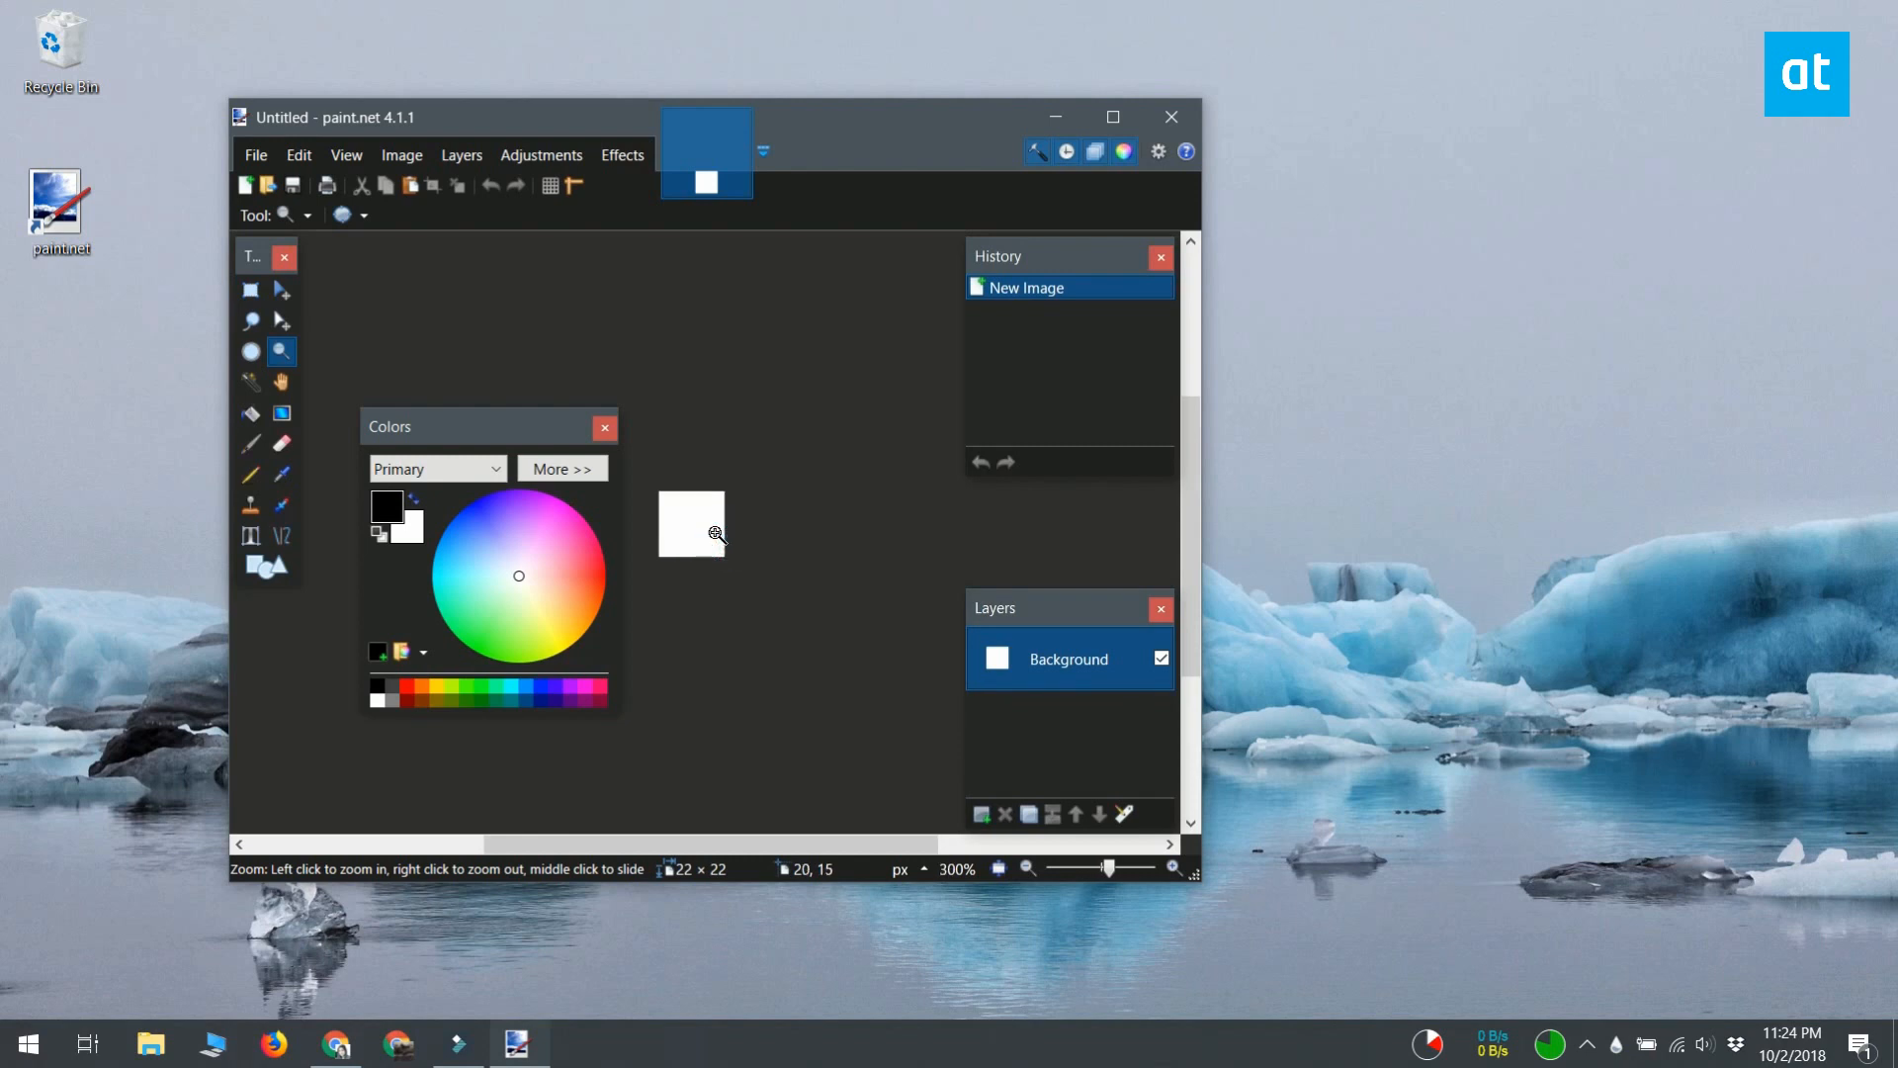
left_click(690, 521)
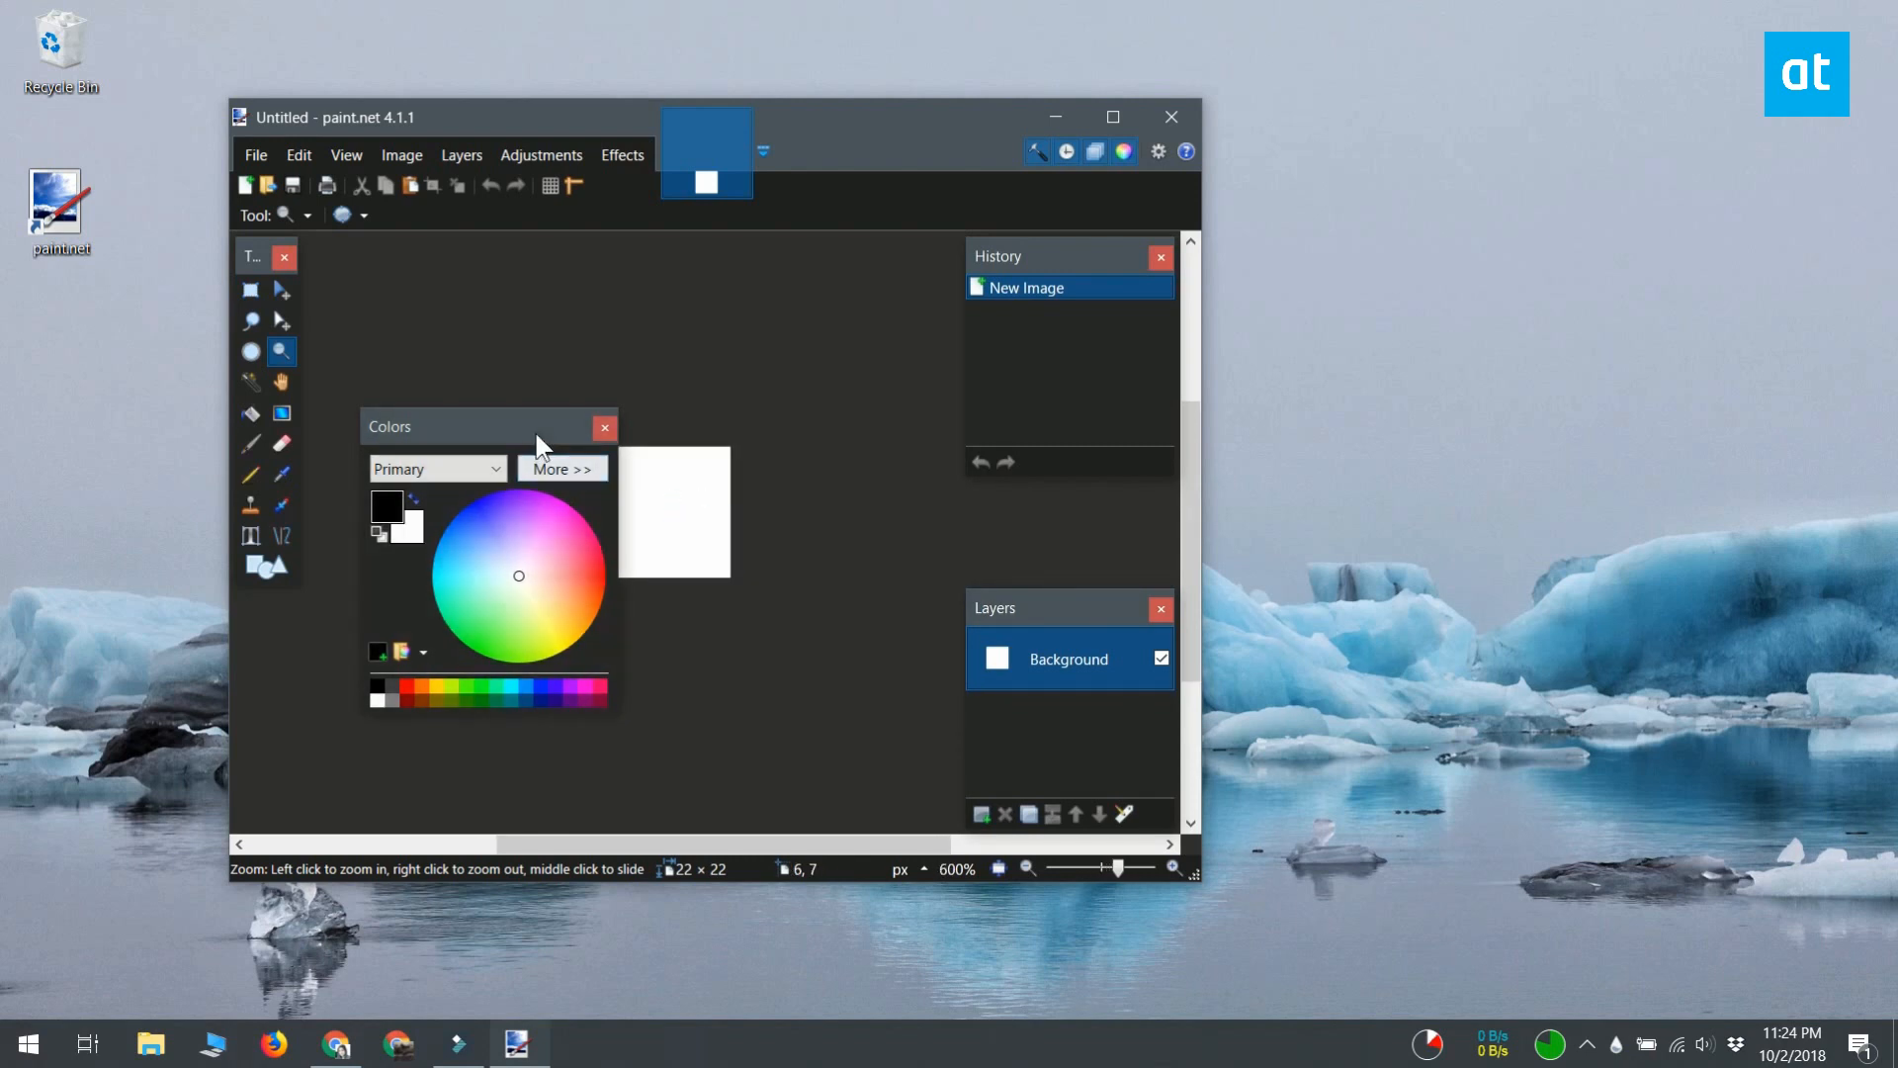
left_click_drag(434, 427, 993, 376)
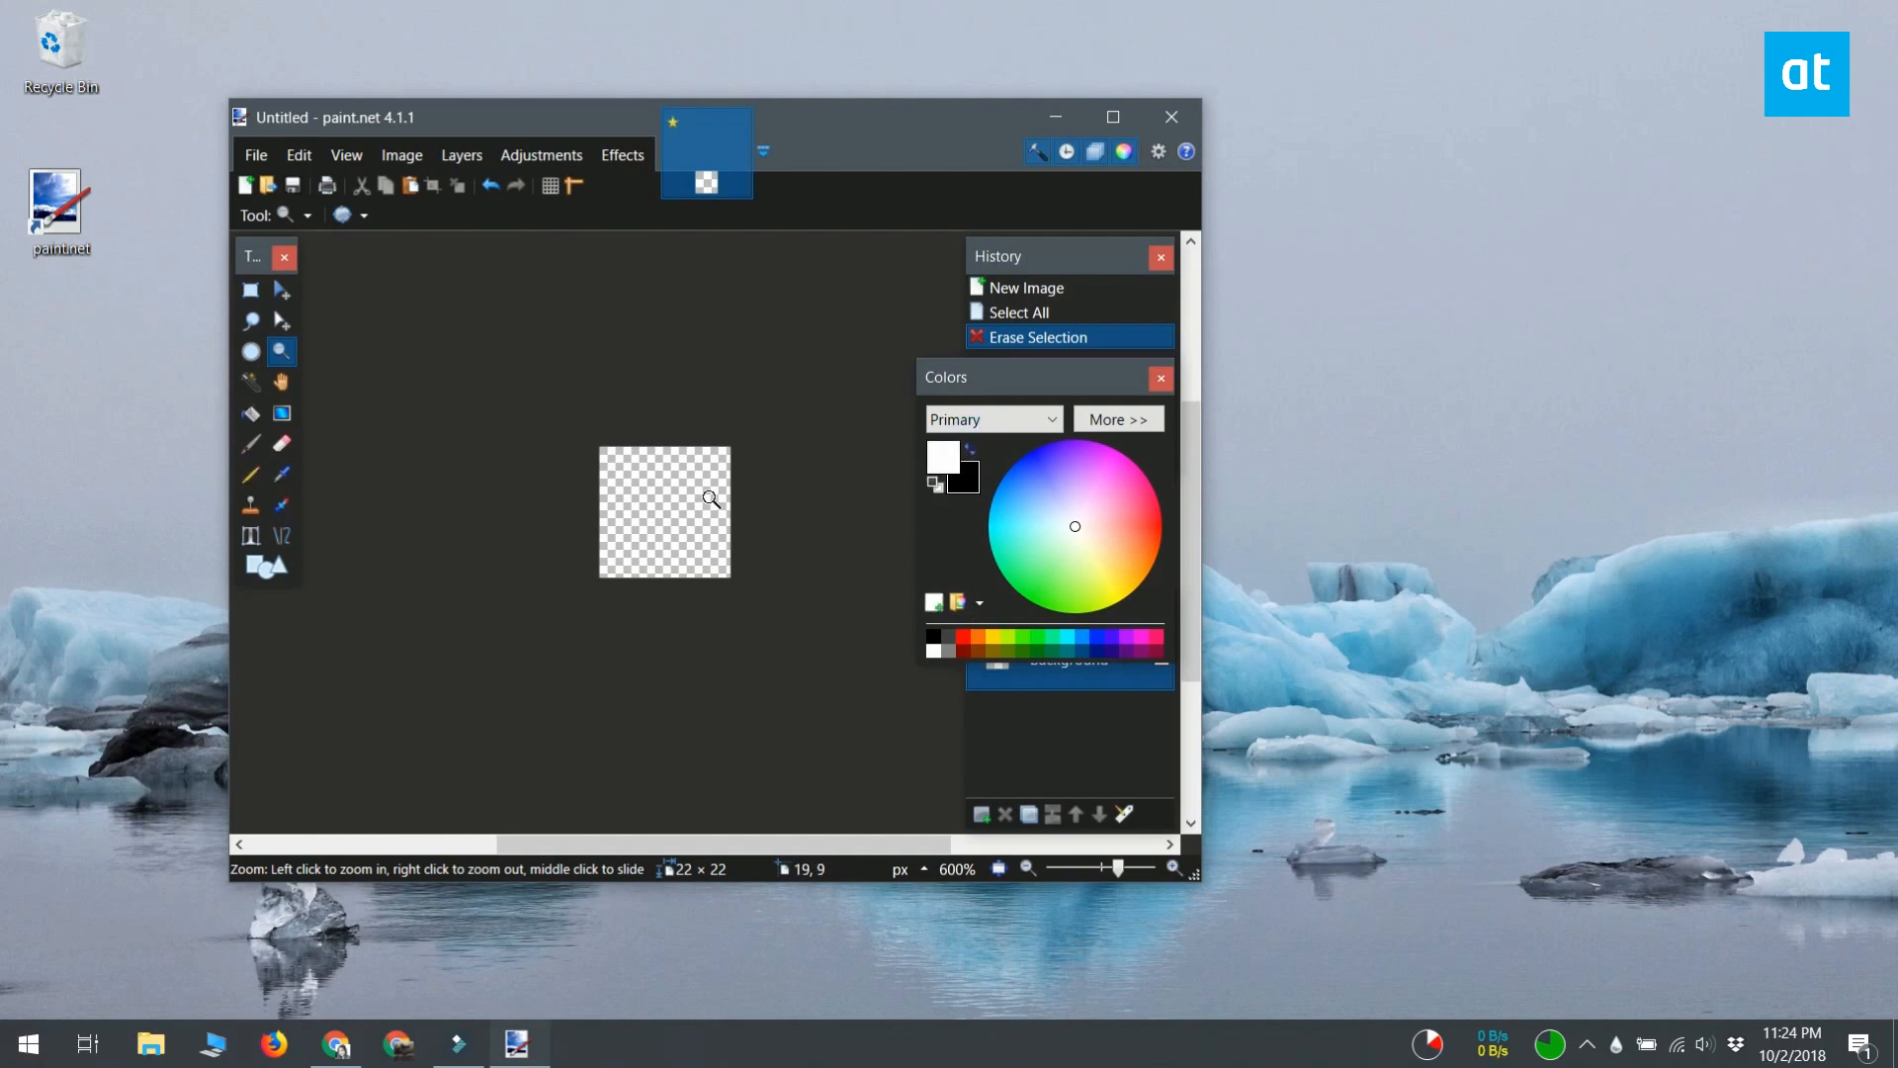
left_click(249, 414)
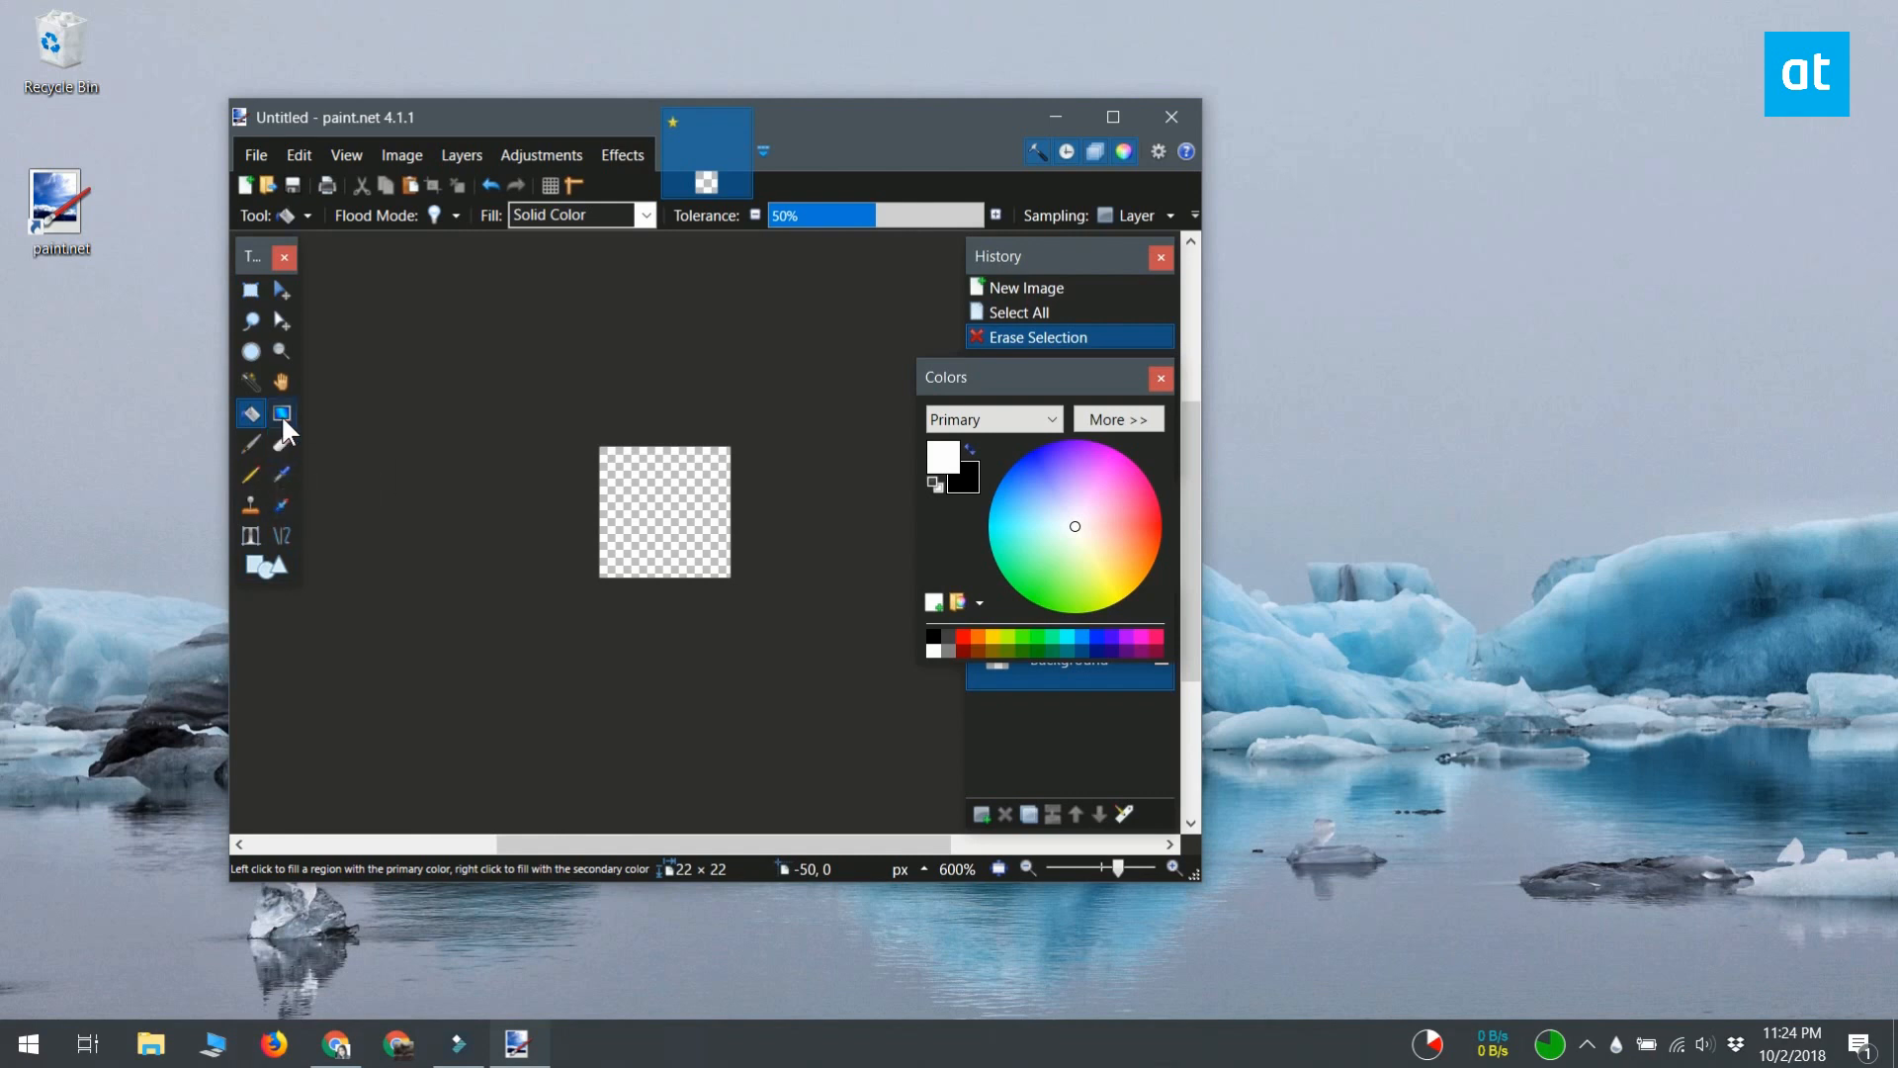
mouse_move(303, 484)
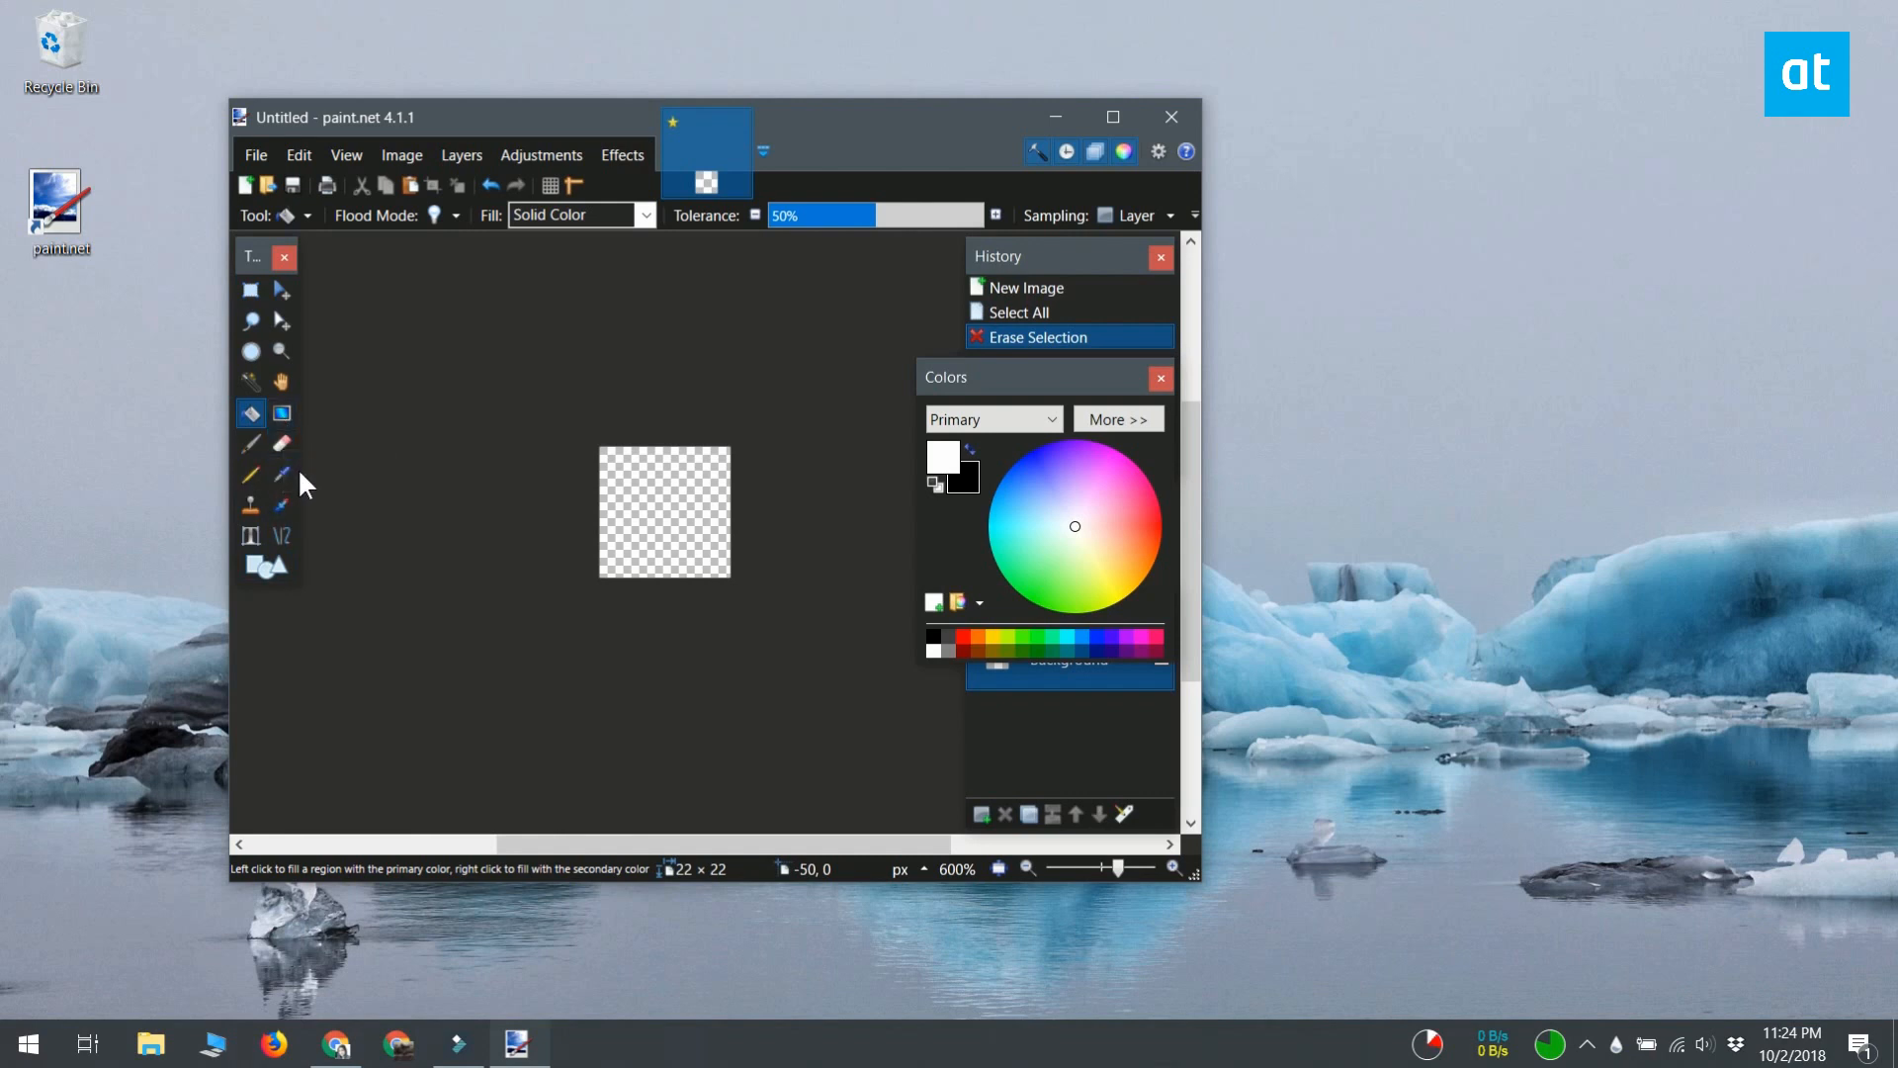
left_click(265, 568)
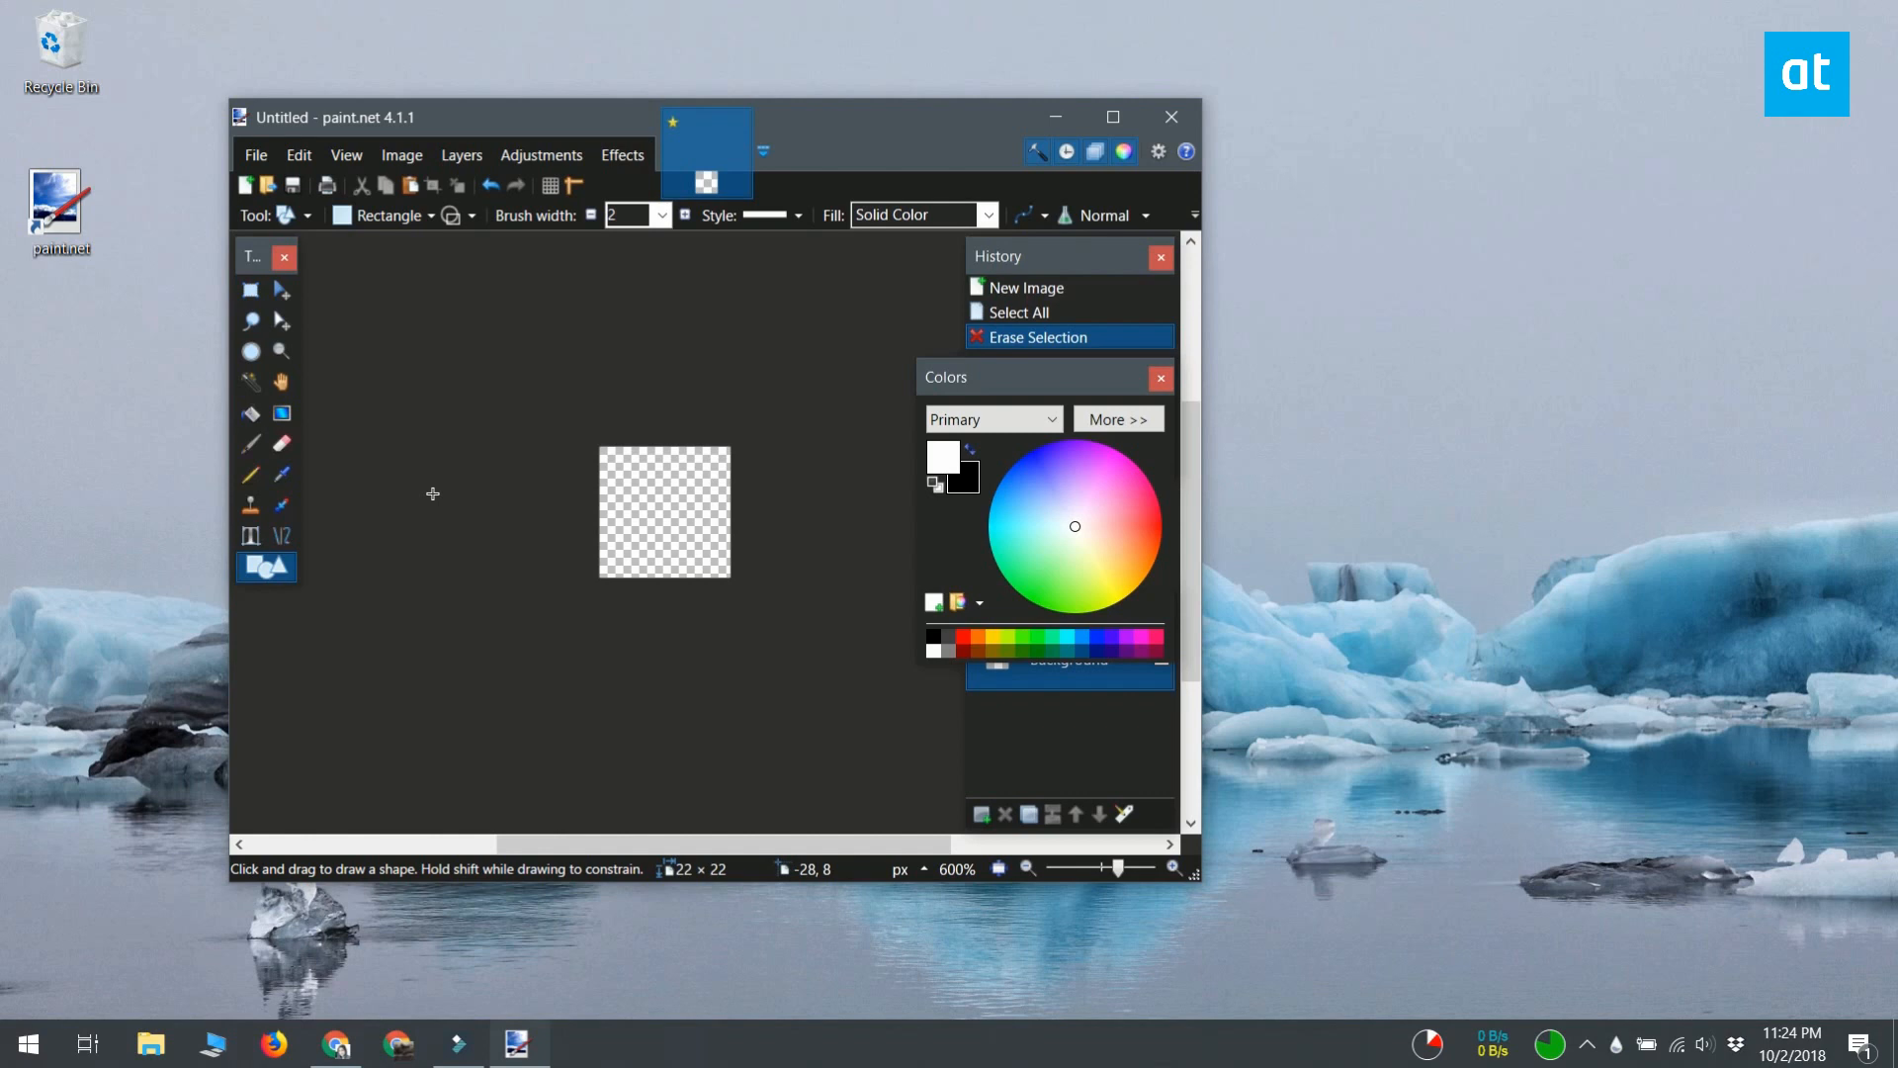
- Draw a white vertical rectangle at brush width 10 through the canvas centre
left_click(661, 216)
type("10")
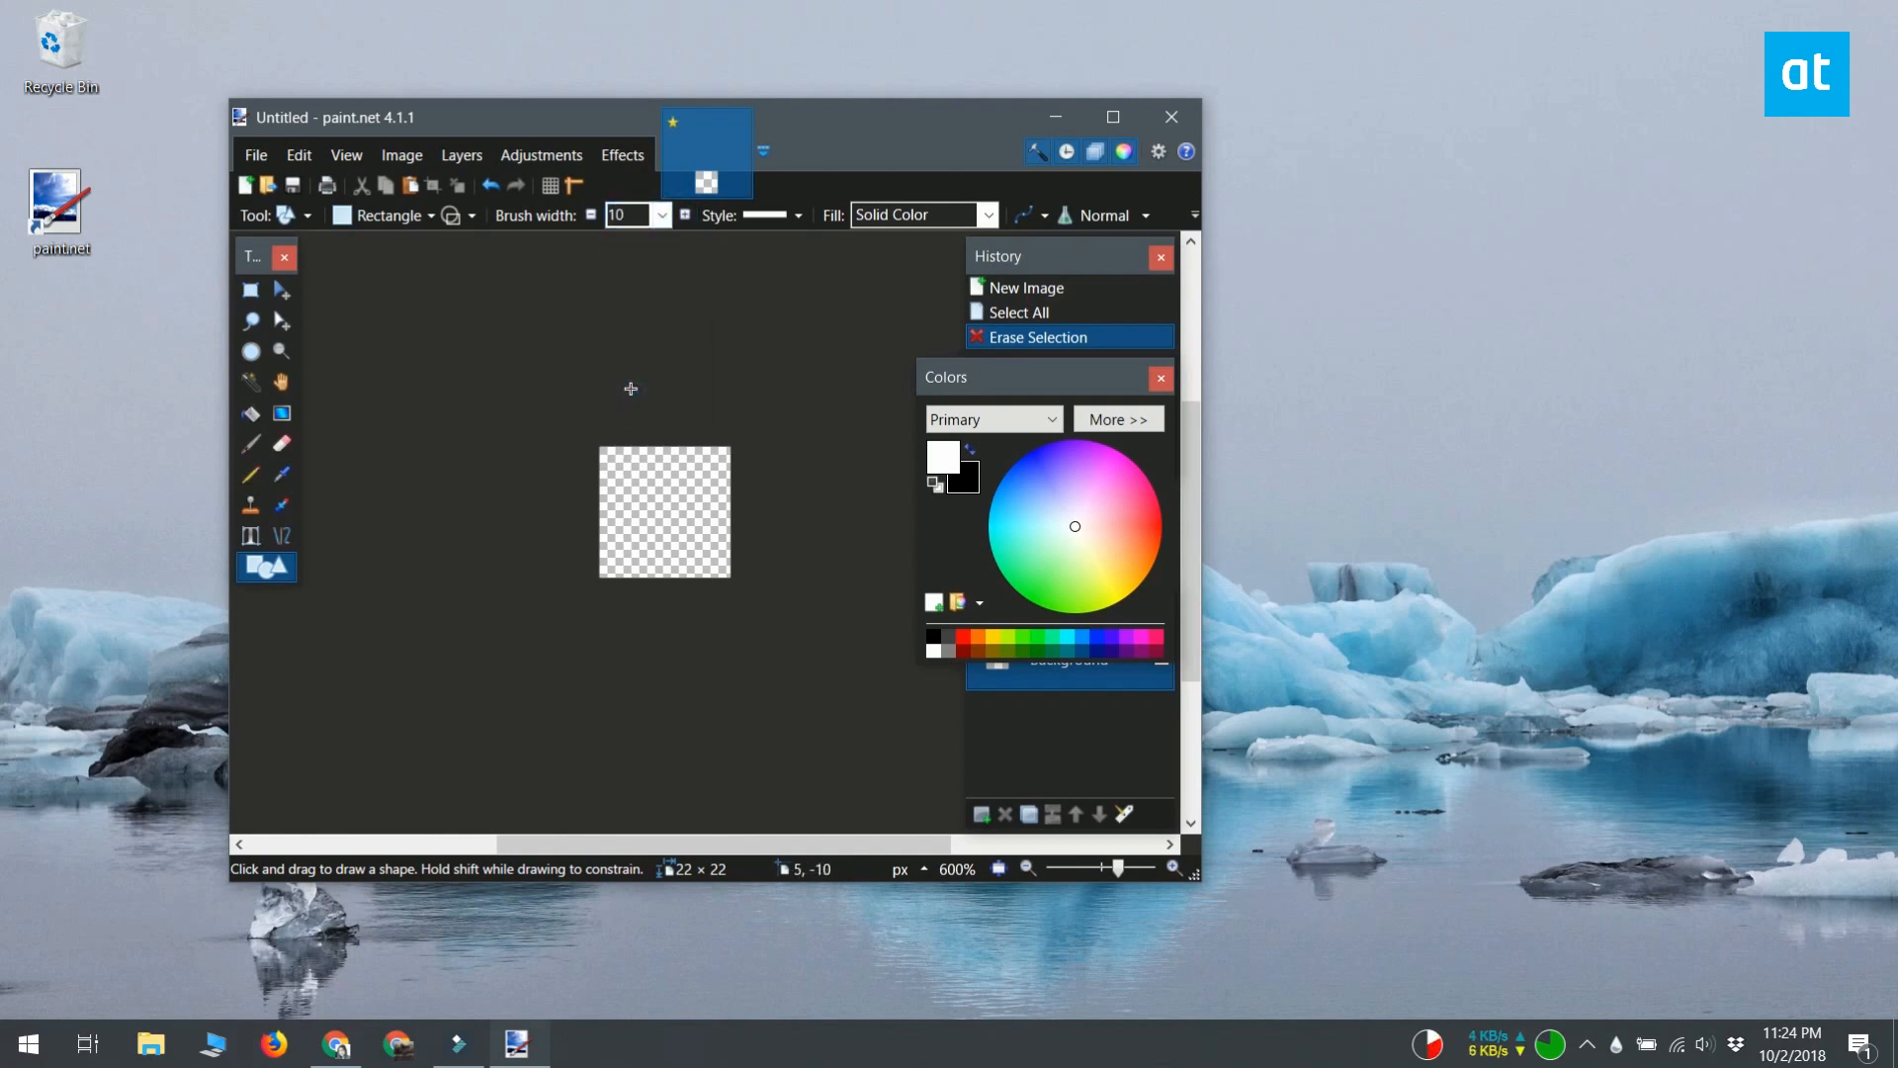
left_click_drag(641, 449, 640, 581)
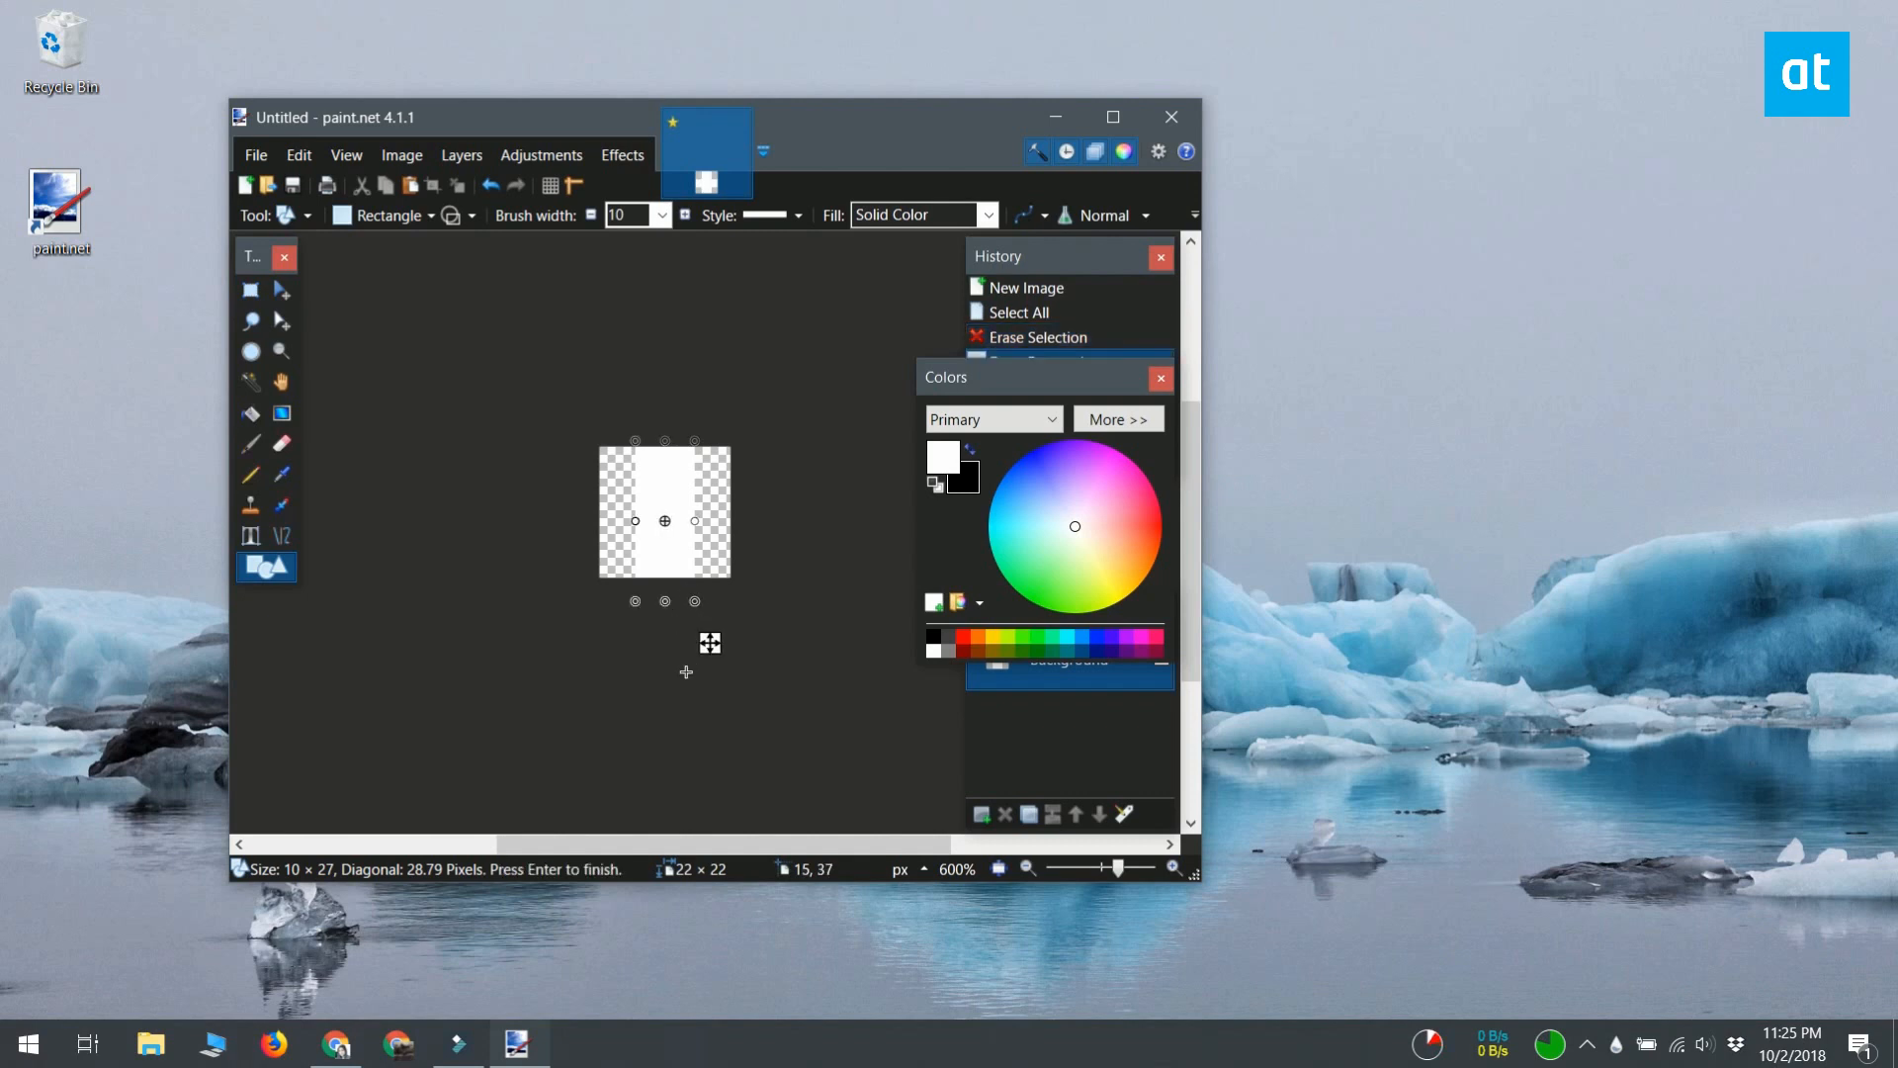
mouse_move(694, 696)
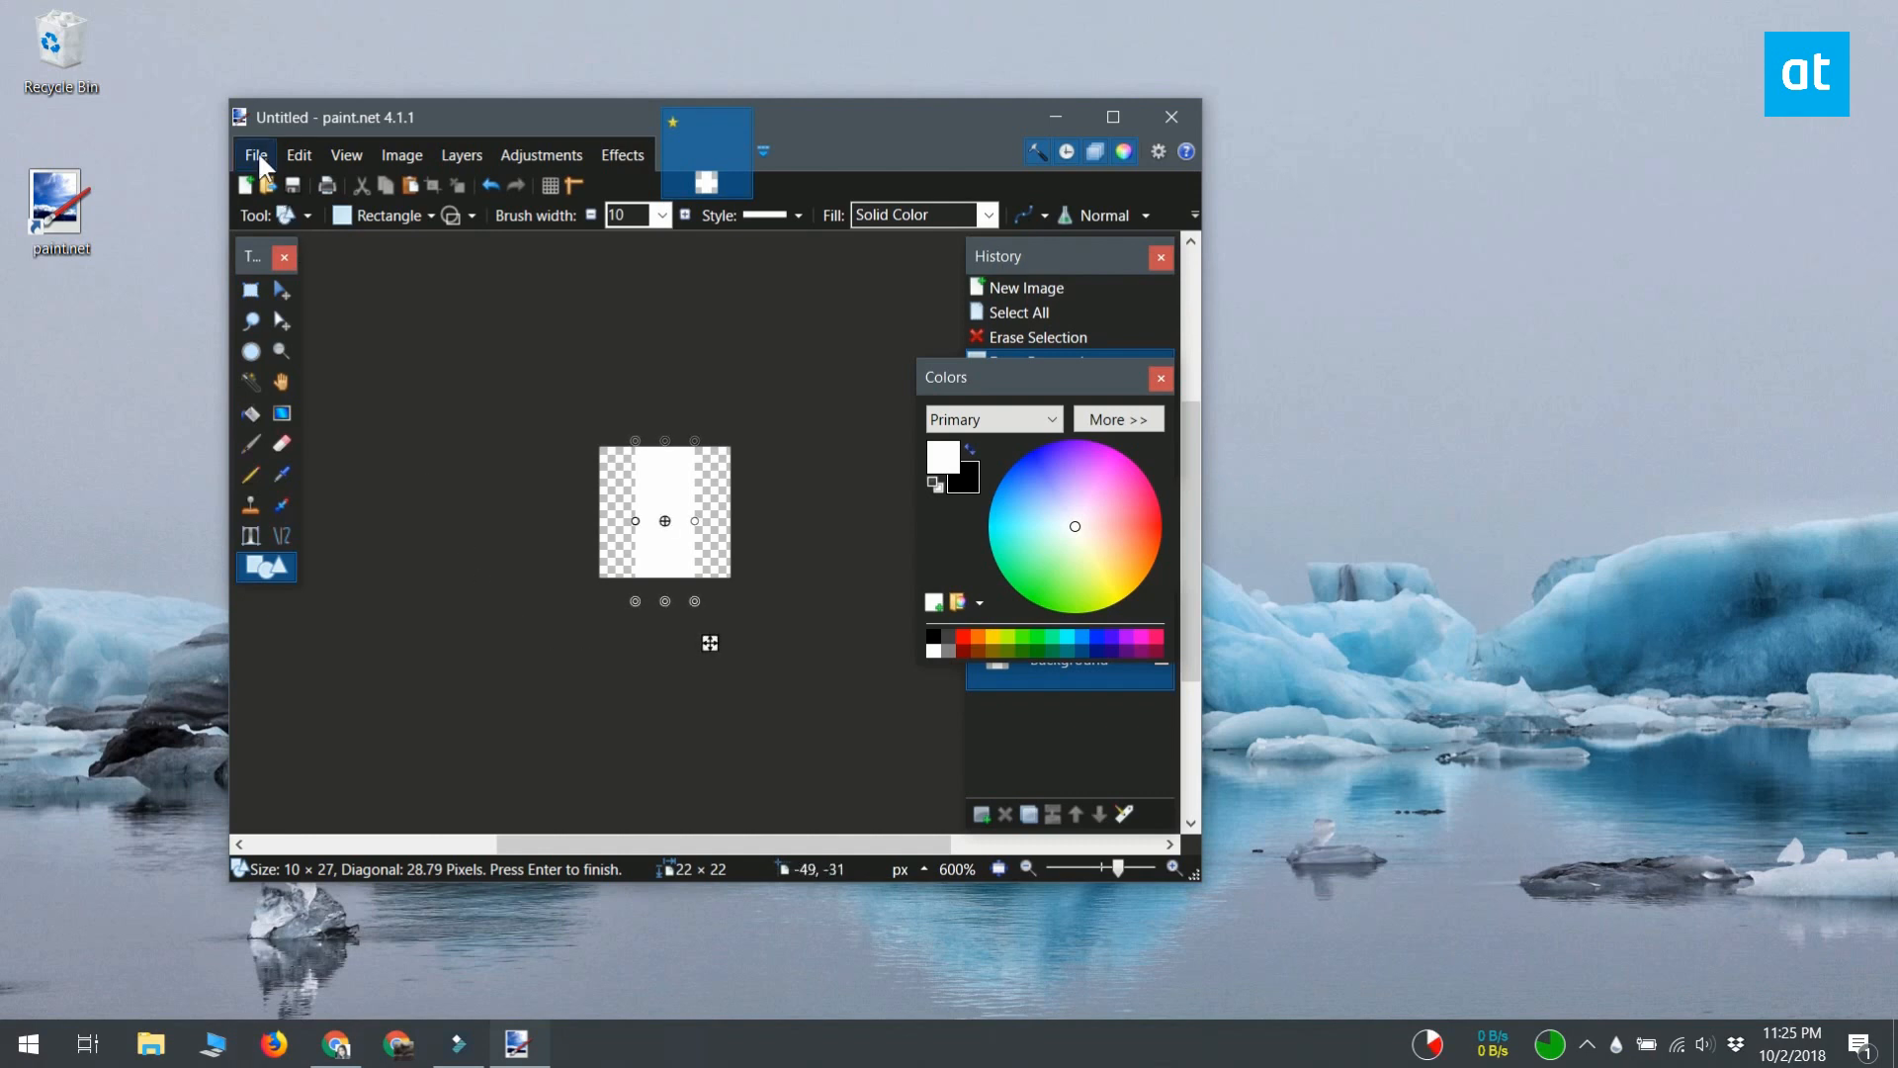
- Save the image to the Desktop as divider.png with default PNG settings and close paint.net
left_click(255, 154)
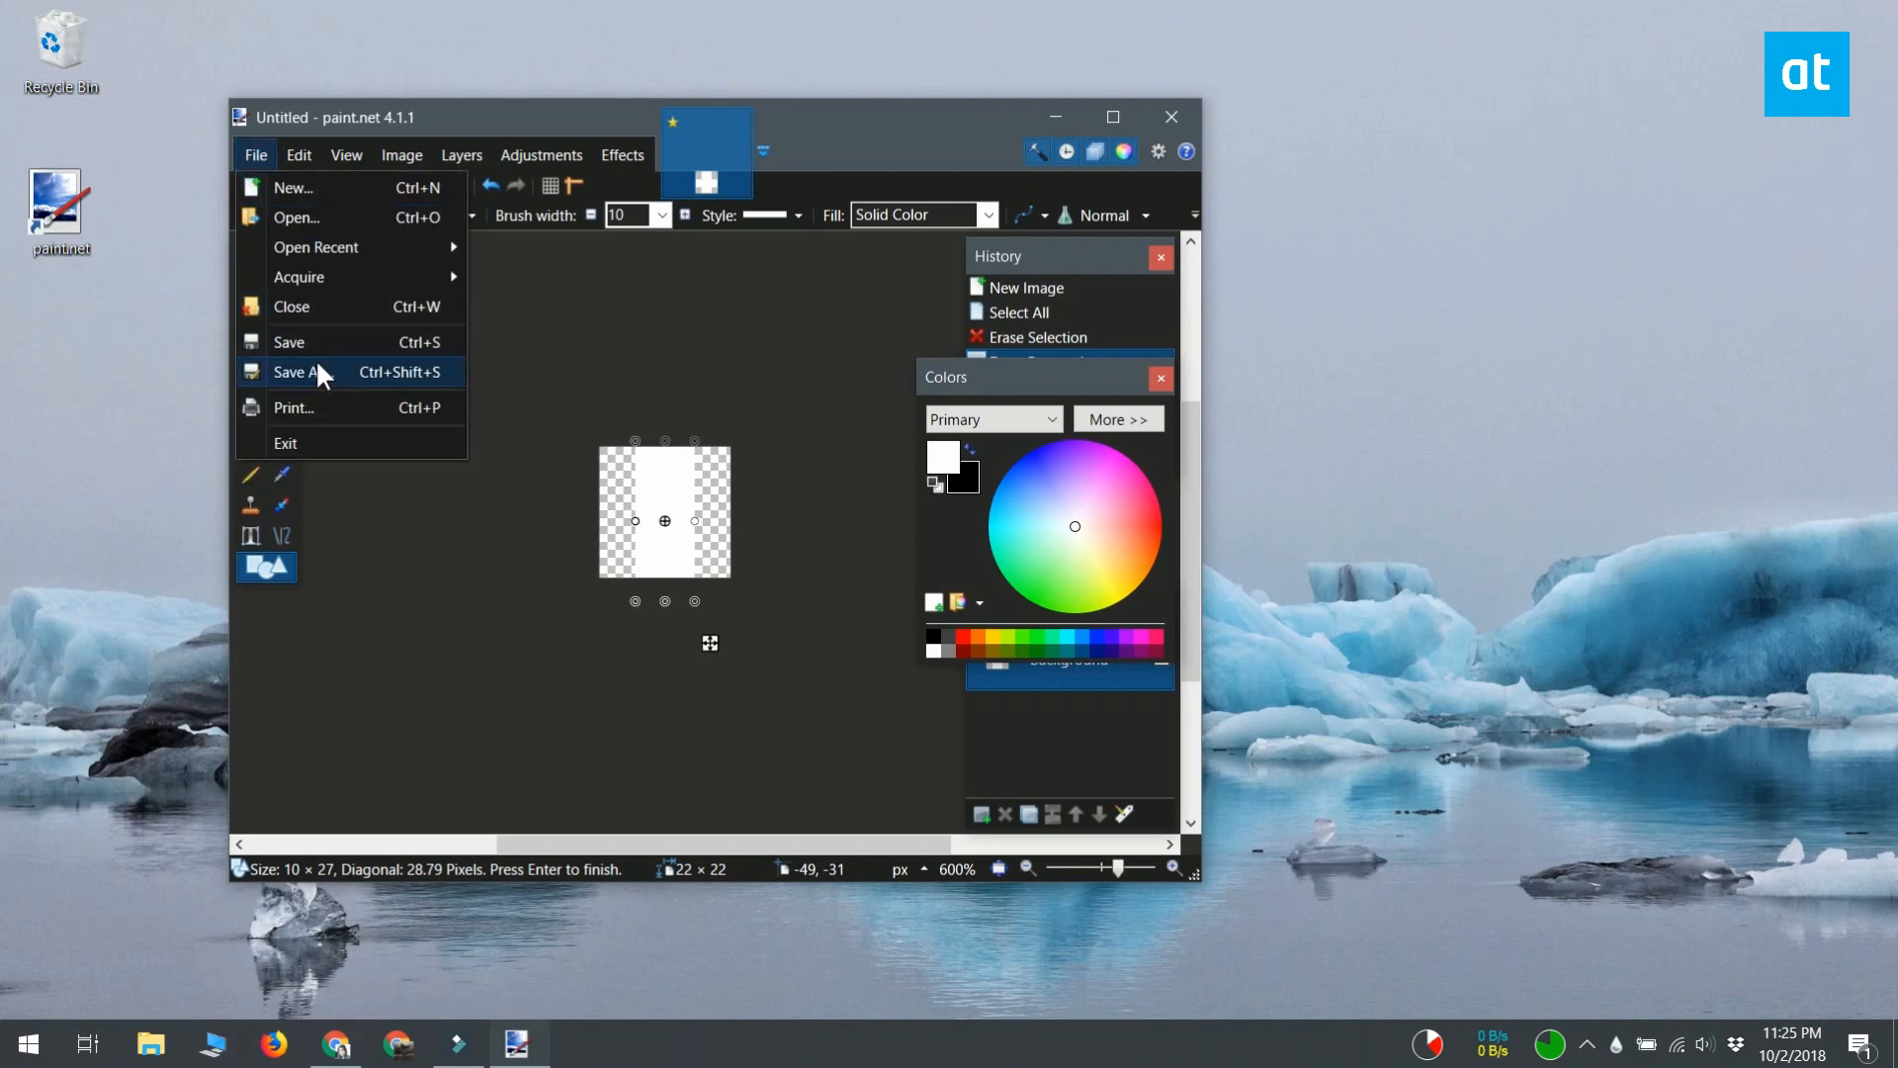
left_click(304, 372)
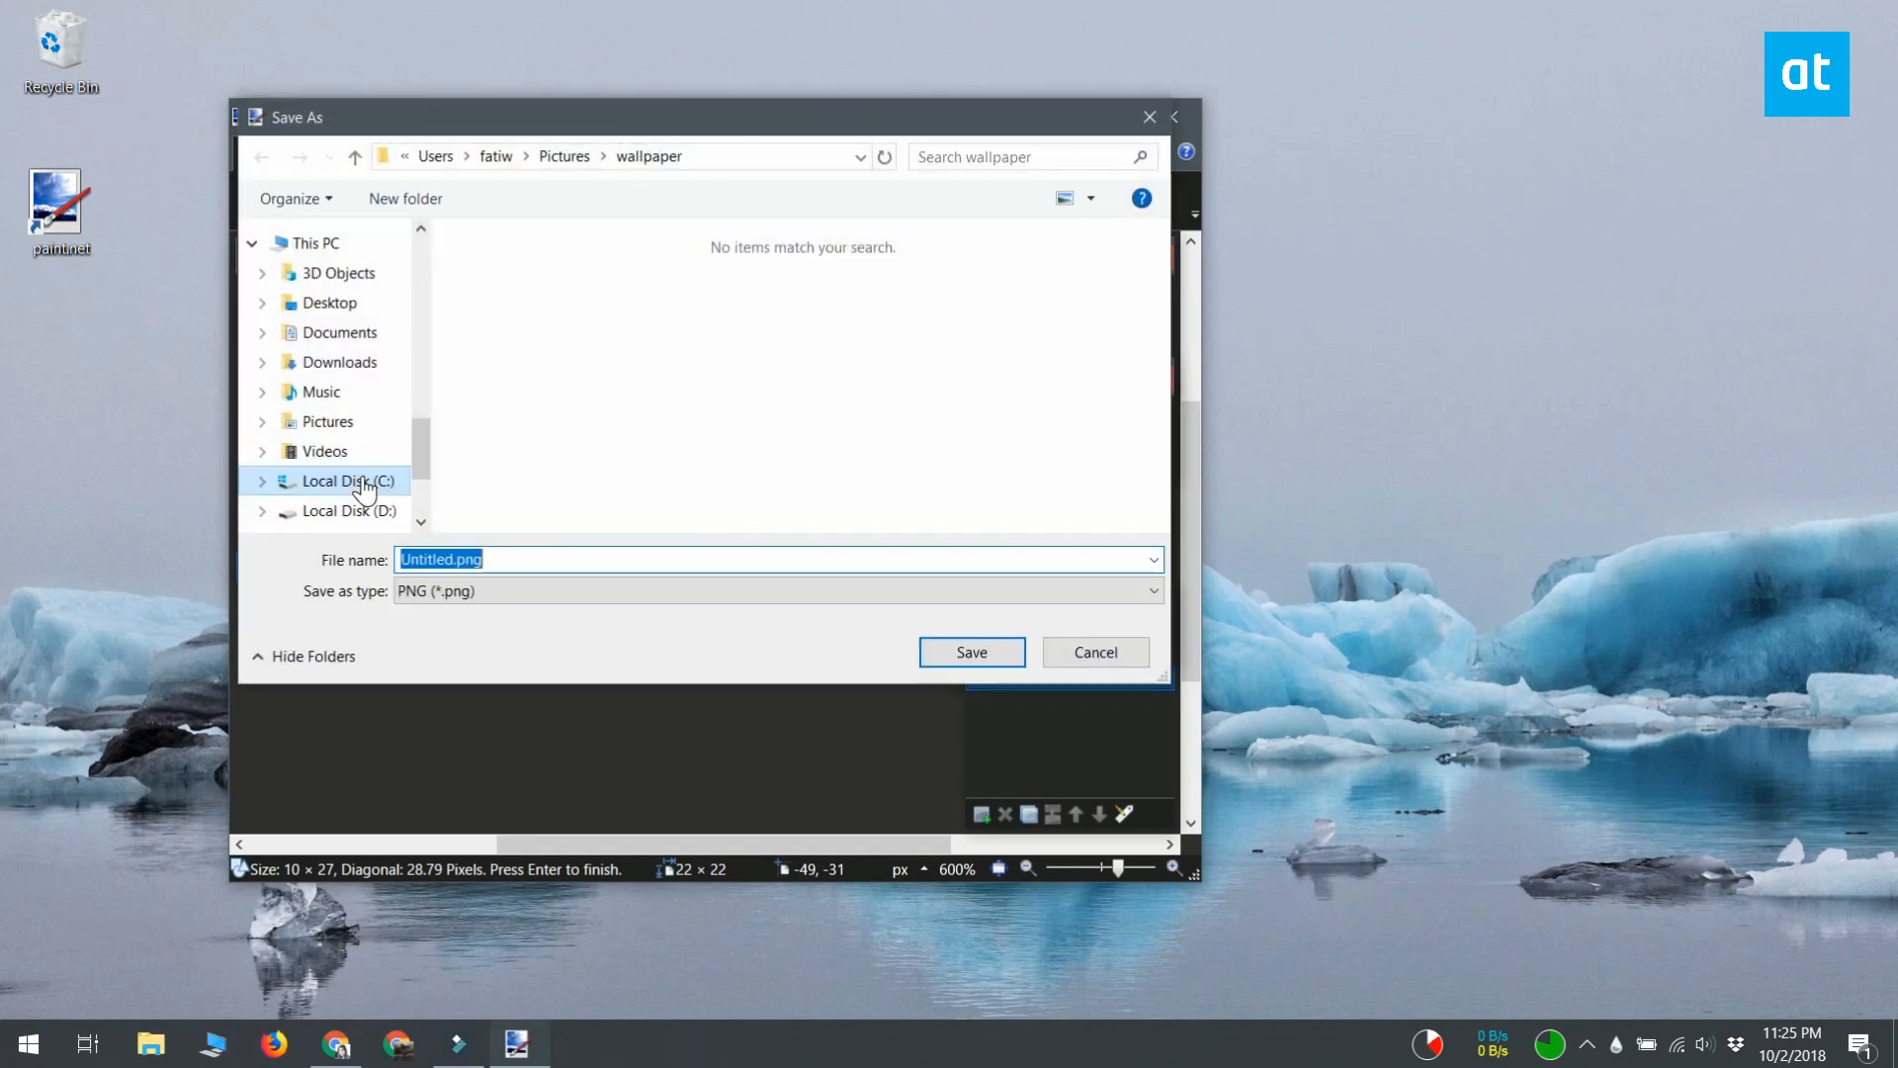
left_click(328, 302)
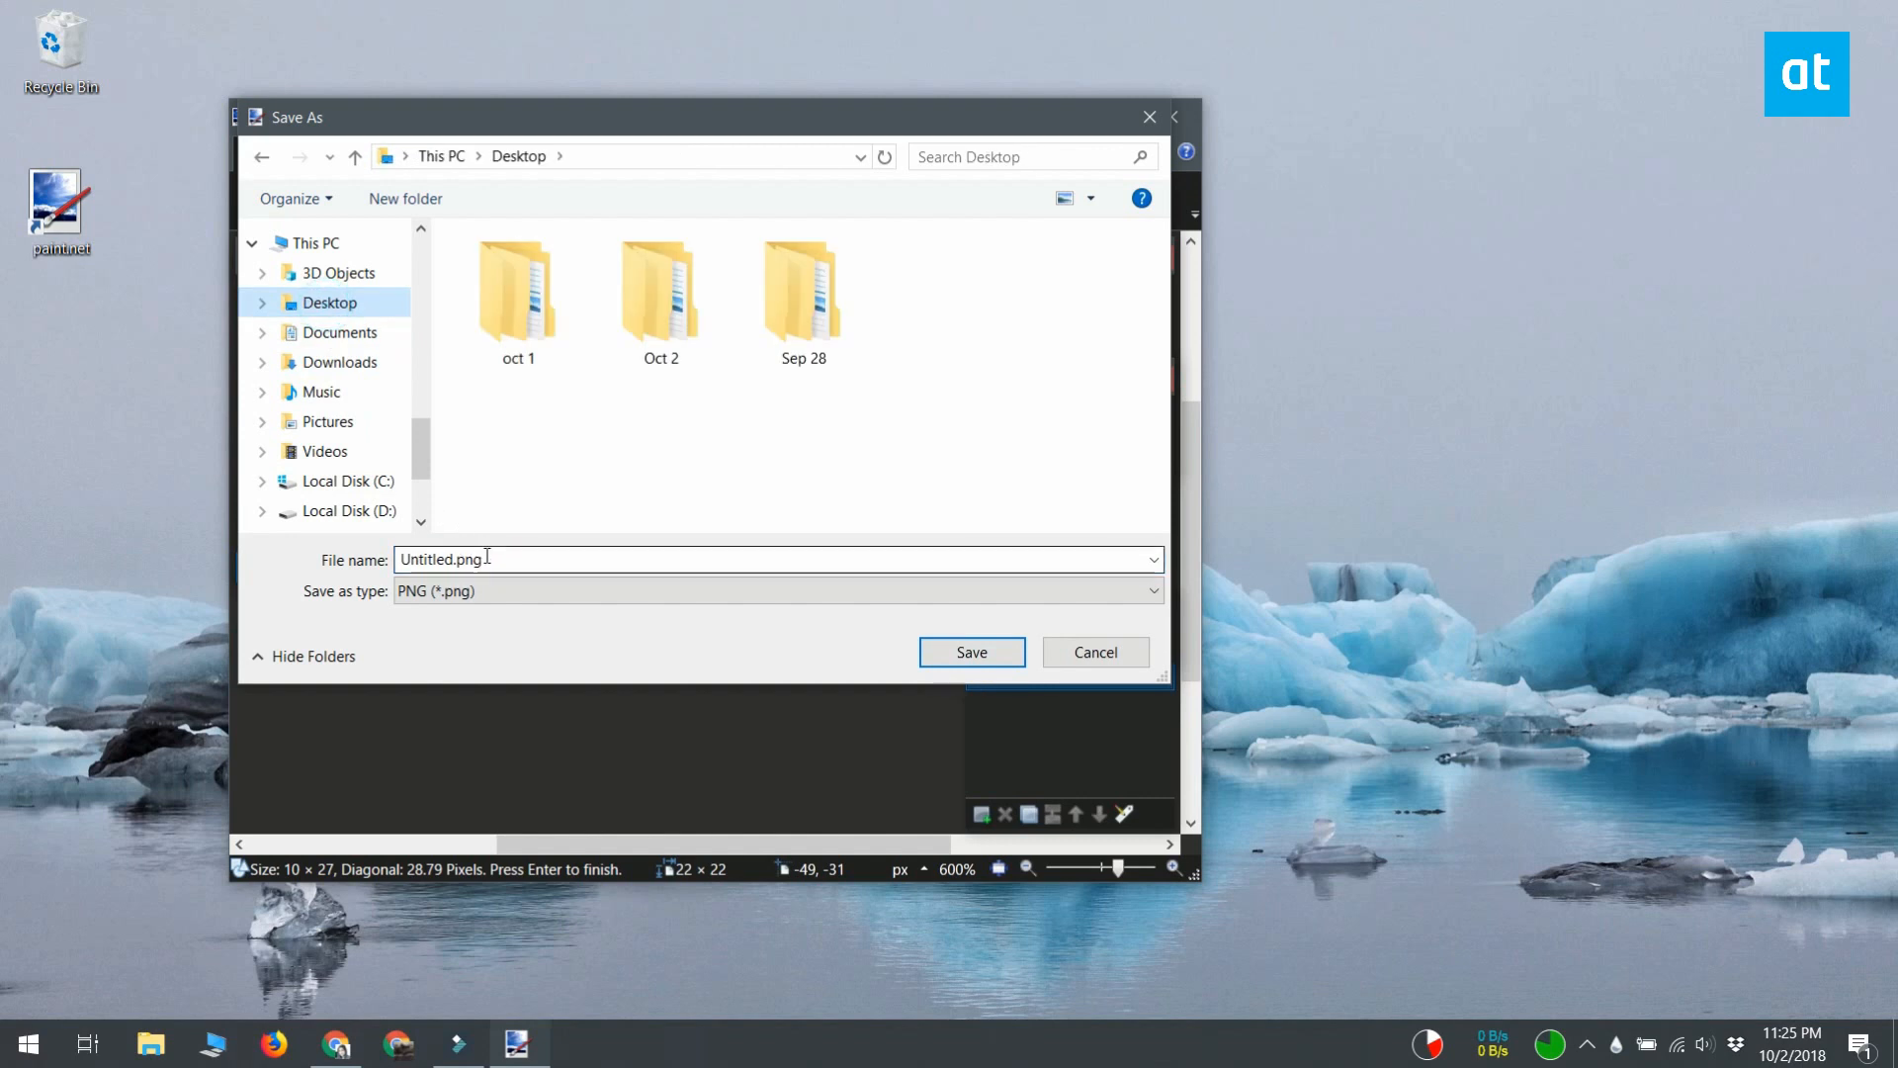
type("divider")
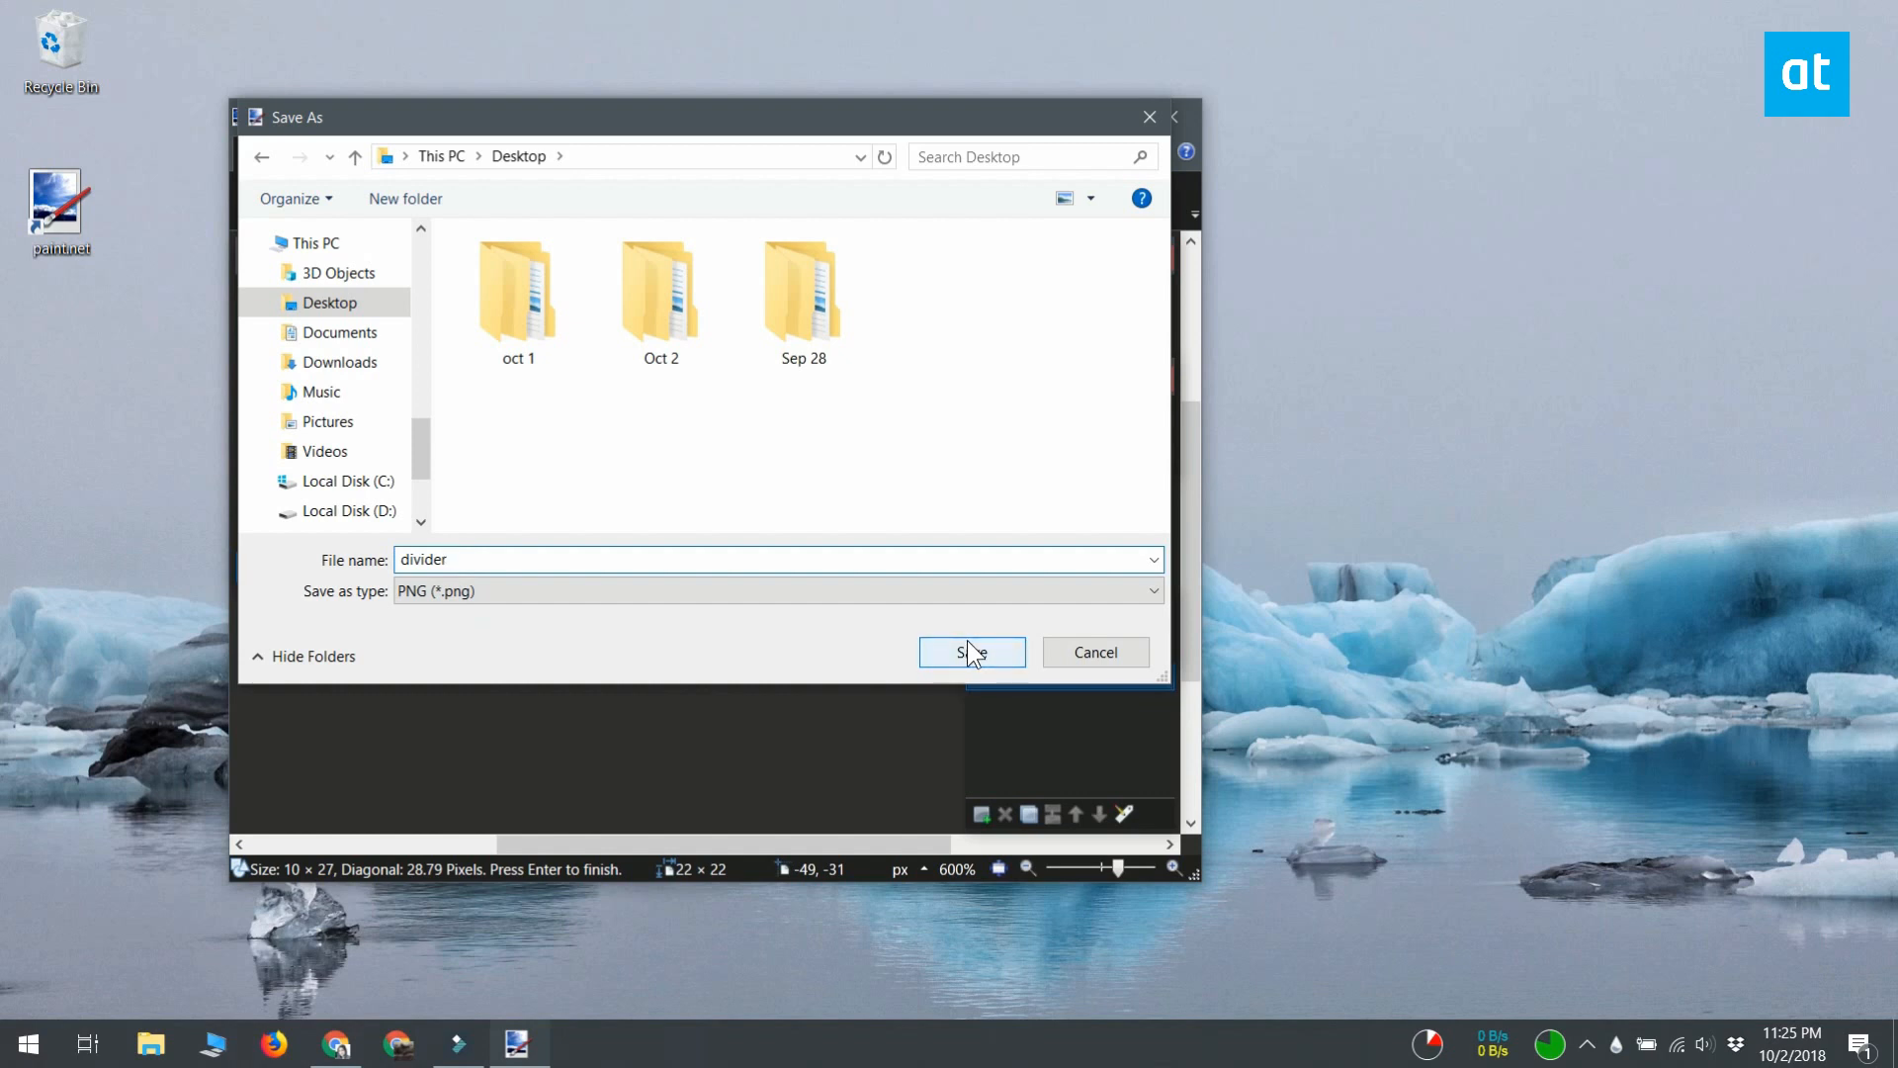
left_click(970, 650)
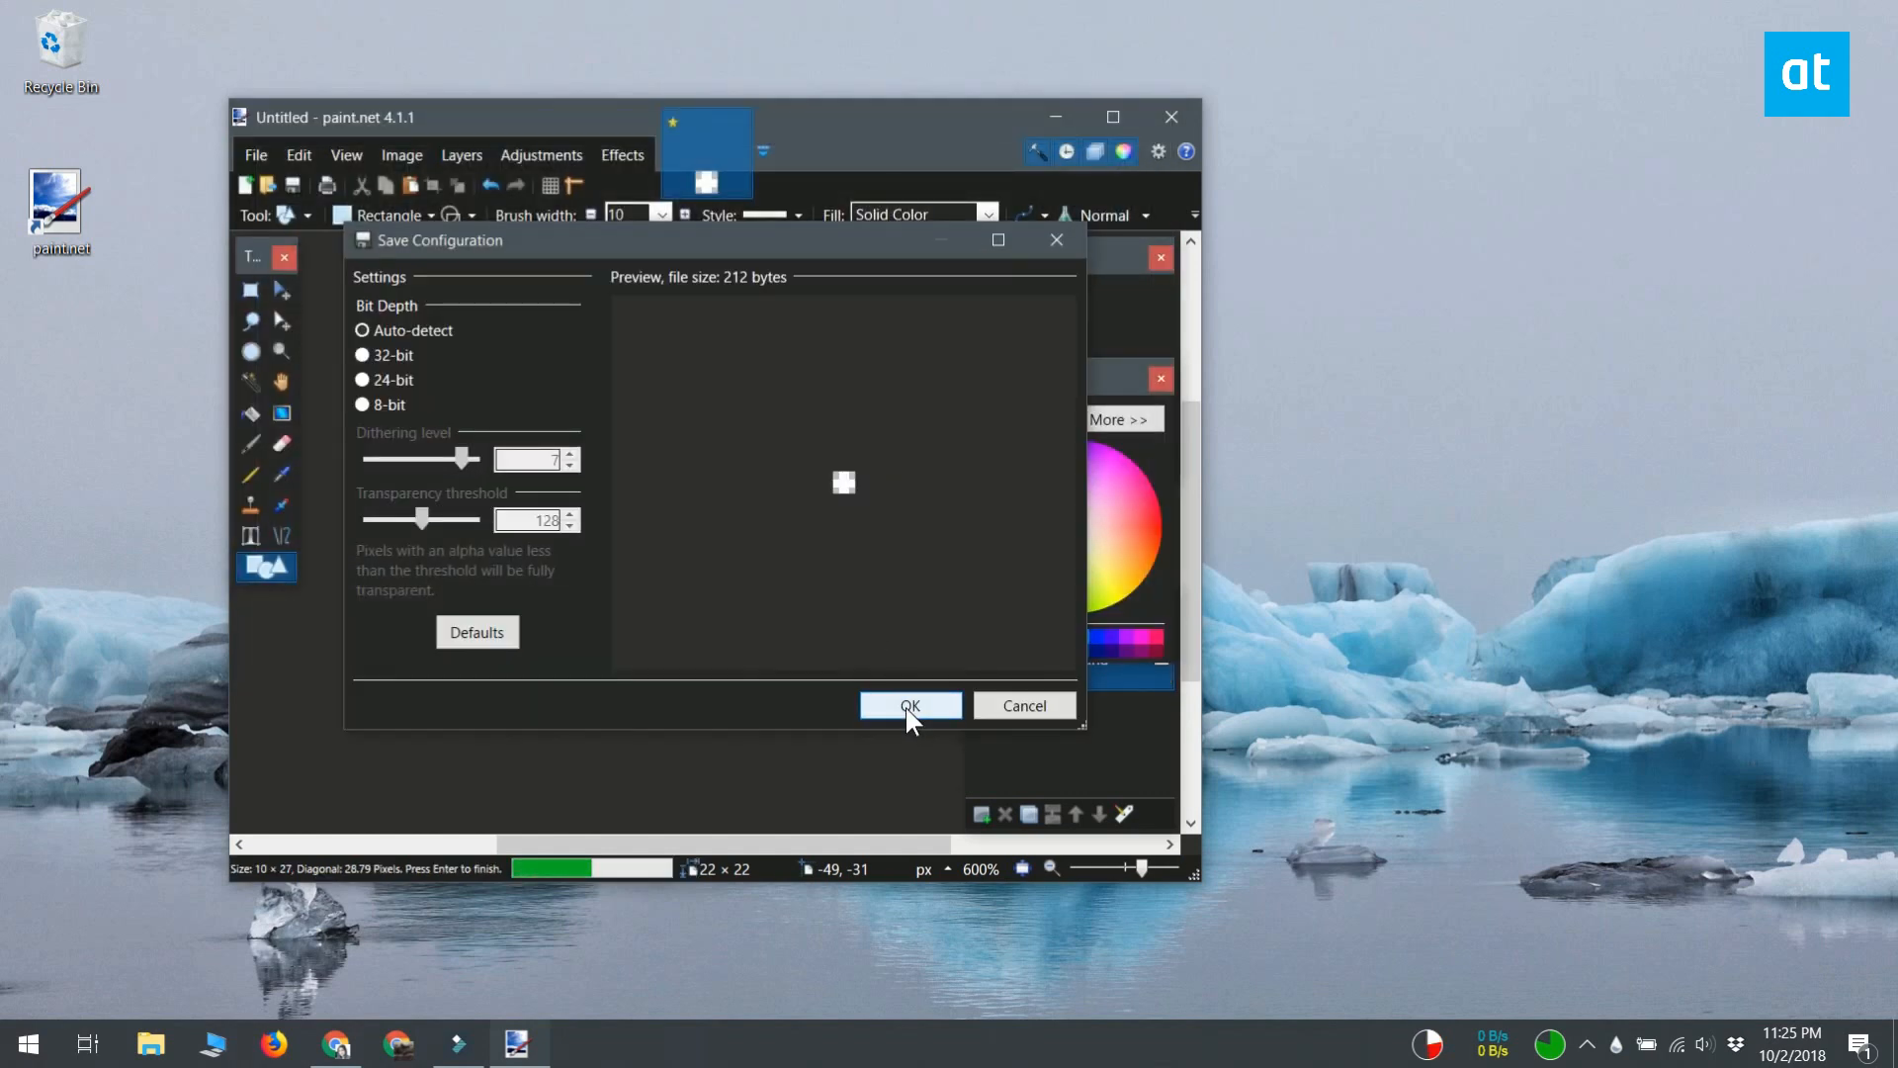
left_click(910, 706)
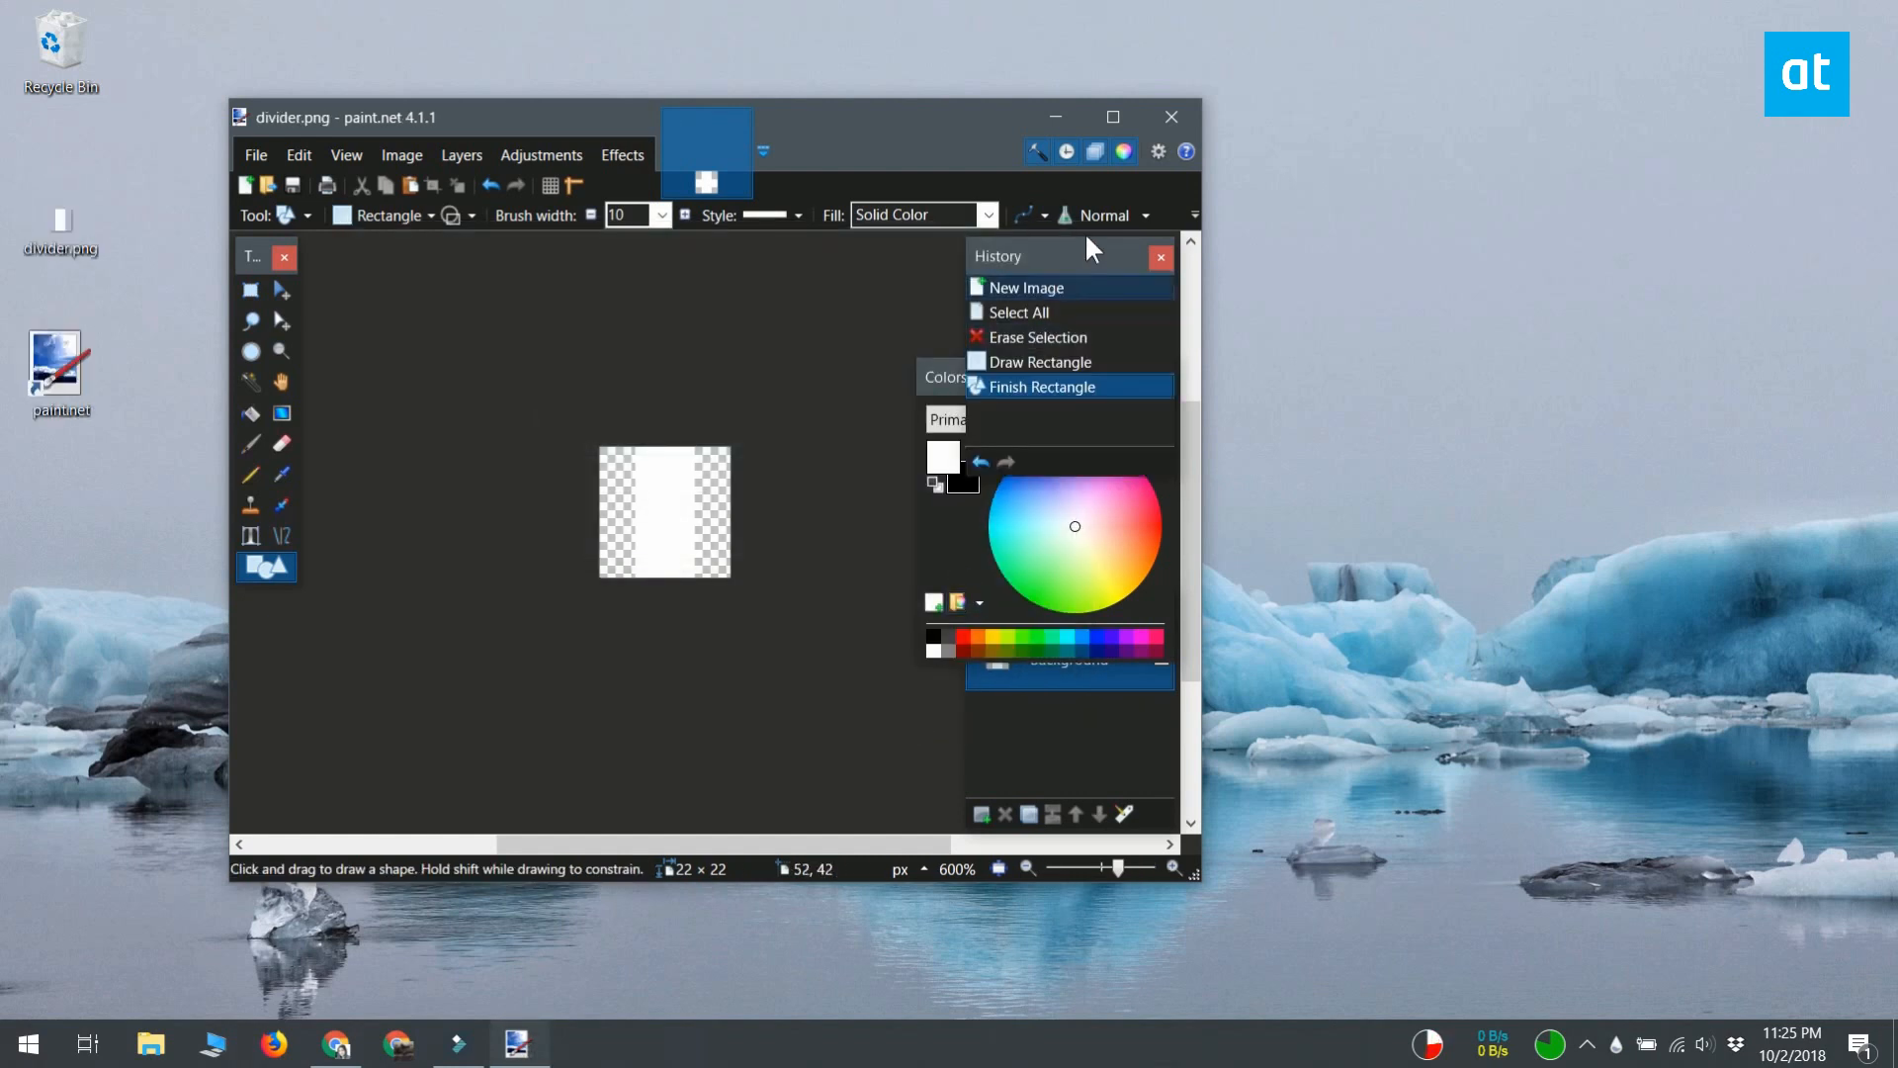
mouse_move(1172, 117)
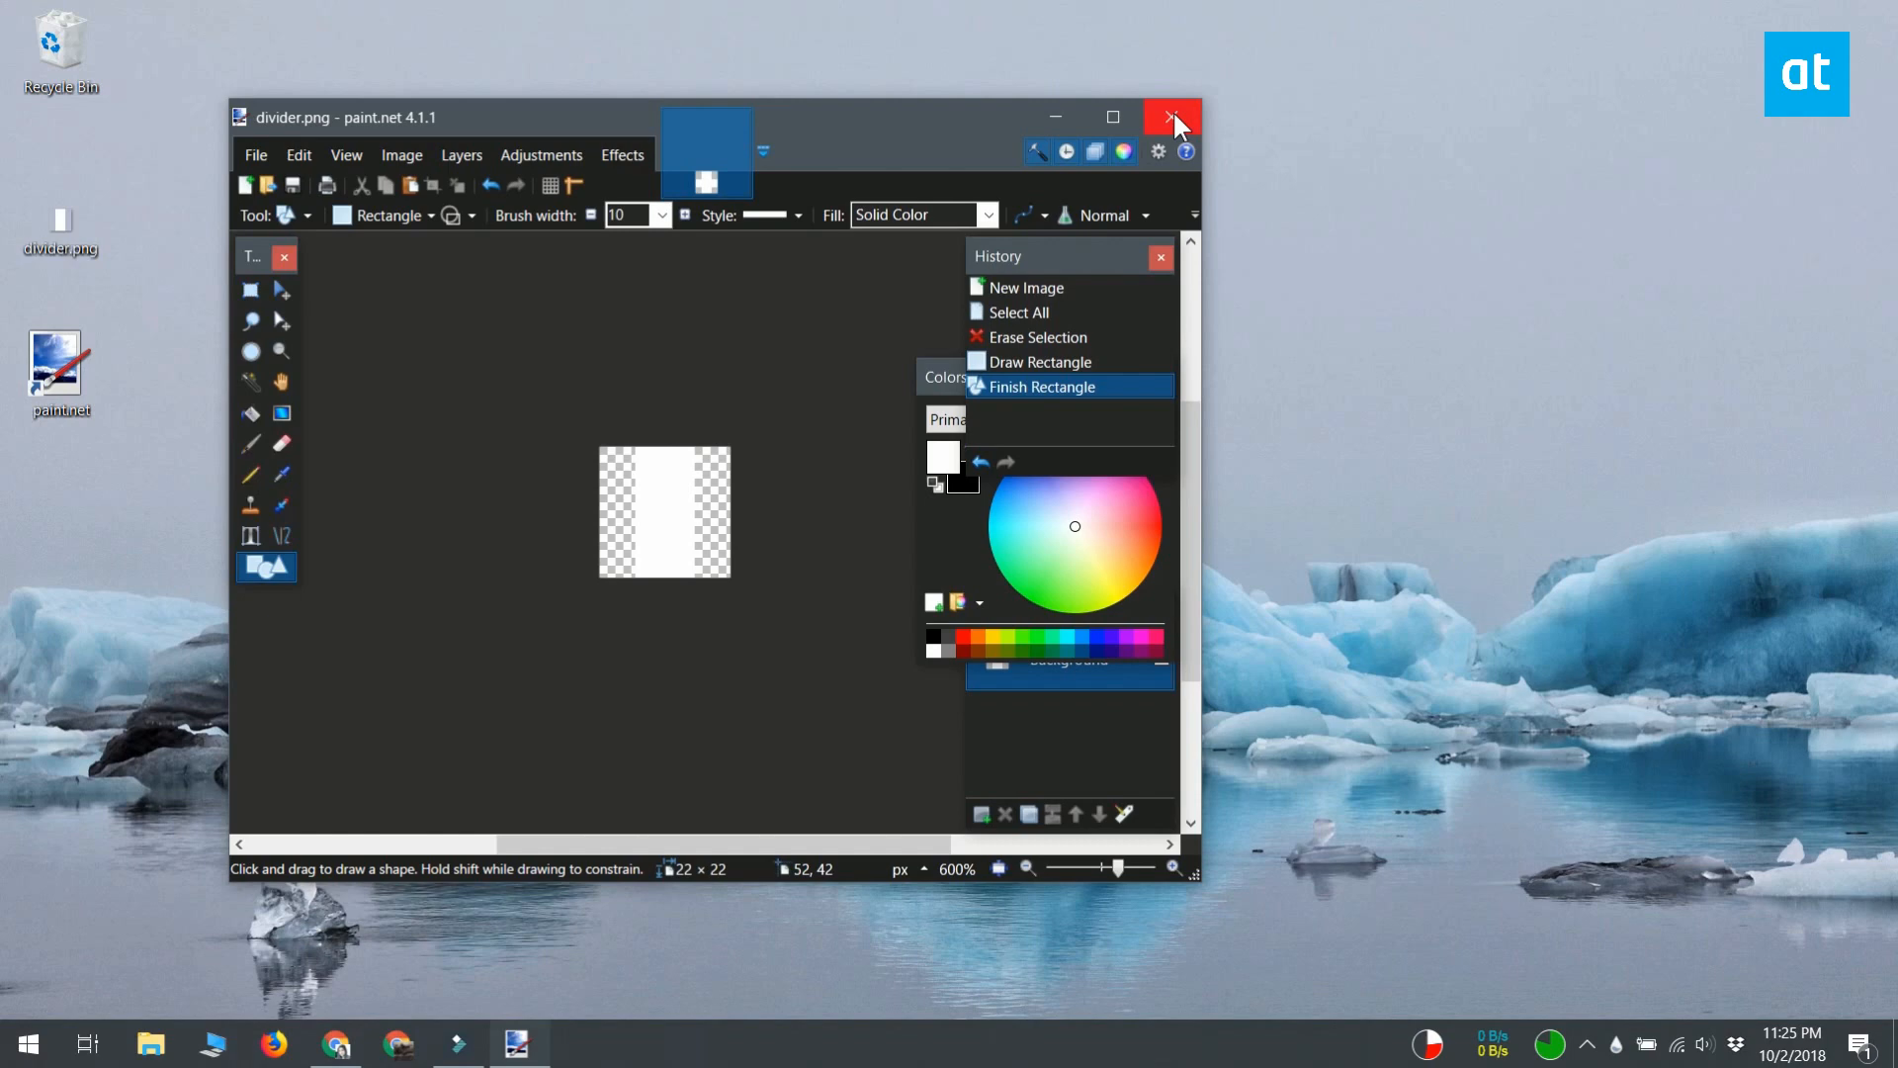
left_click(1173, 117)
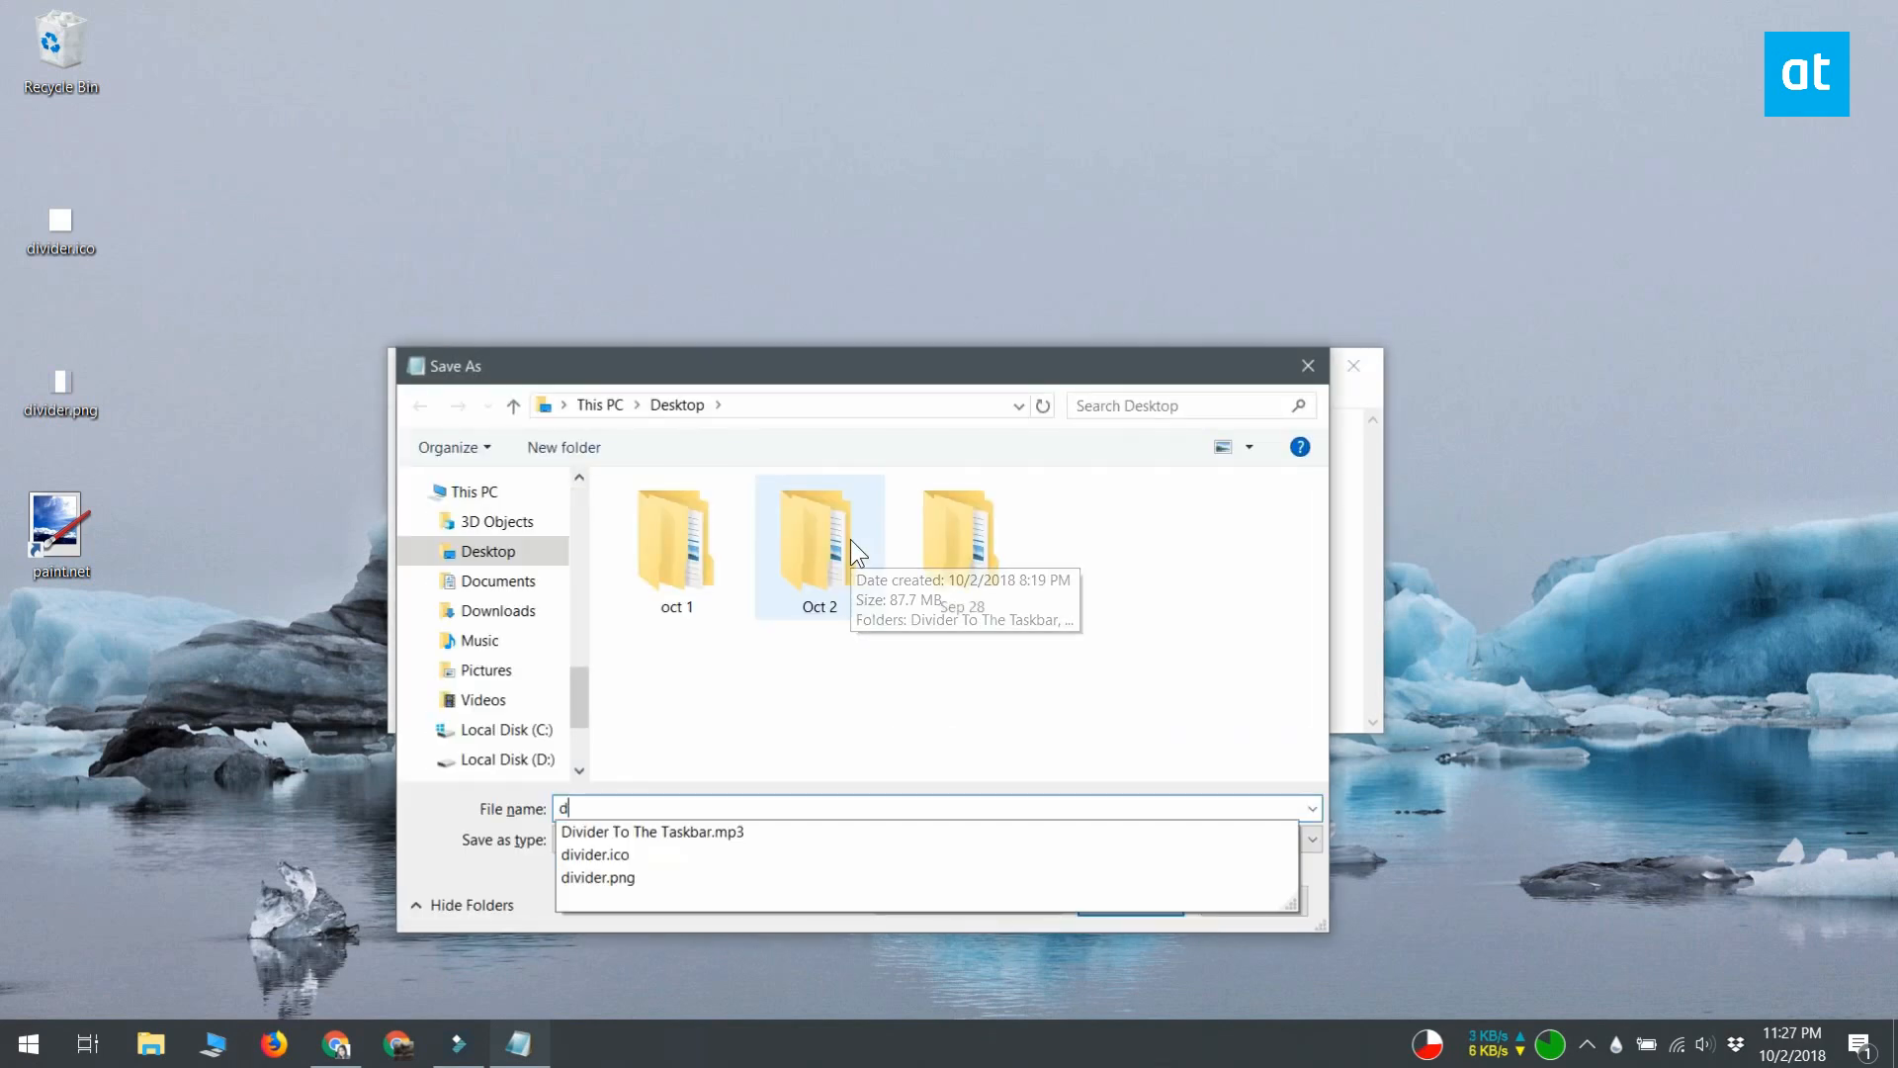
- Save the Notepad text to the Desktop as divider.bat using the All Files type
type("ivider.bat")
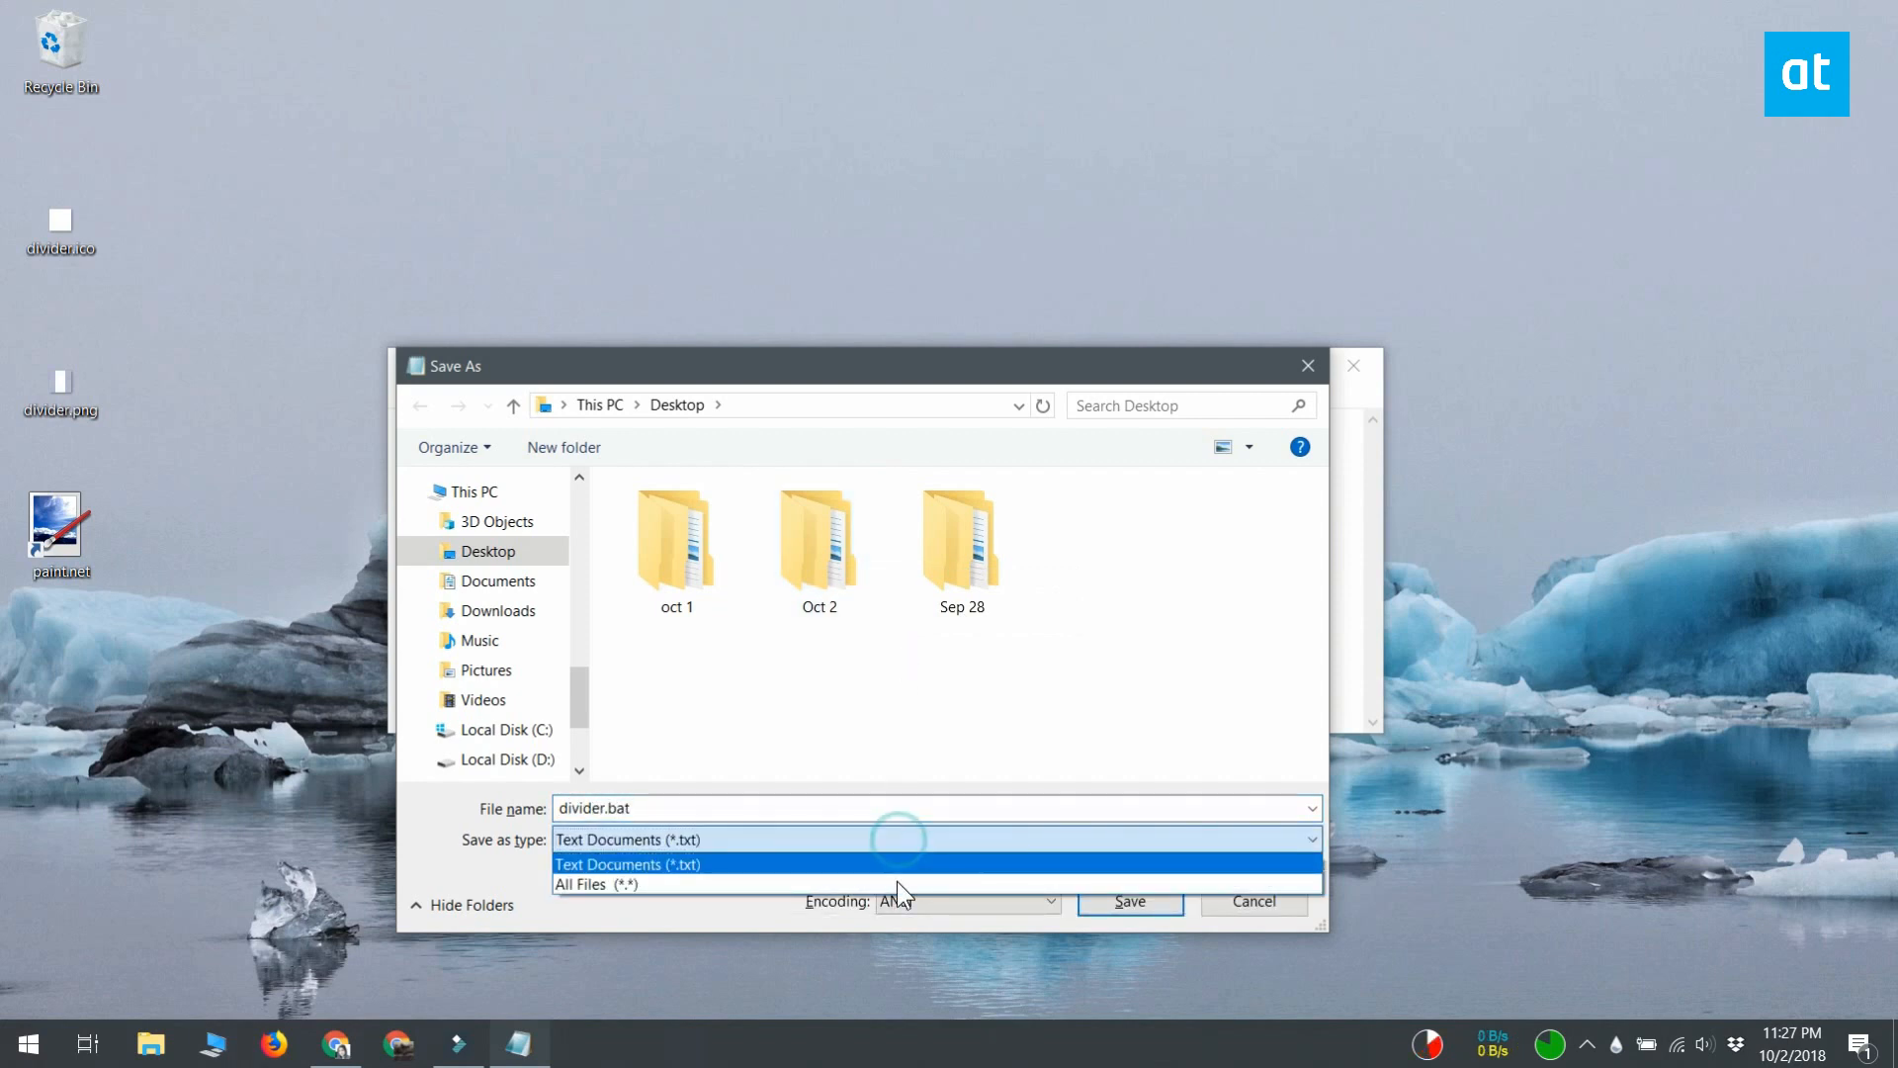
left_click(595, 883)
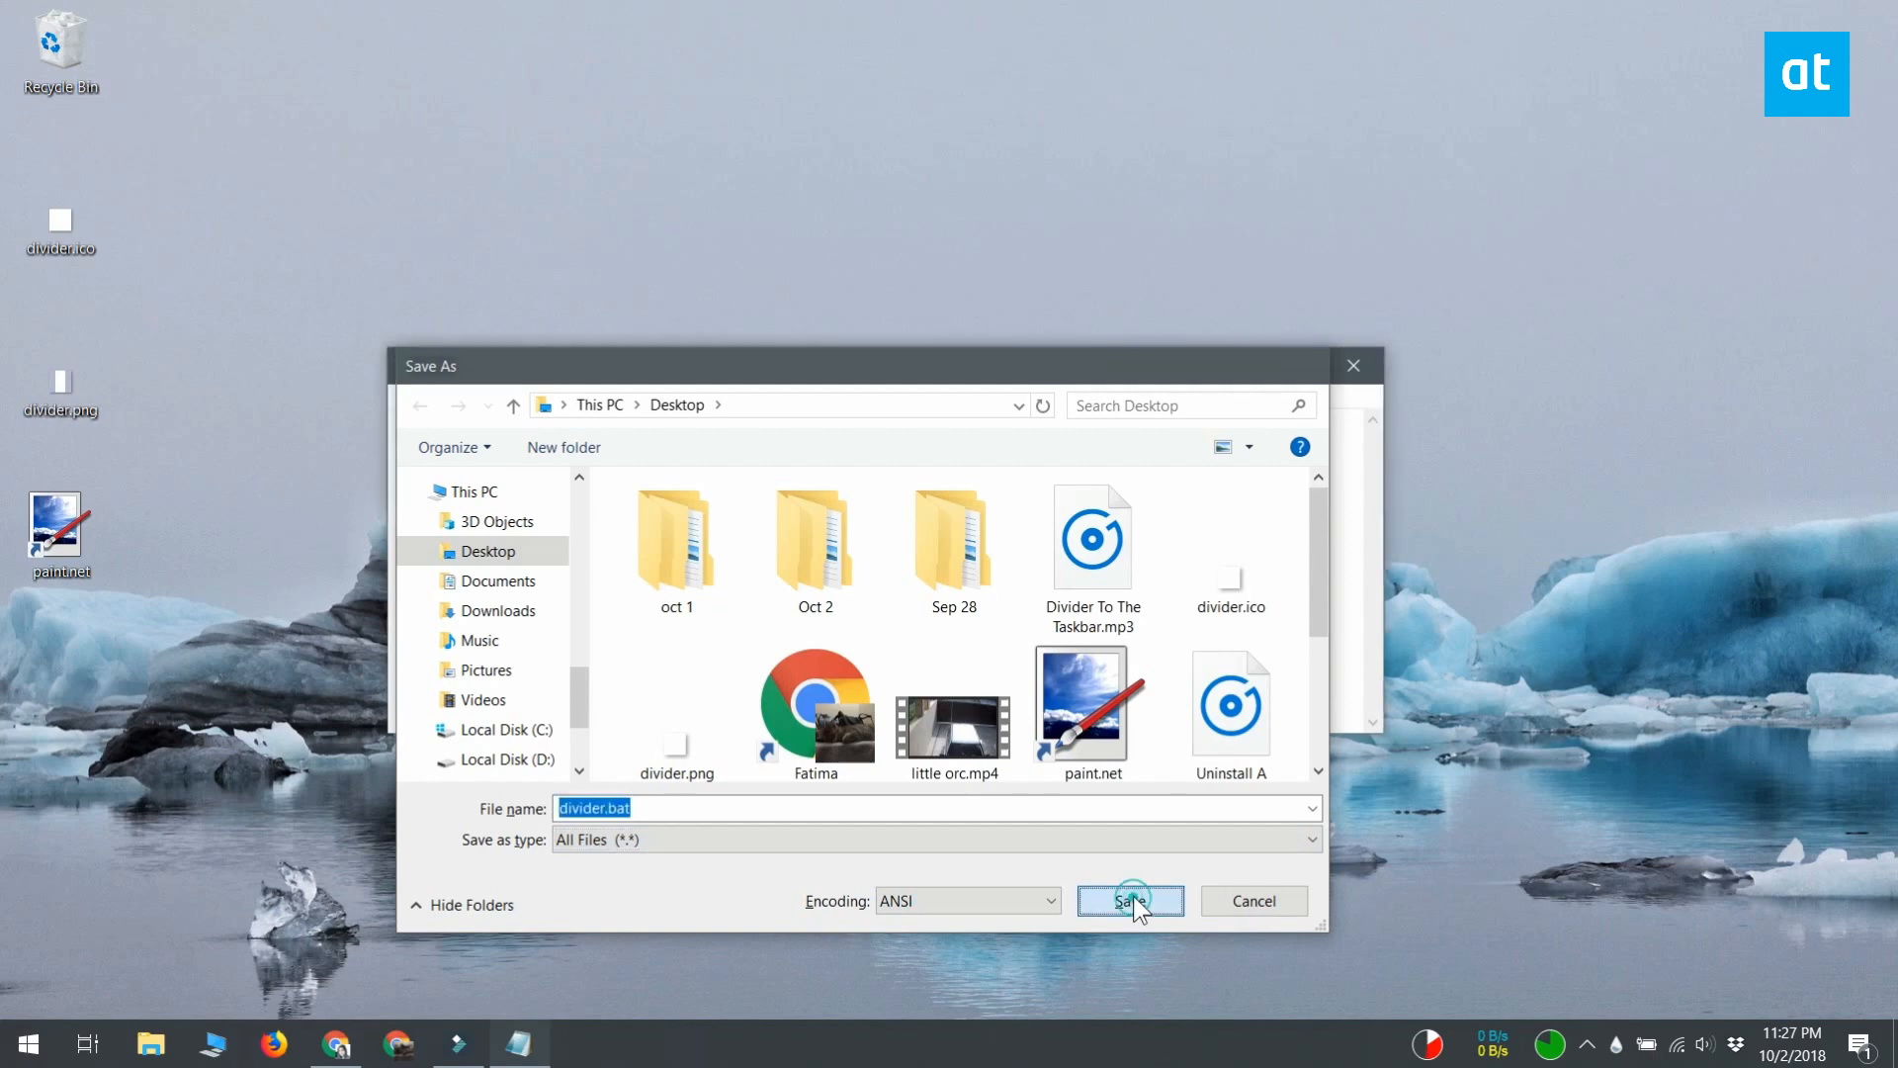
left_click(1129, 901)
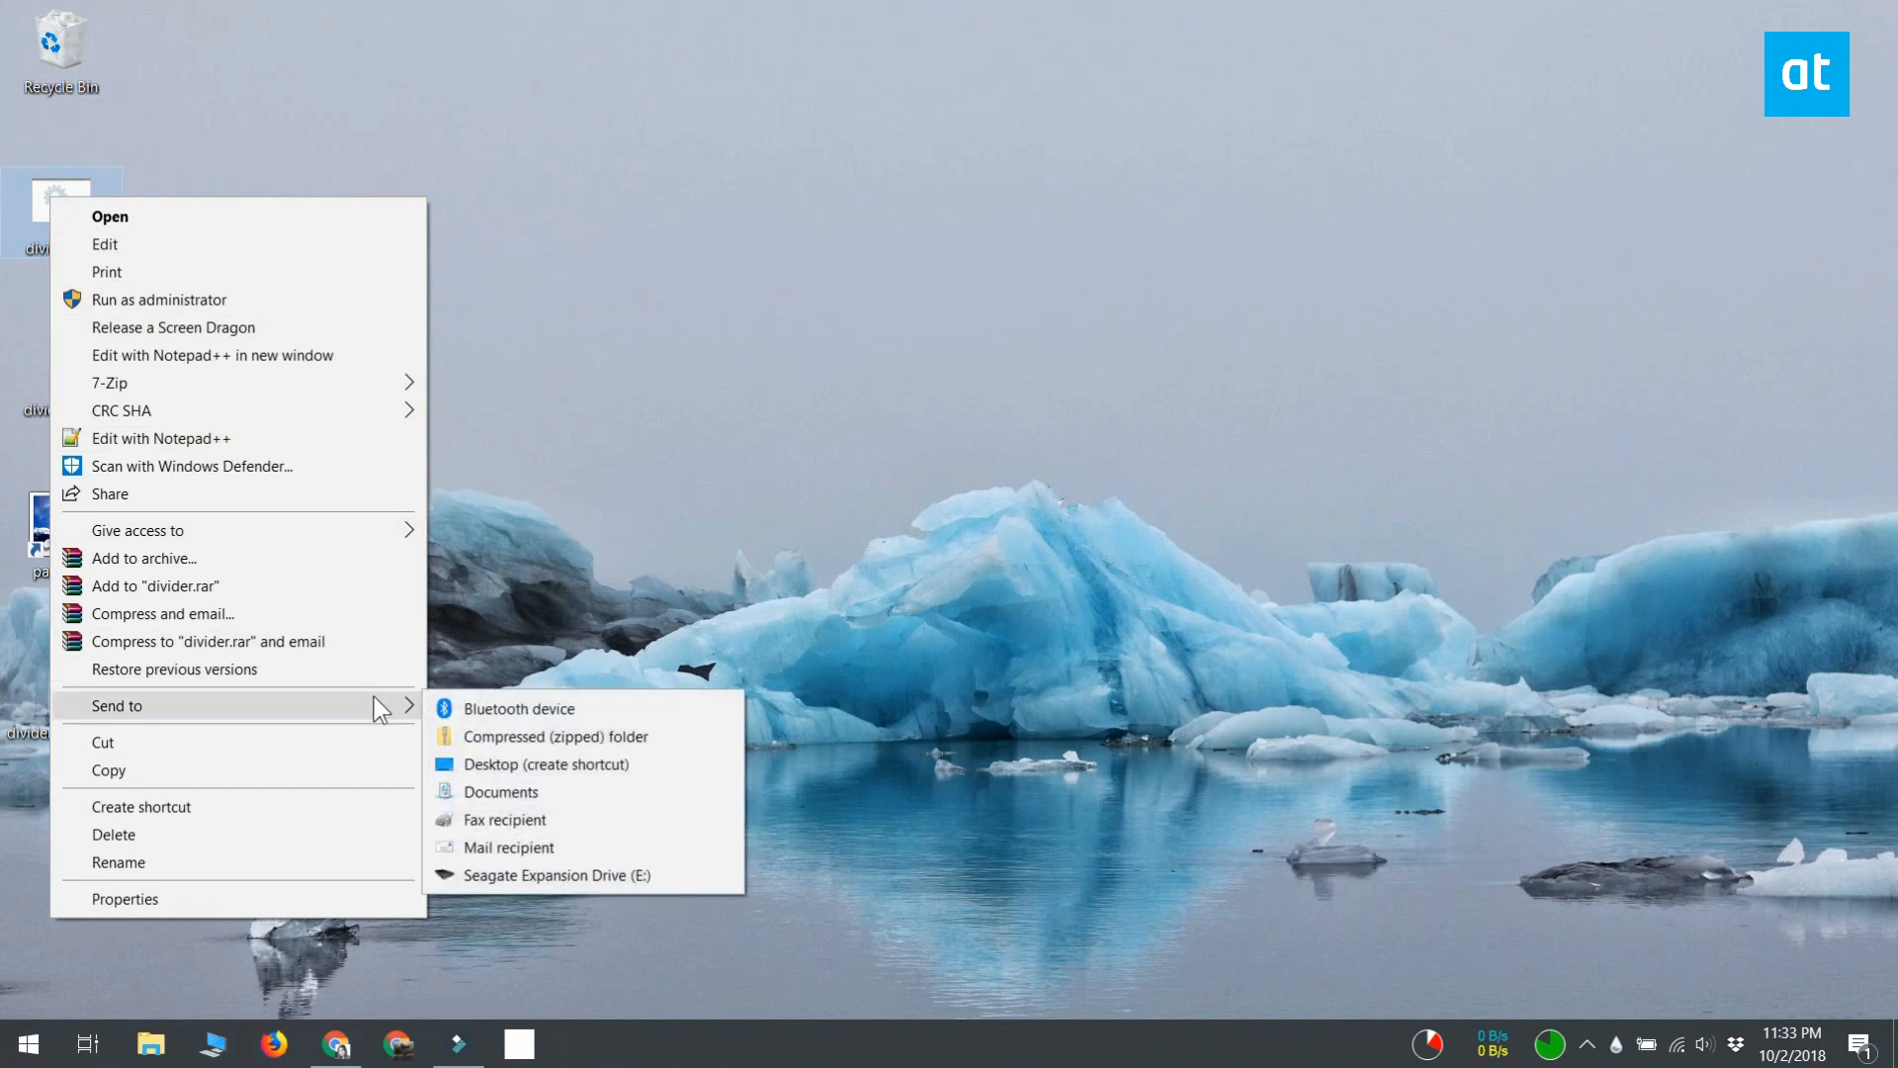
- Create a desktop shortcut to divider.bat and prefix its target with explorer
left_click(546, 763)
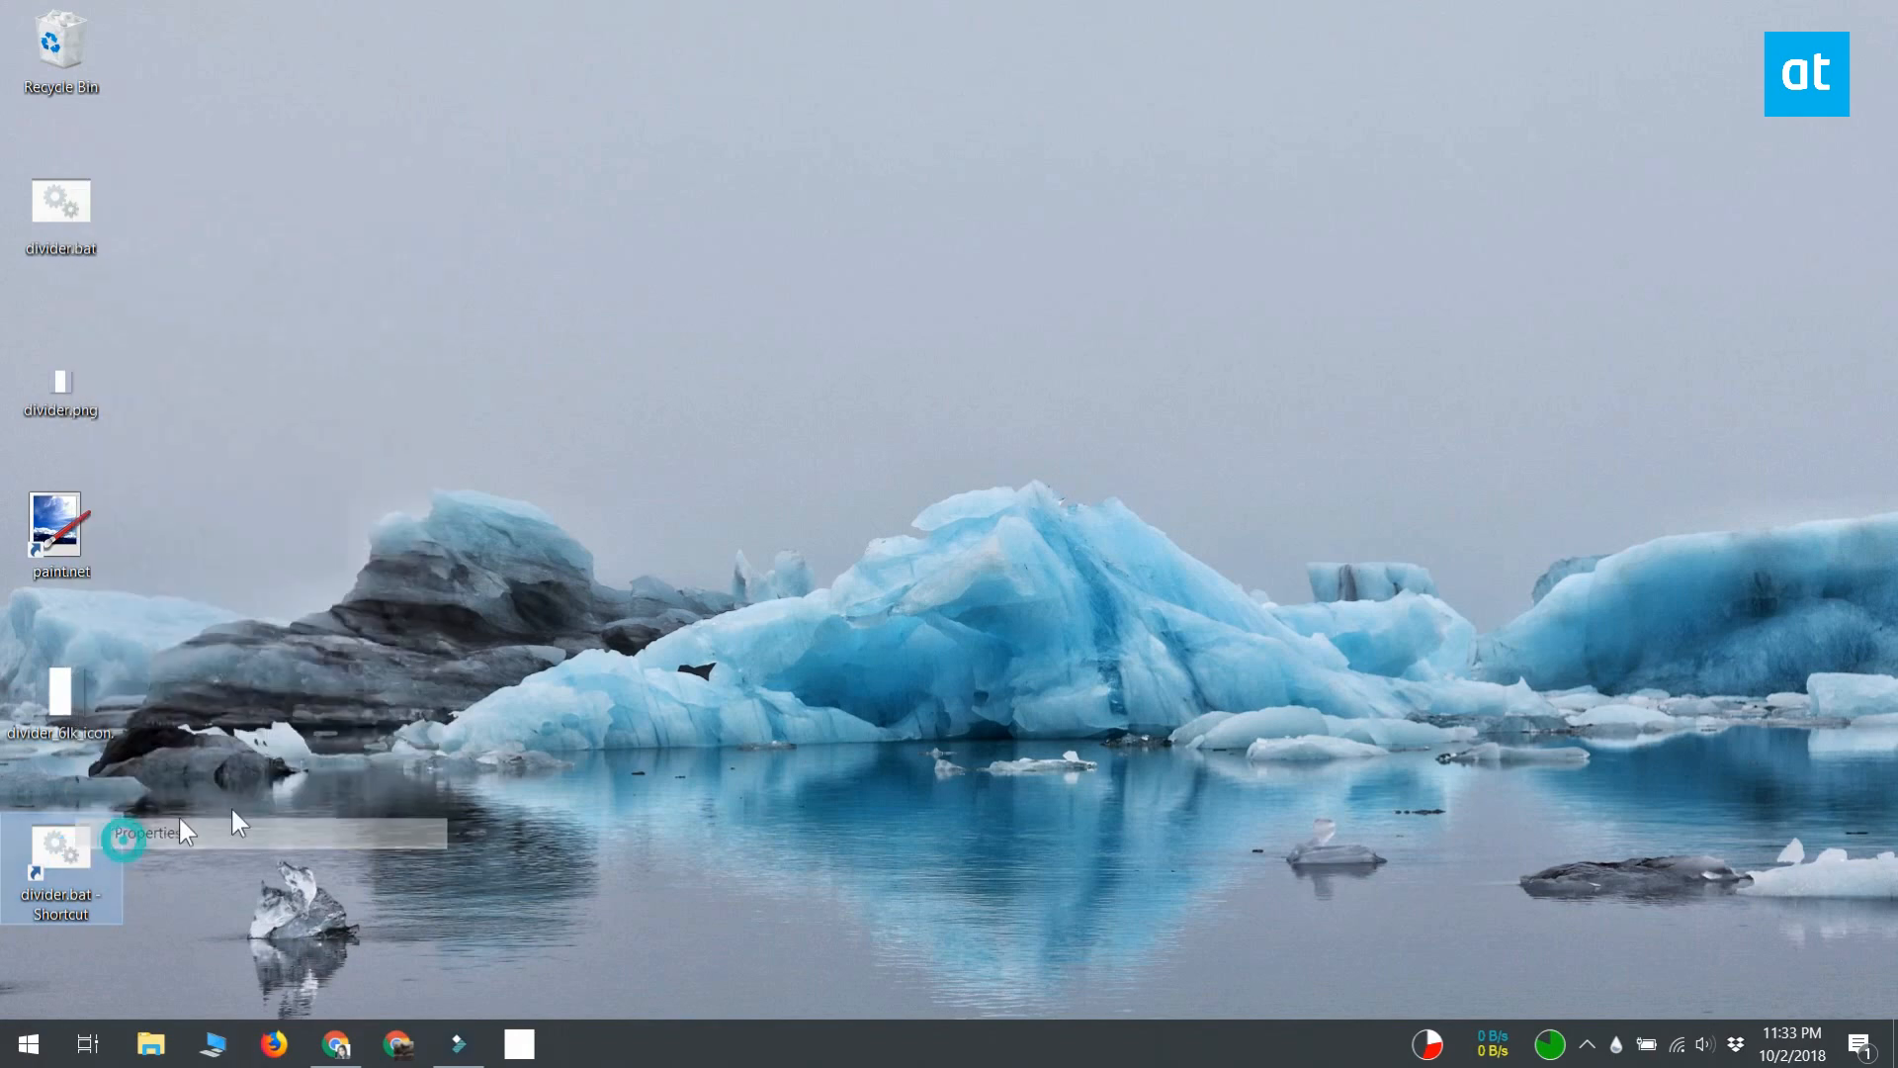
left_click(142, 833)
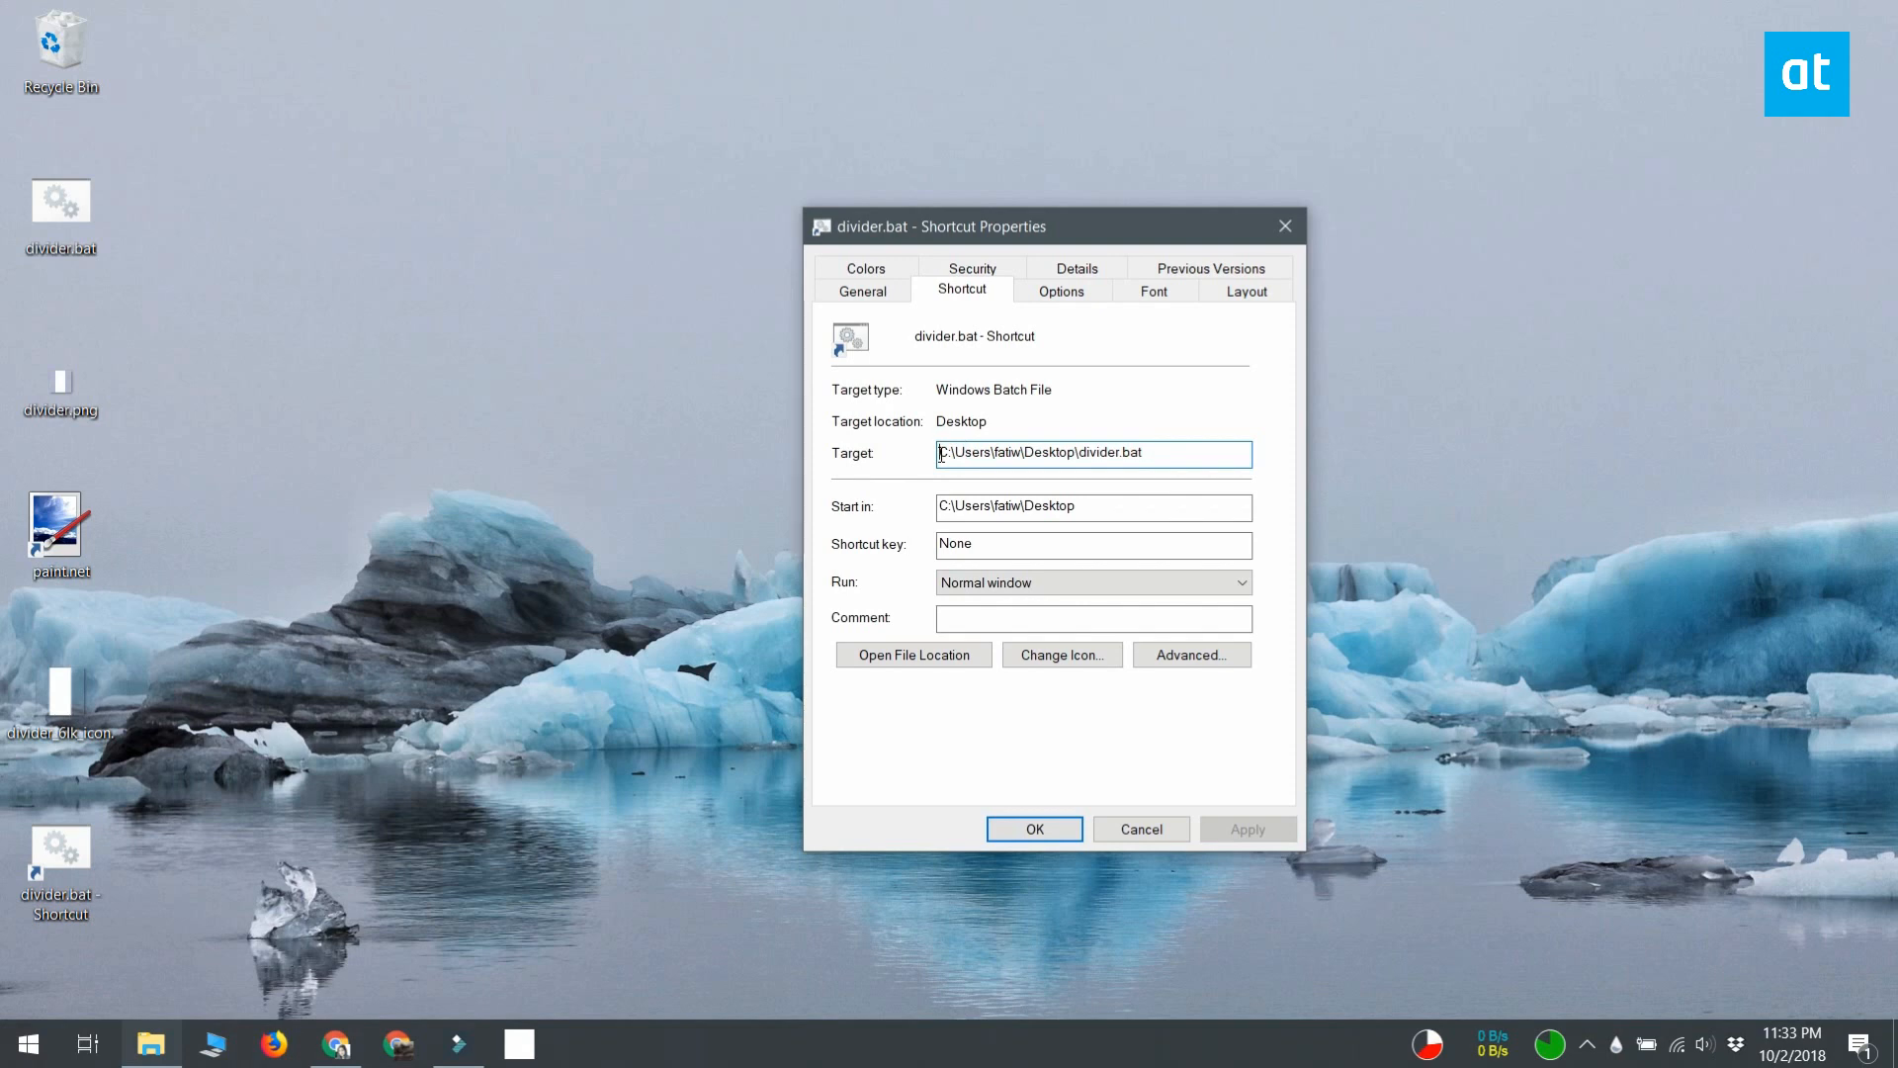
type("explorer")
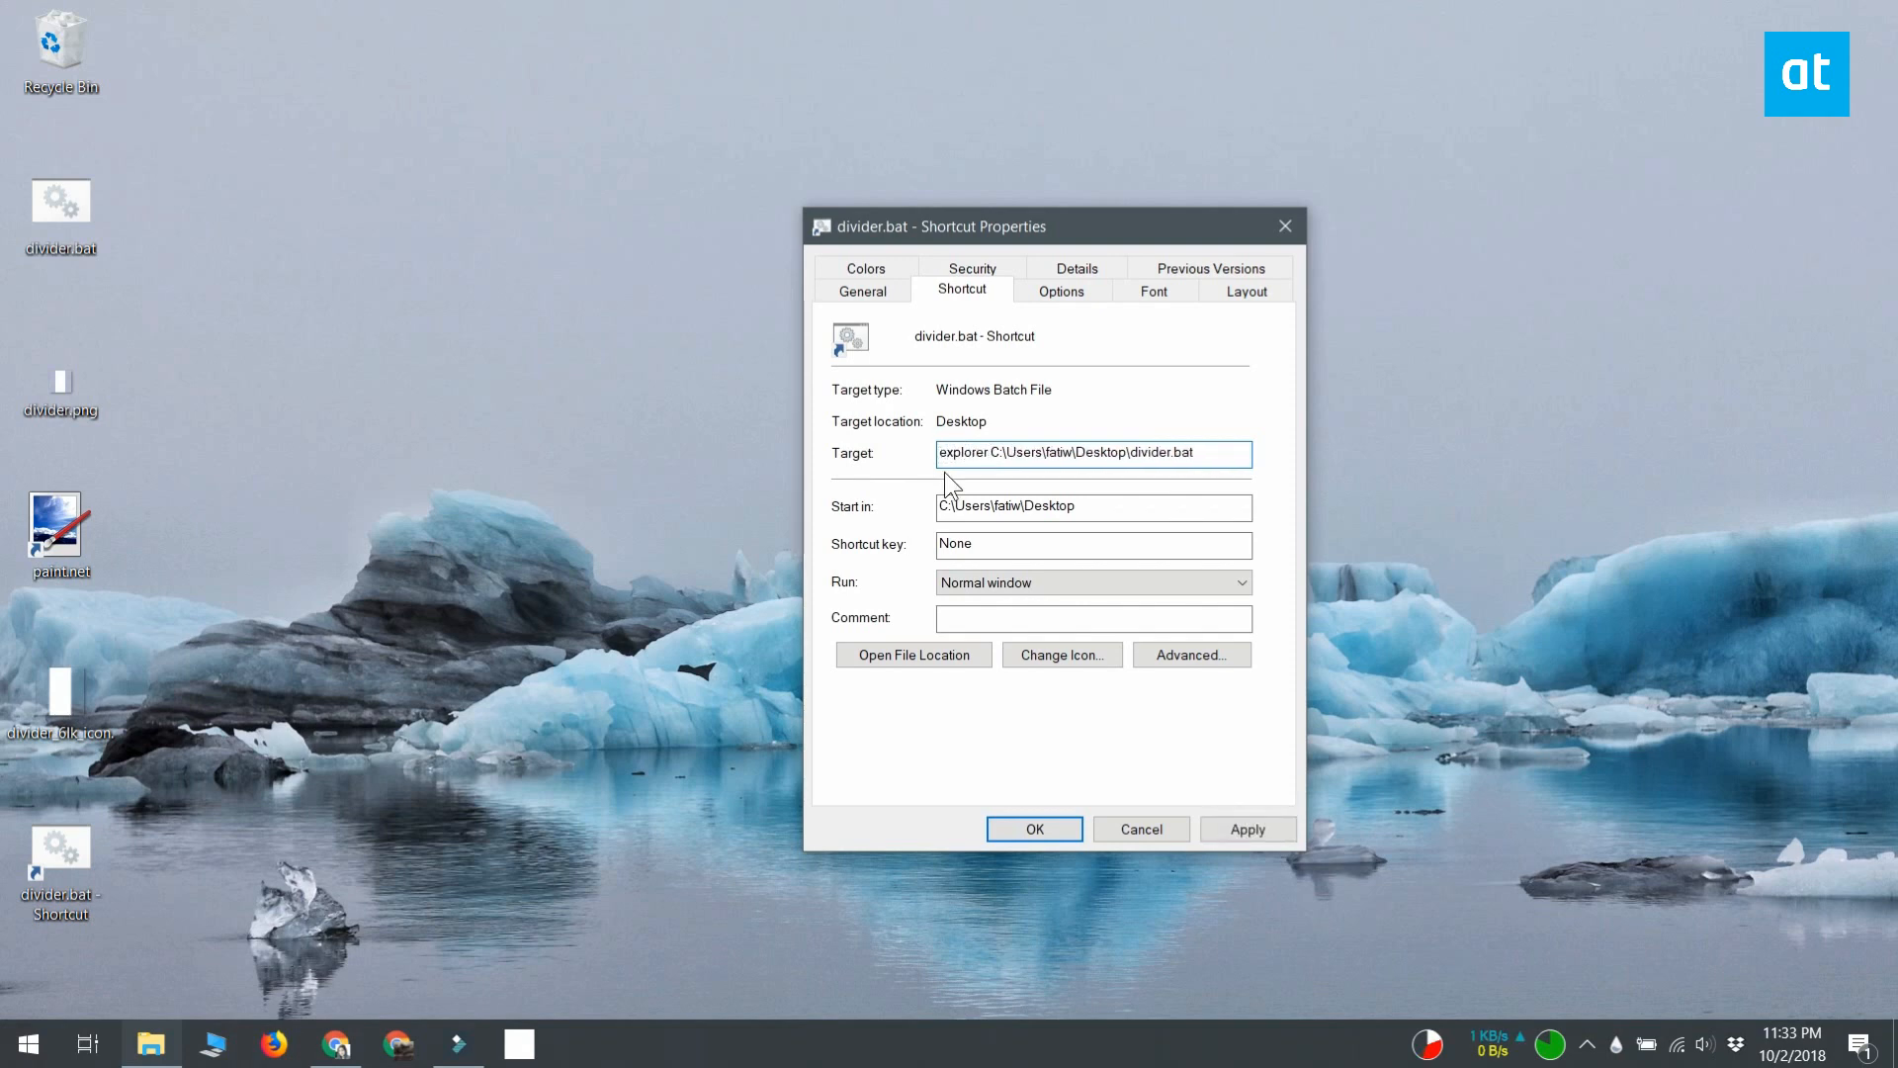
- Give the shortcut the white bar icon from divider_6lk_icon.ico
left_click(1060, 655)
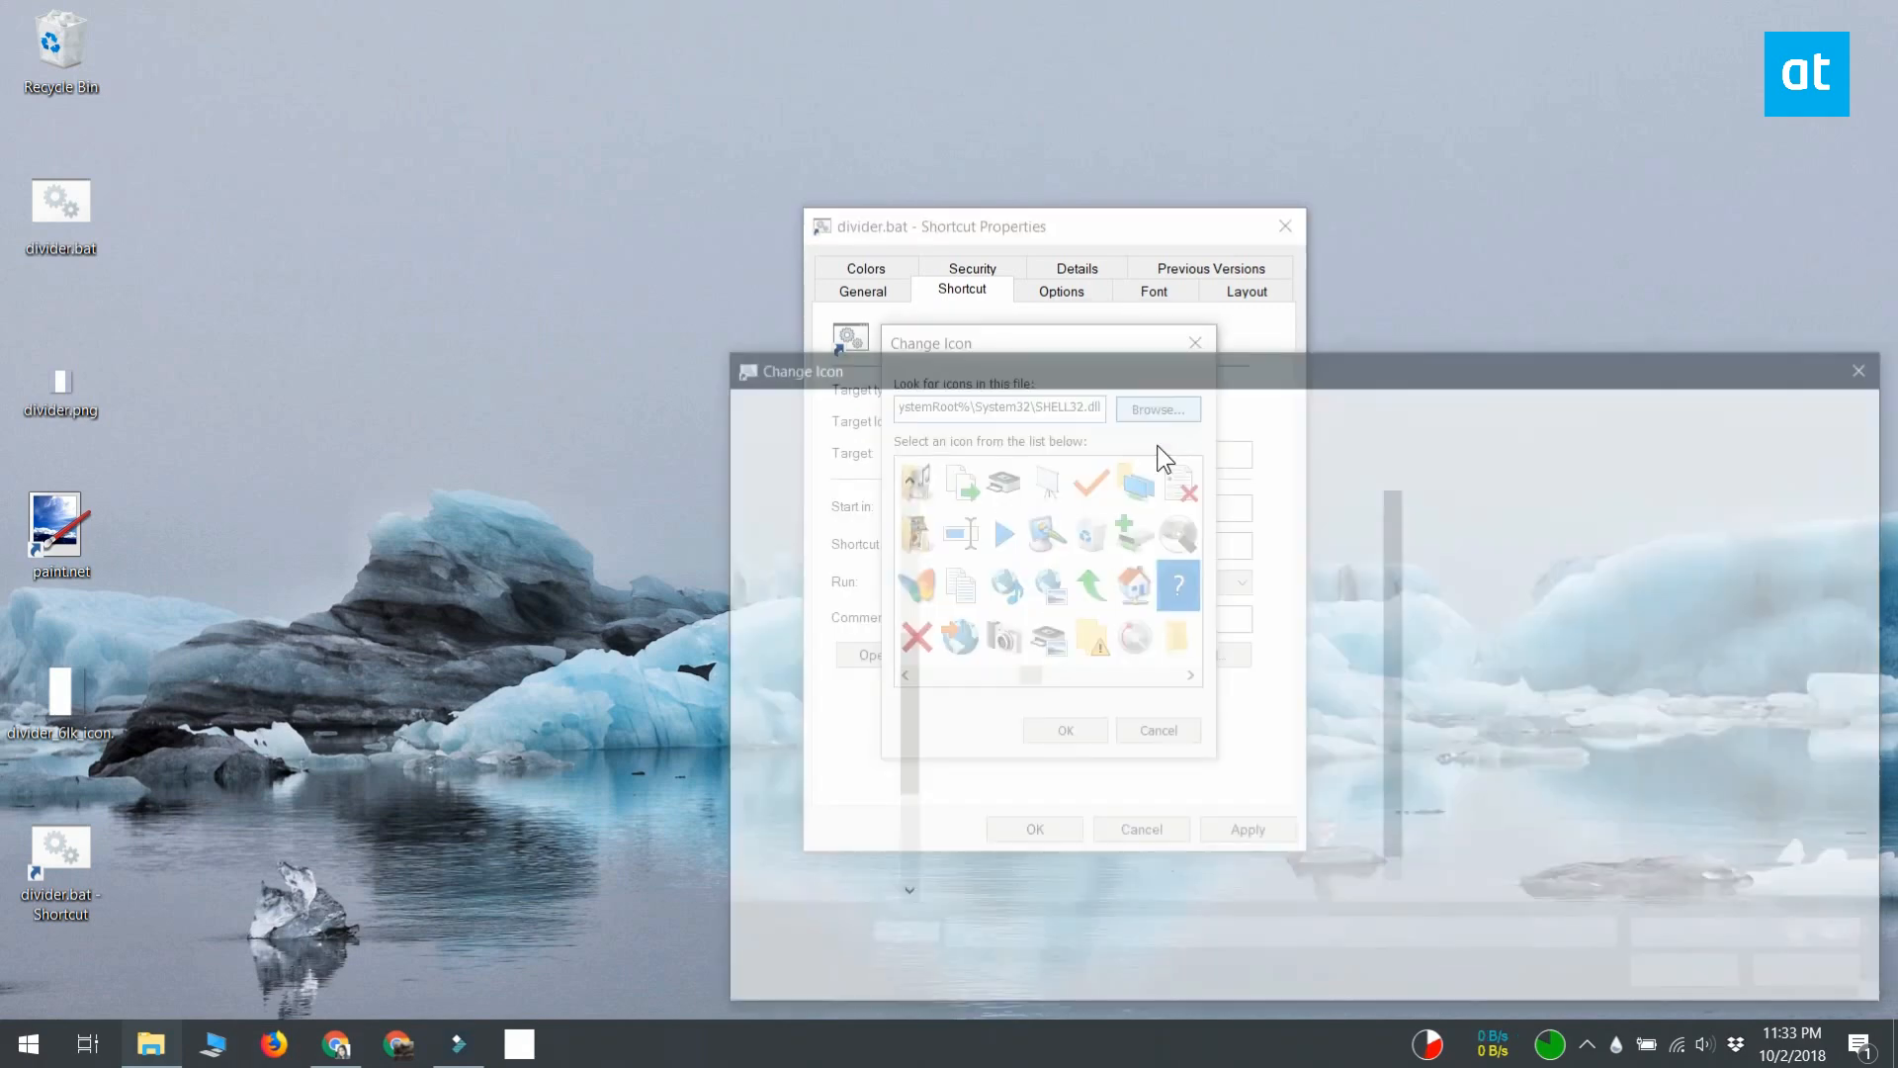
left_click(1154, 407)
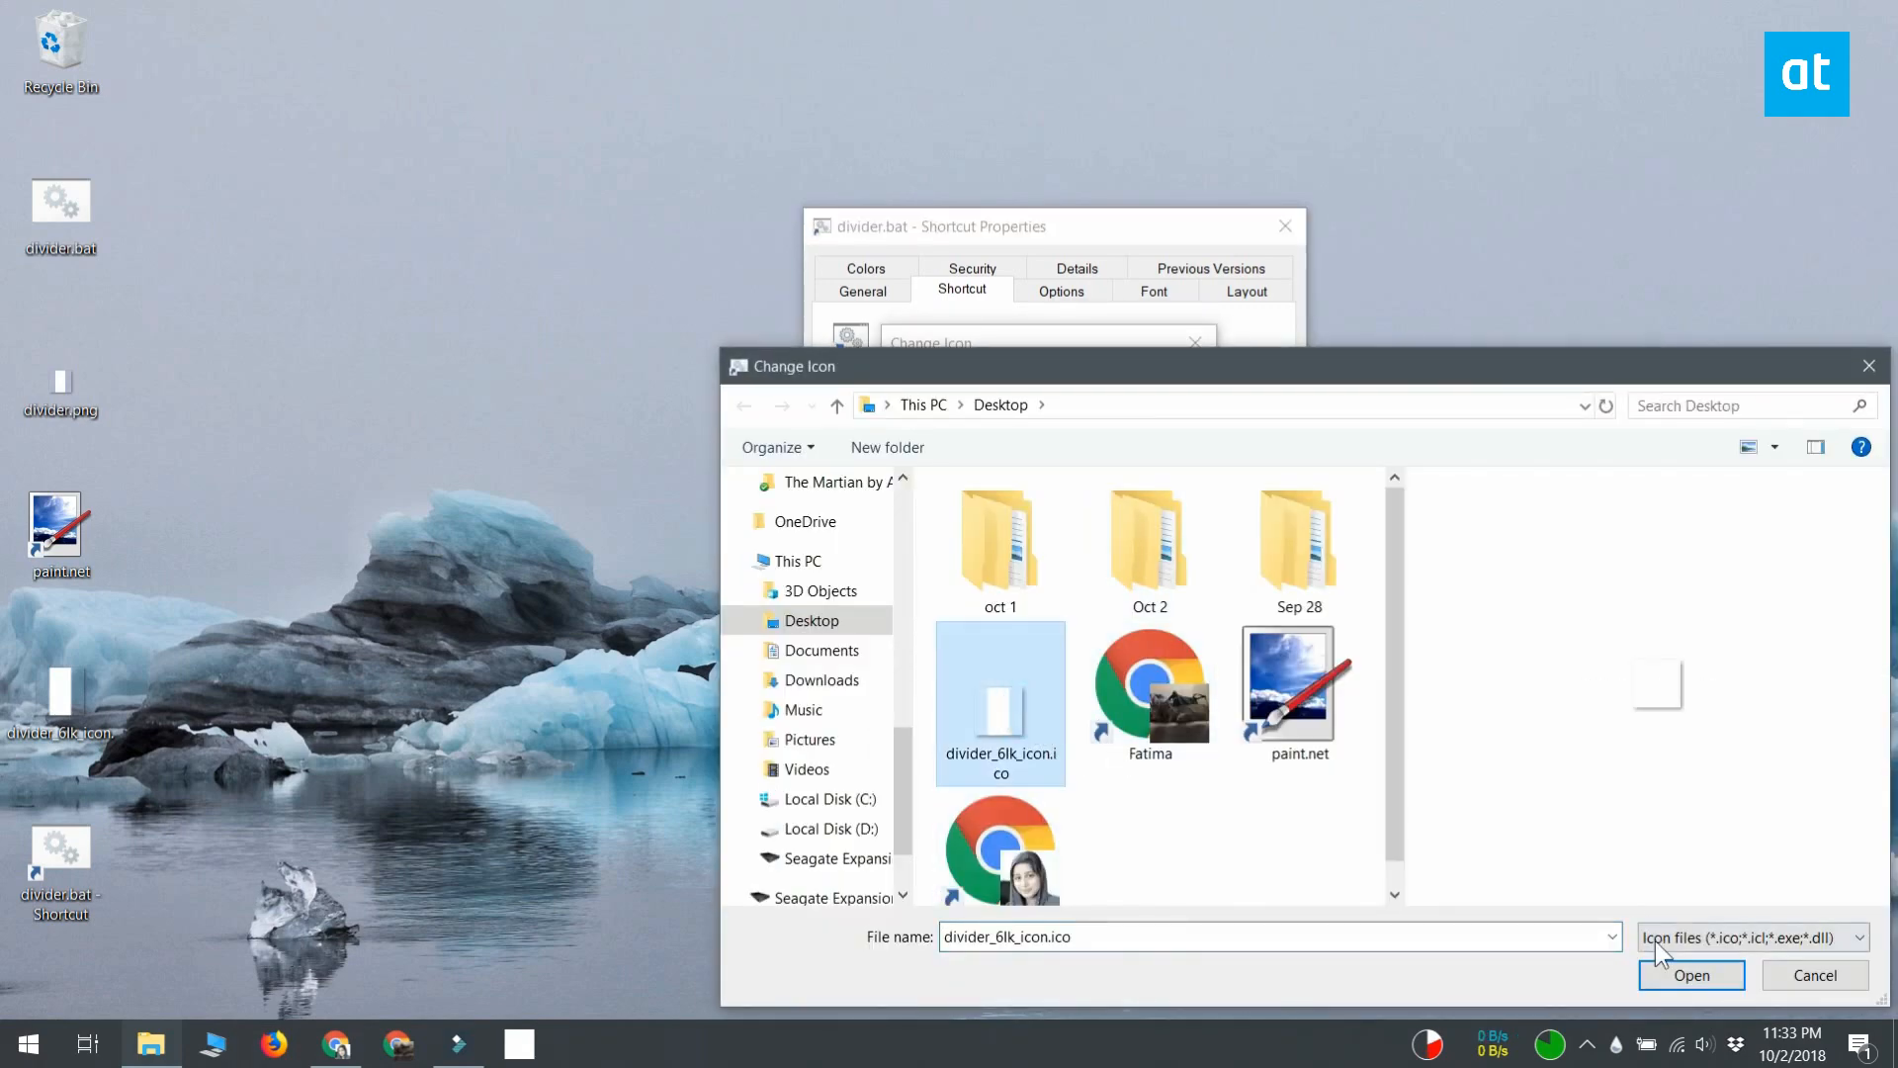
left_click(1689, 975)
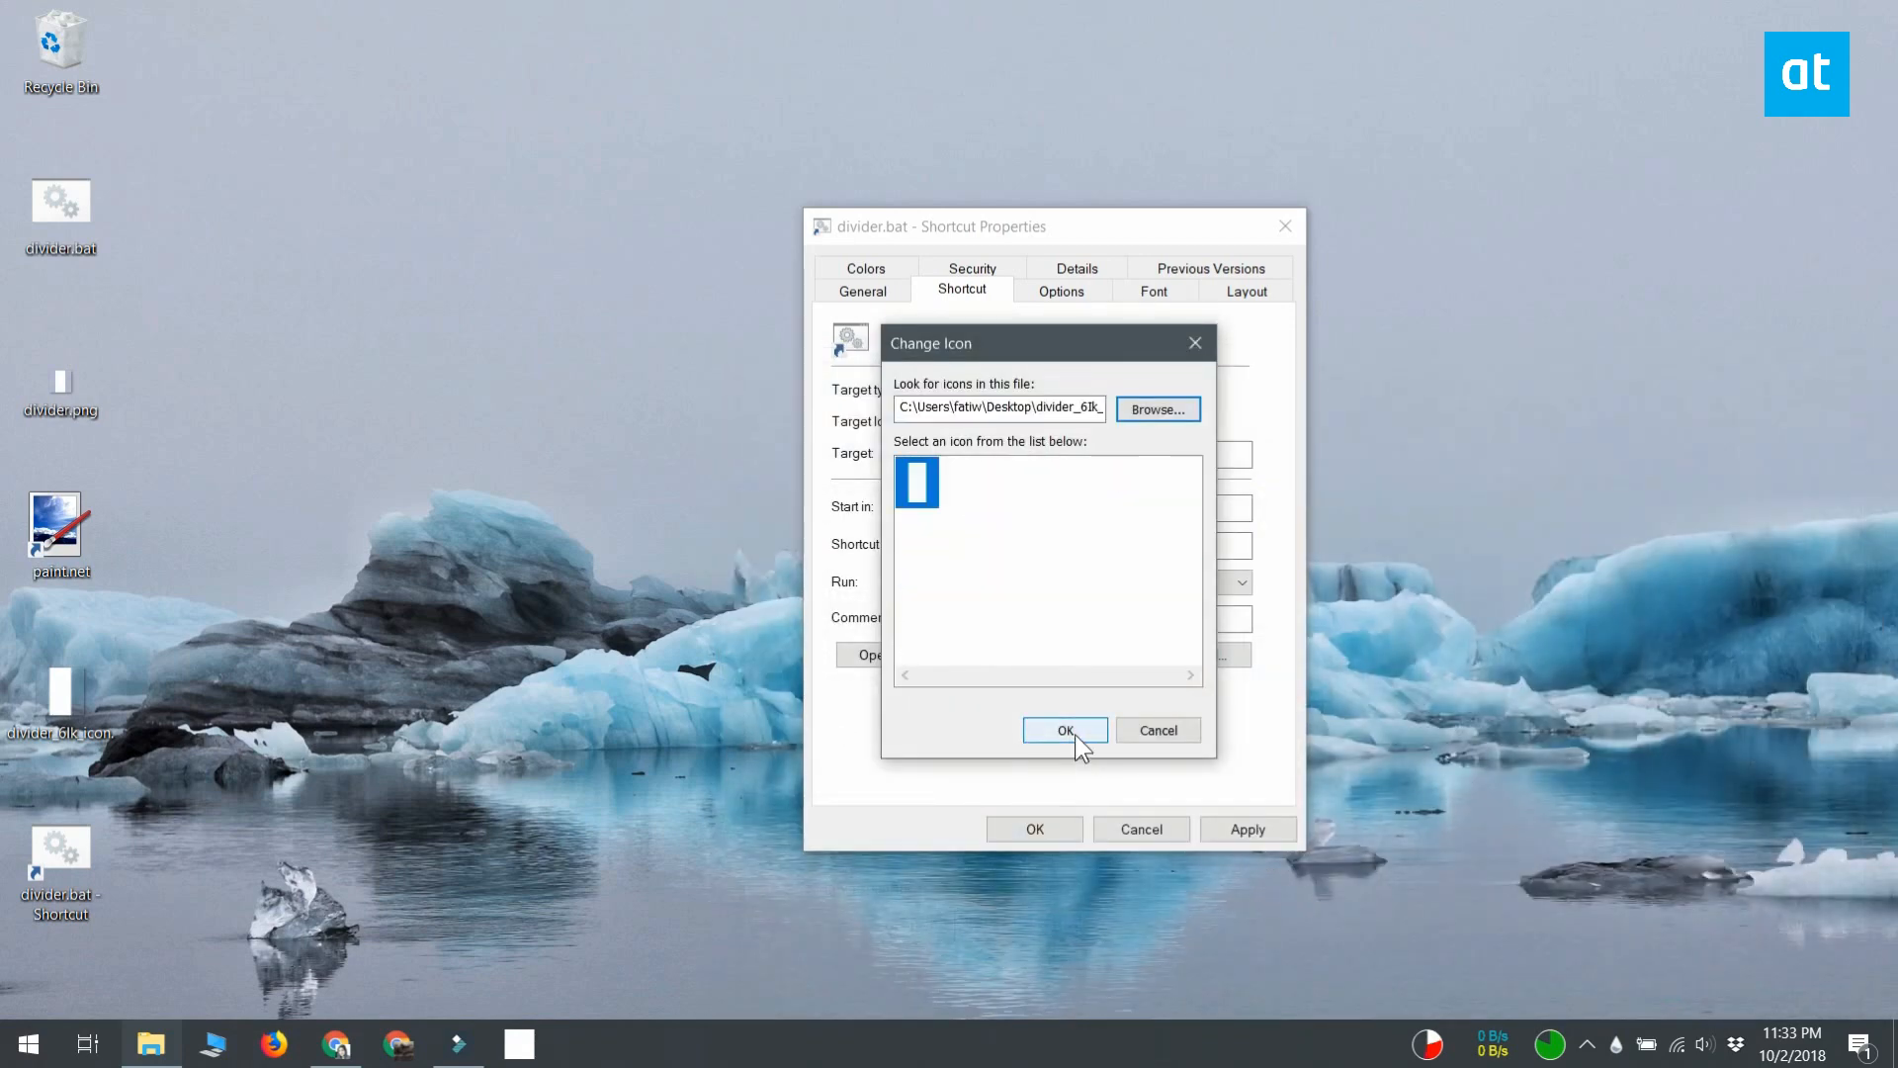
left_click(1064, 729)
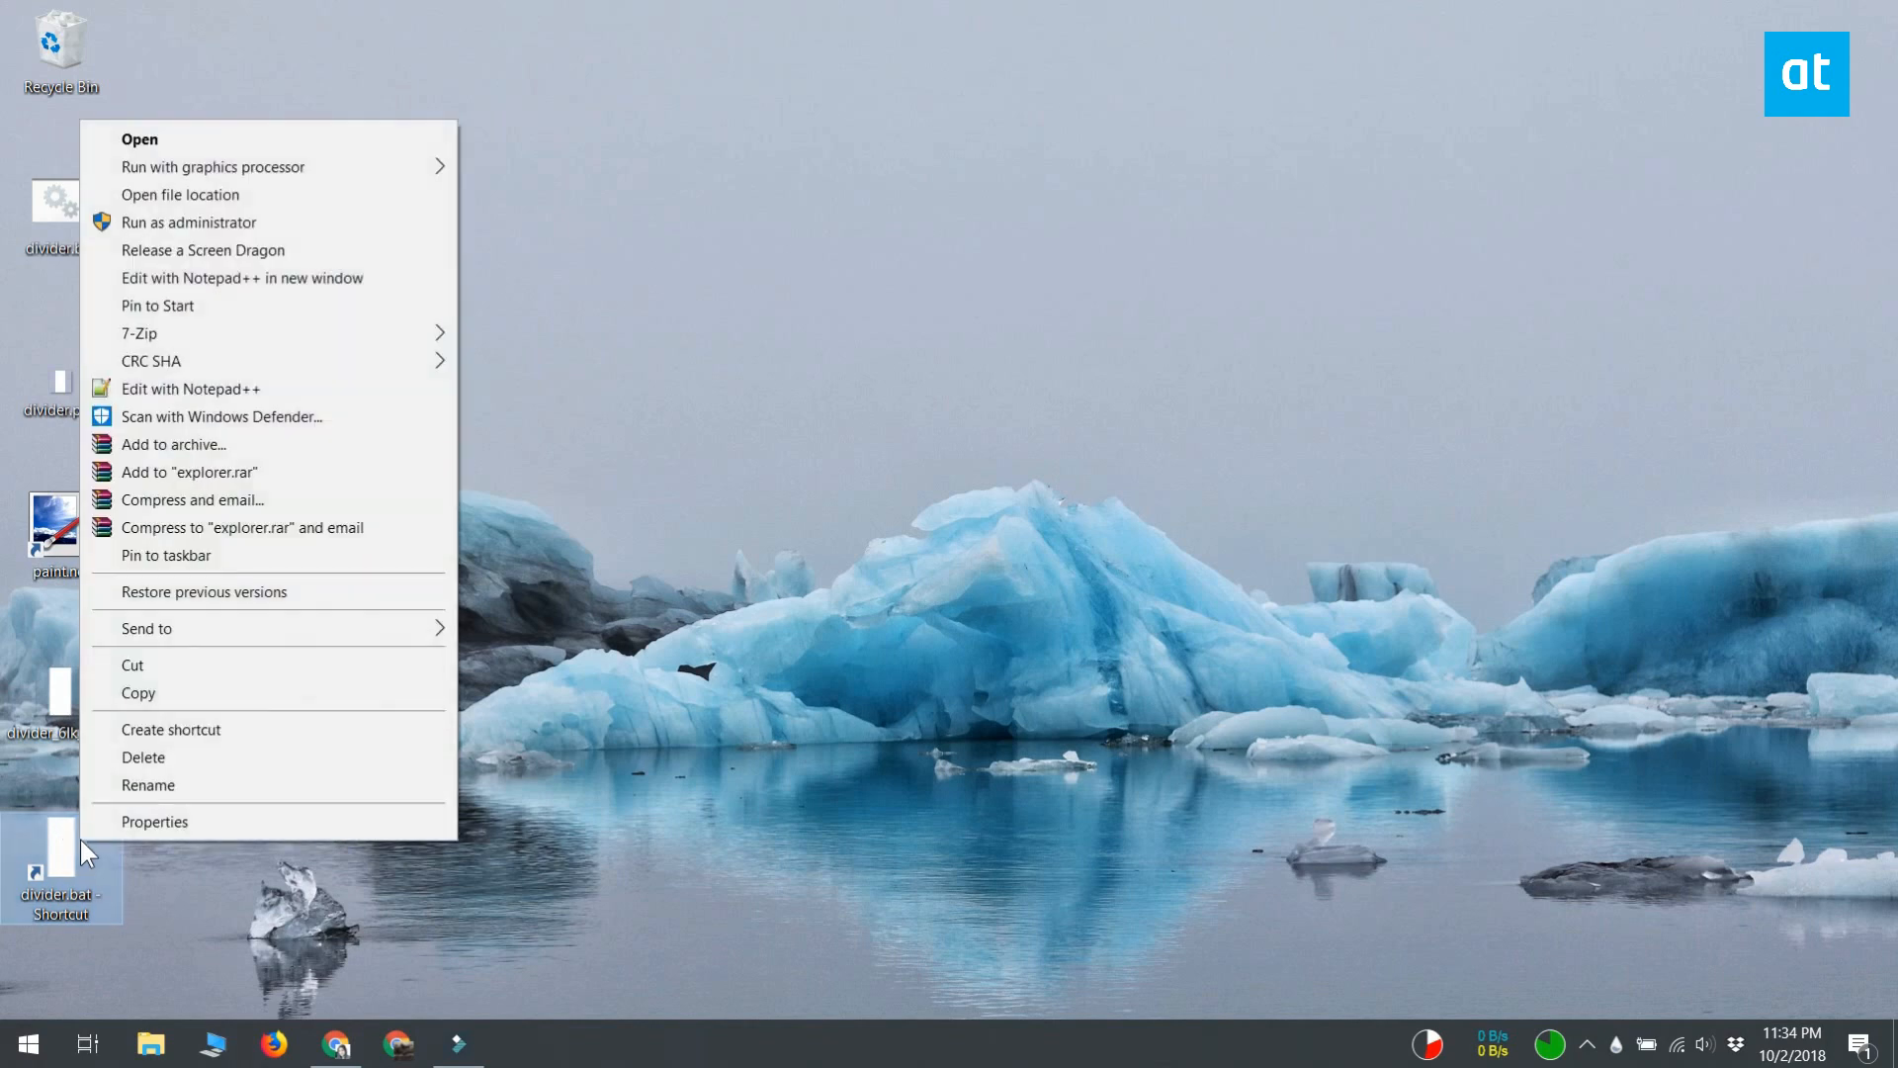
- Pin the divider.bat shortcut to the taskbar via its context menu
left_click(164, 553)
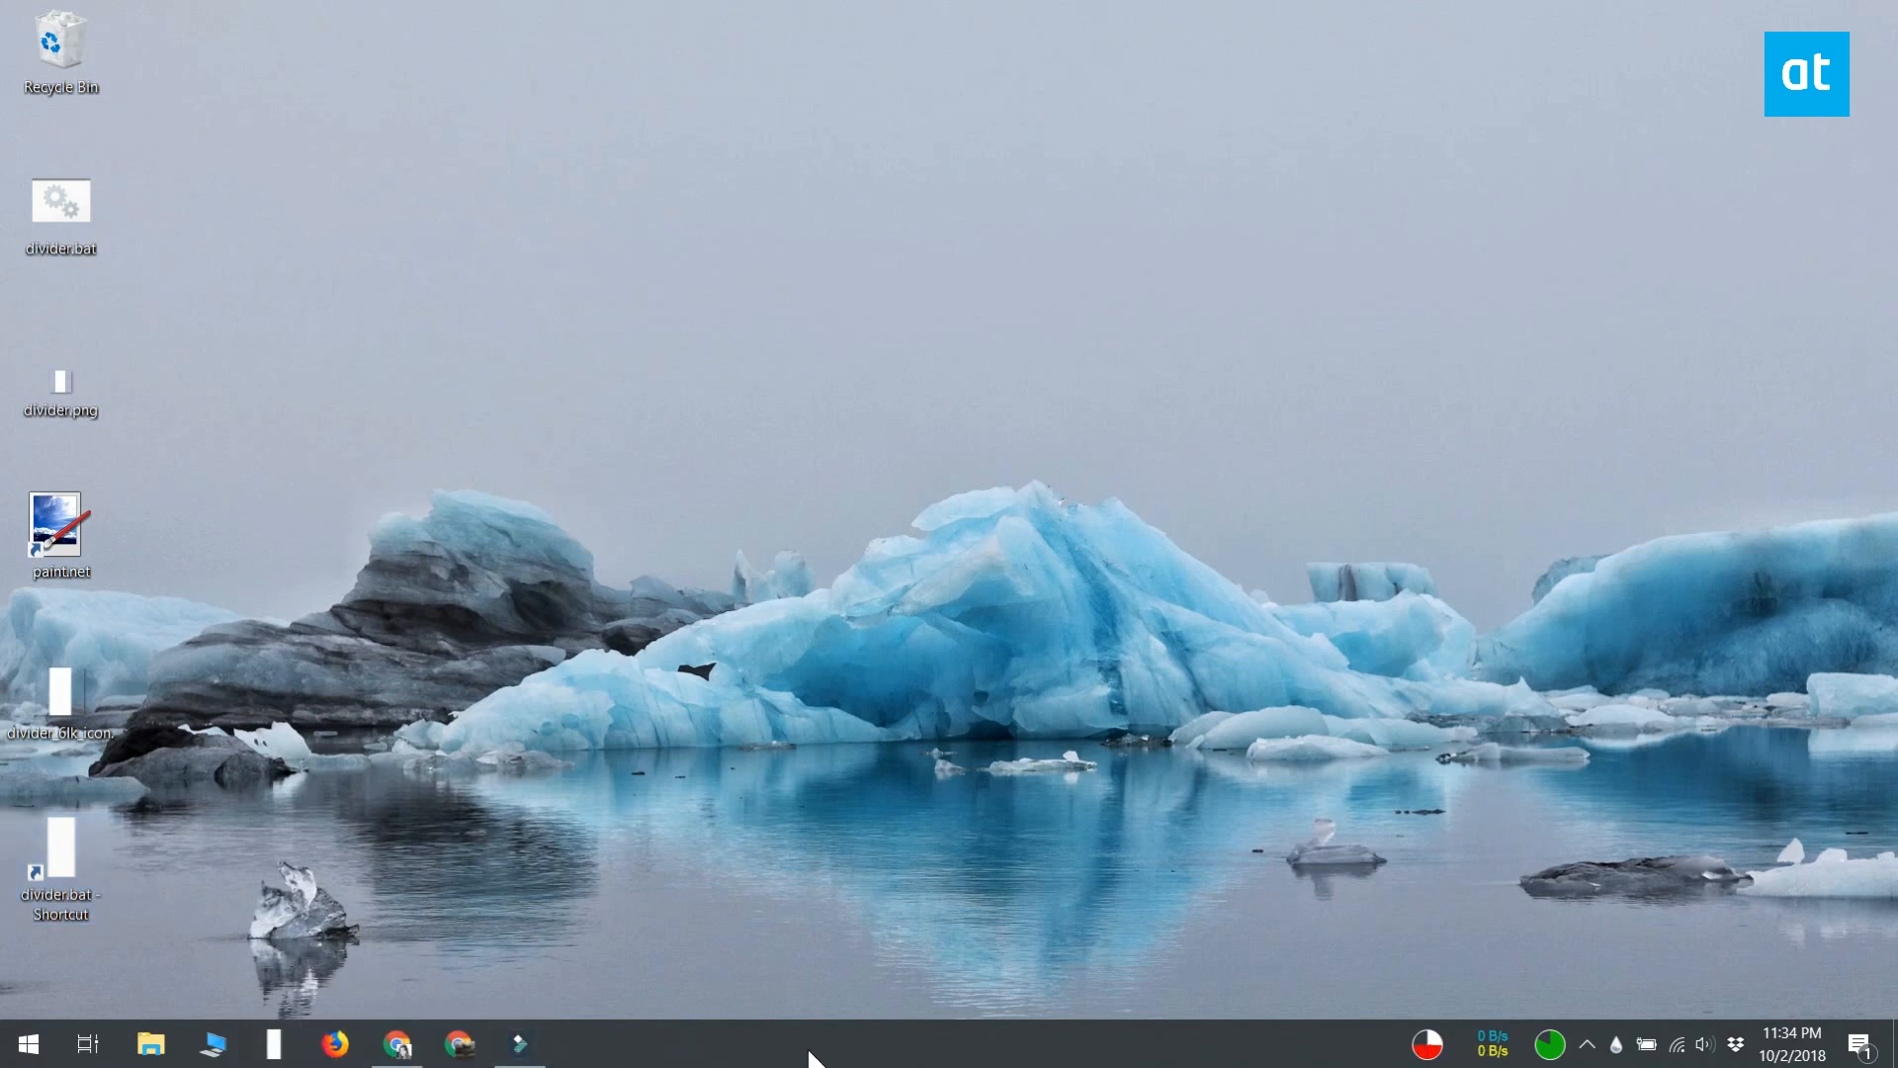
mouse_move(880, 916)
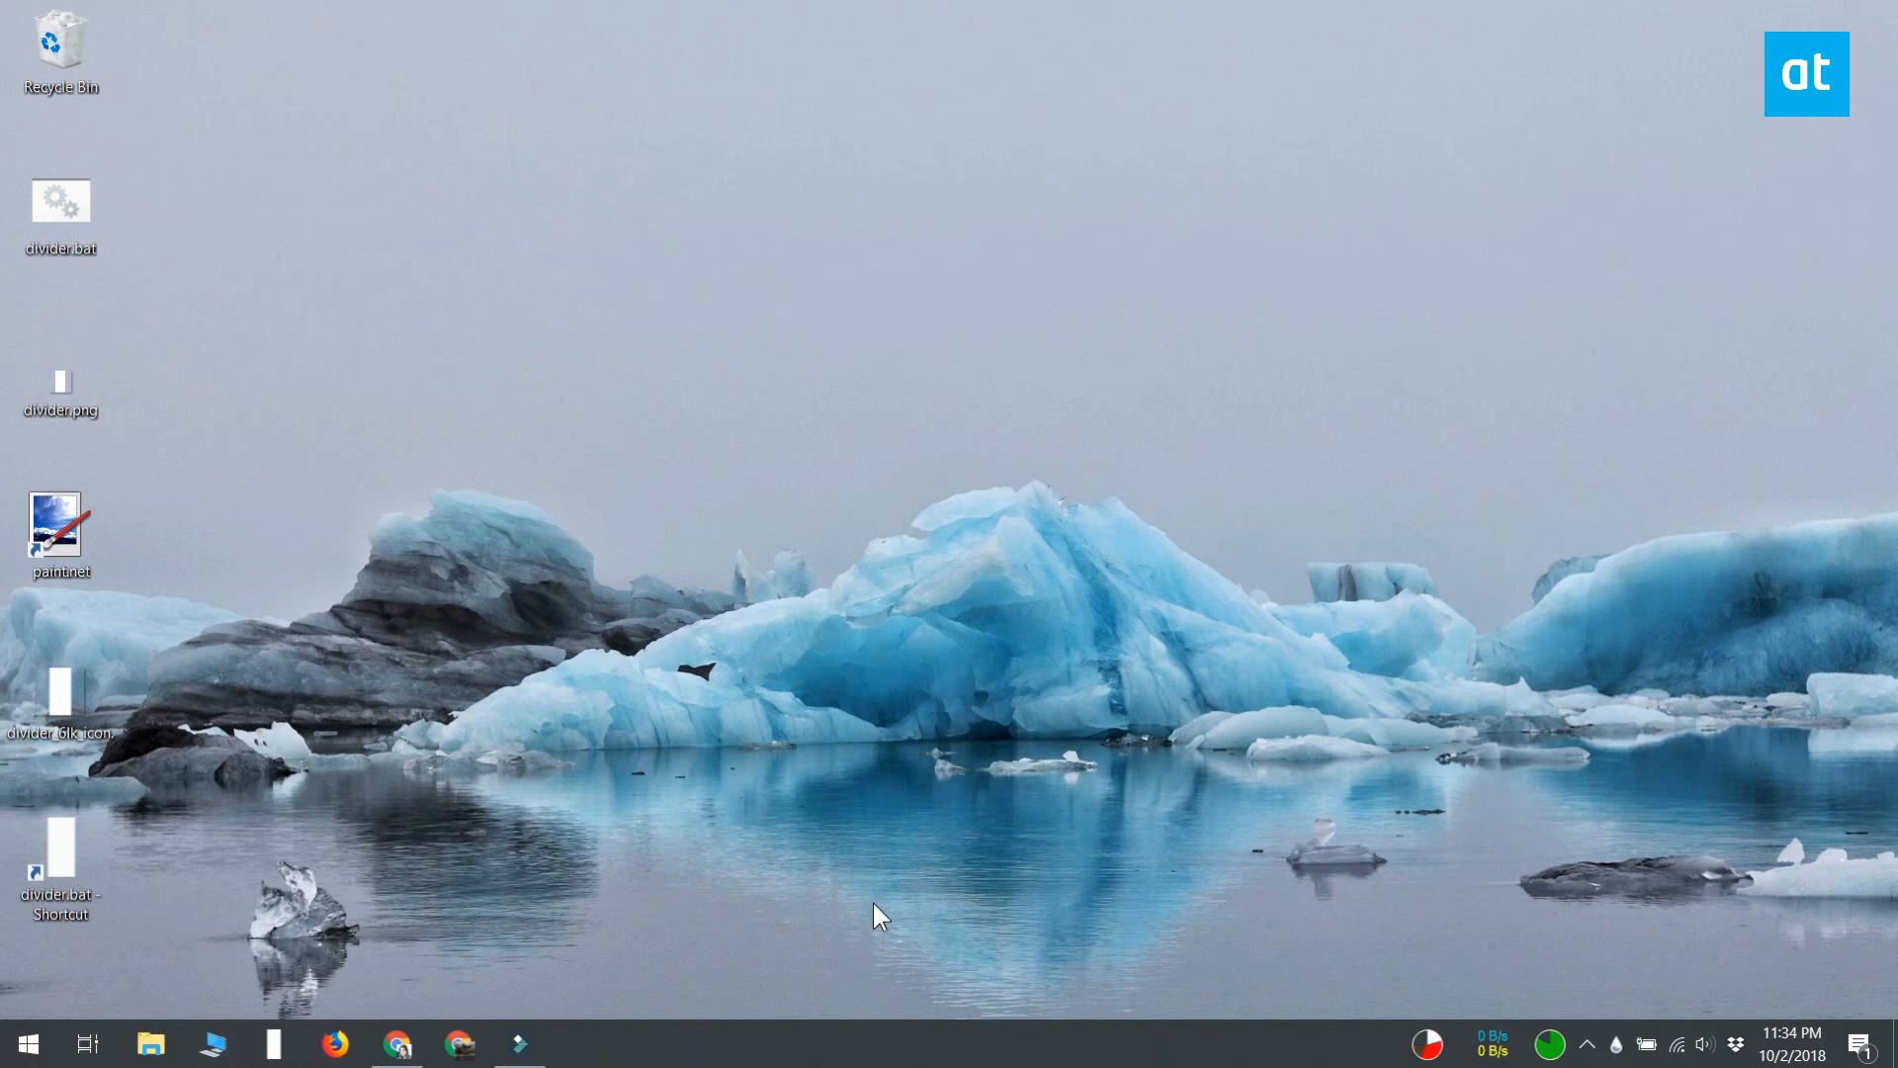